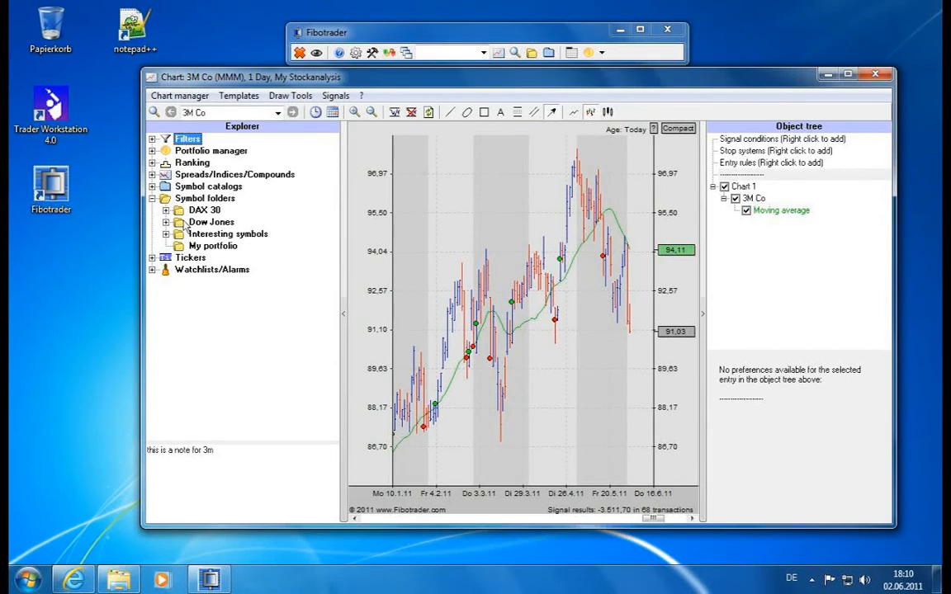
# Step: Bring up the context menu of the Dow Jones symbol folder in the Explorer
pyautogui.rightClick(212, 221)
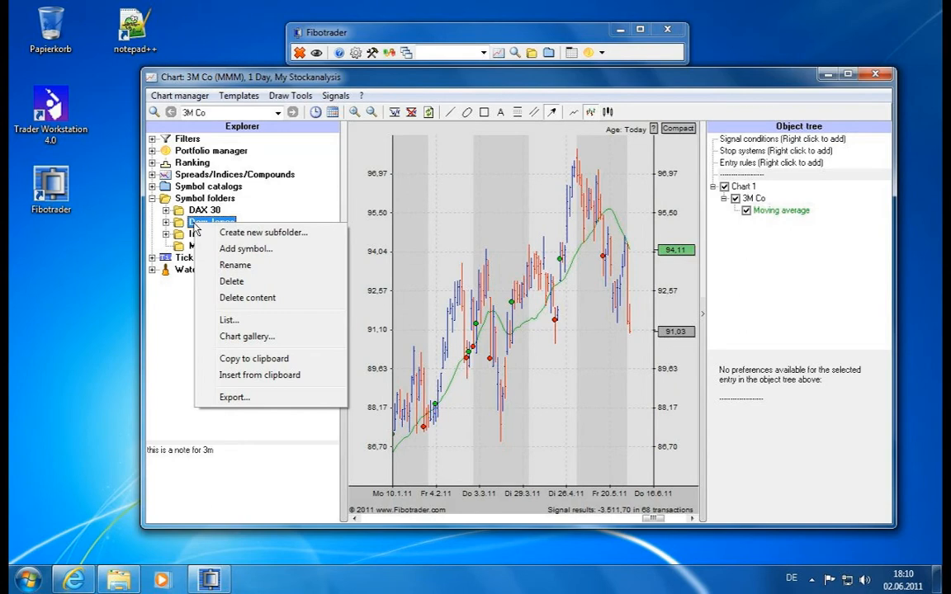
pyautogui.moveTo(239, 321)
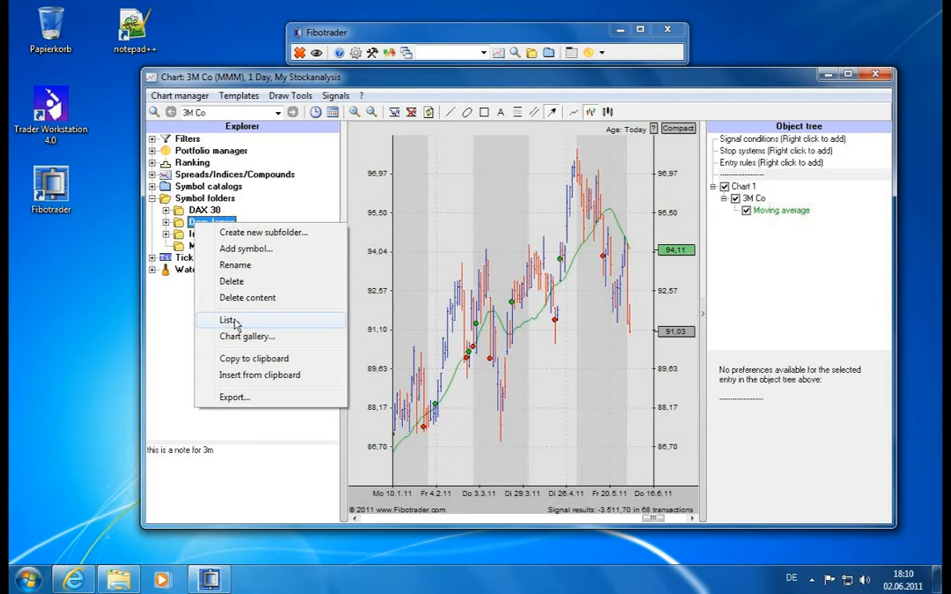
pyautogui.moveTo(235, 314)
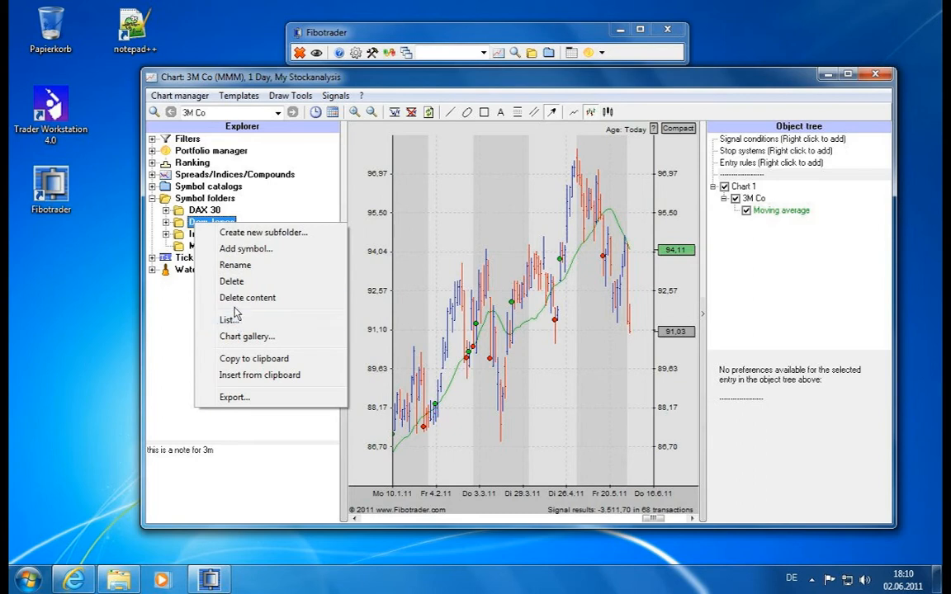
# Step: Show the Dow Jones folder as a list via the List... command
pyautogui.click(228, 320)
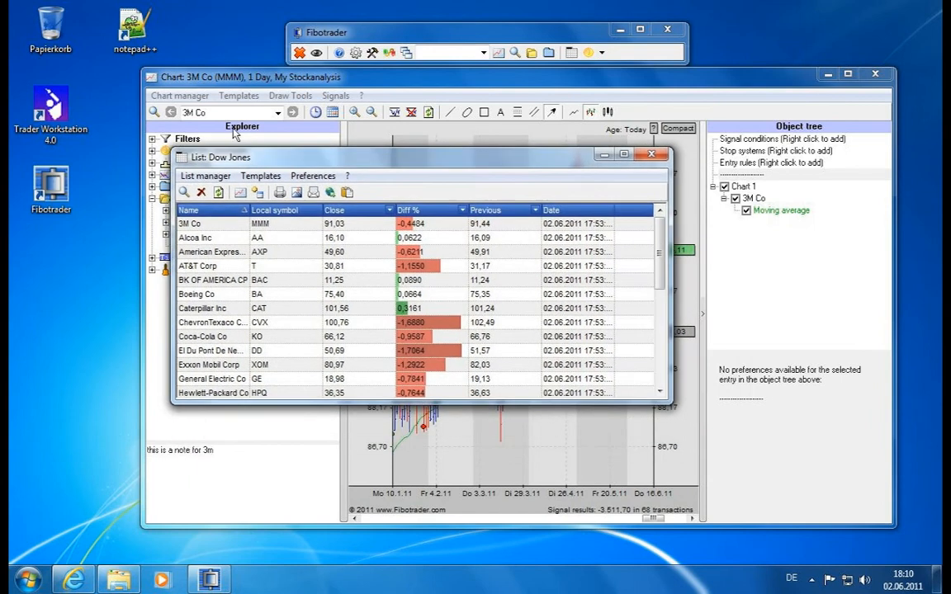
pyautogui.moveTo(204, 356)
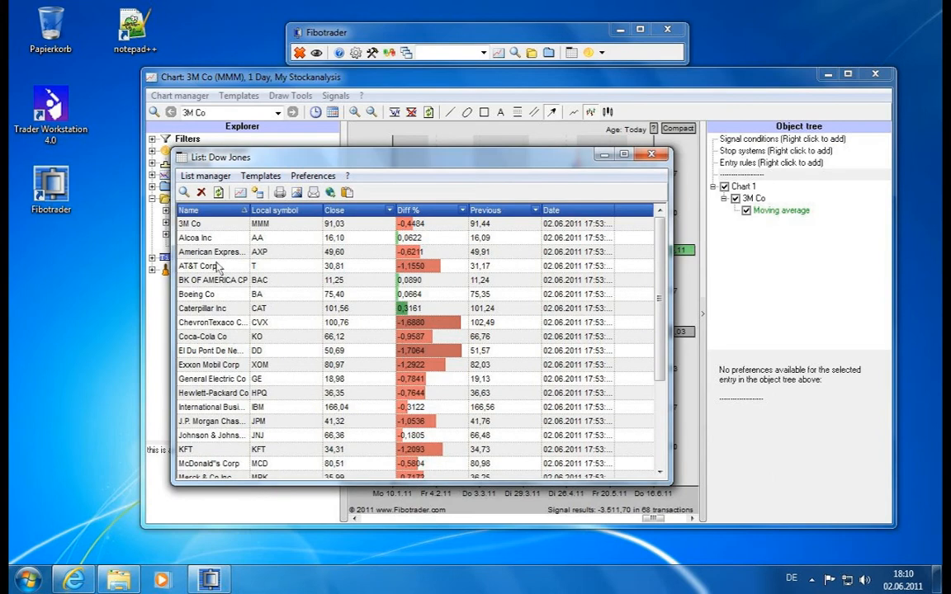
pyautogui.moveTo(264, 223)
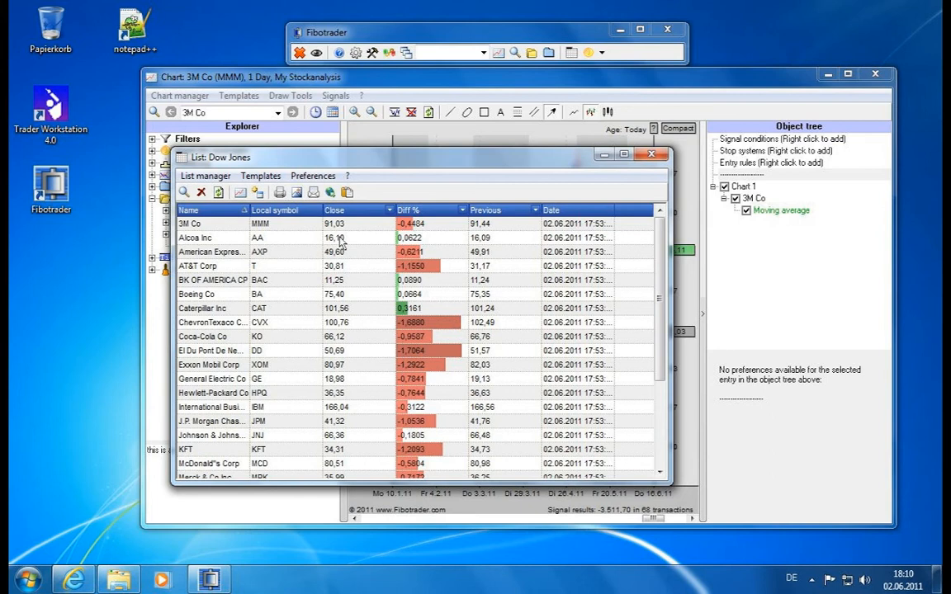
pyautogui.moveTo(422, 251)
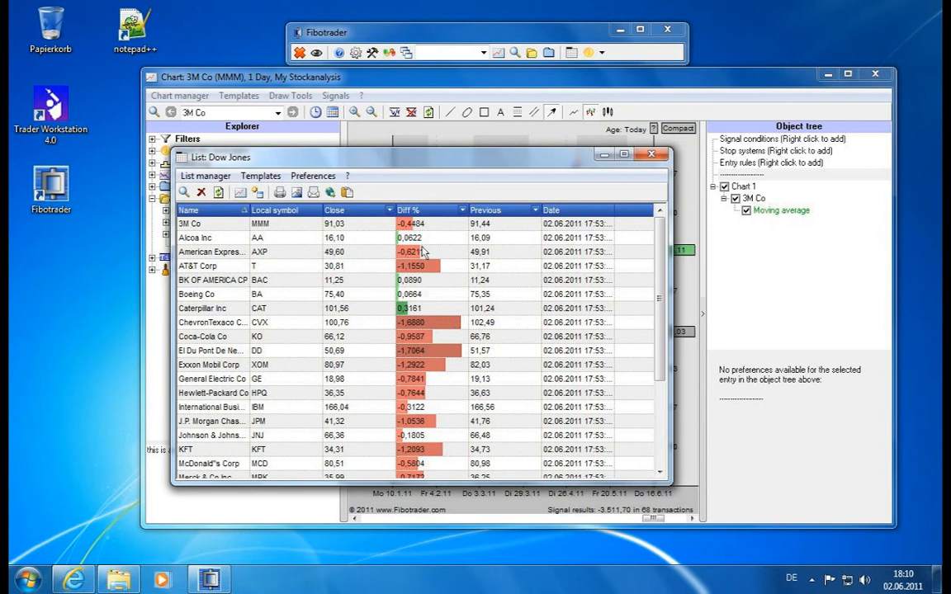
pyautogui.moveTo(495, 246)
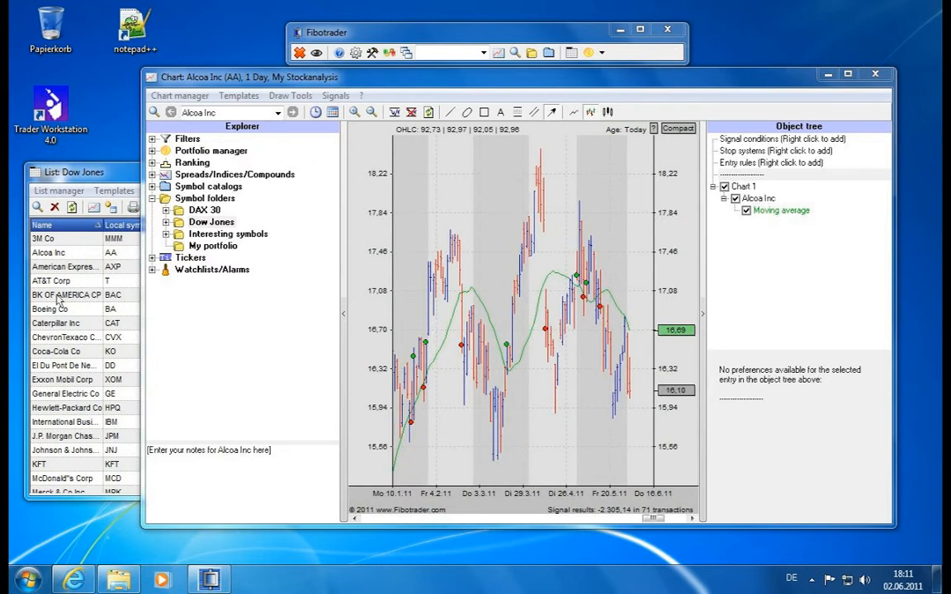
# Step: Load the Caterpillar Inc chart from the list, then return to the 3M Co chart
pyautogui.click(56, 322)
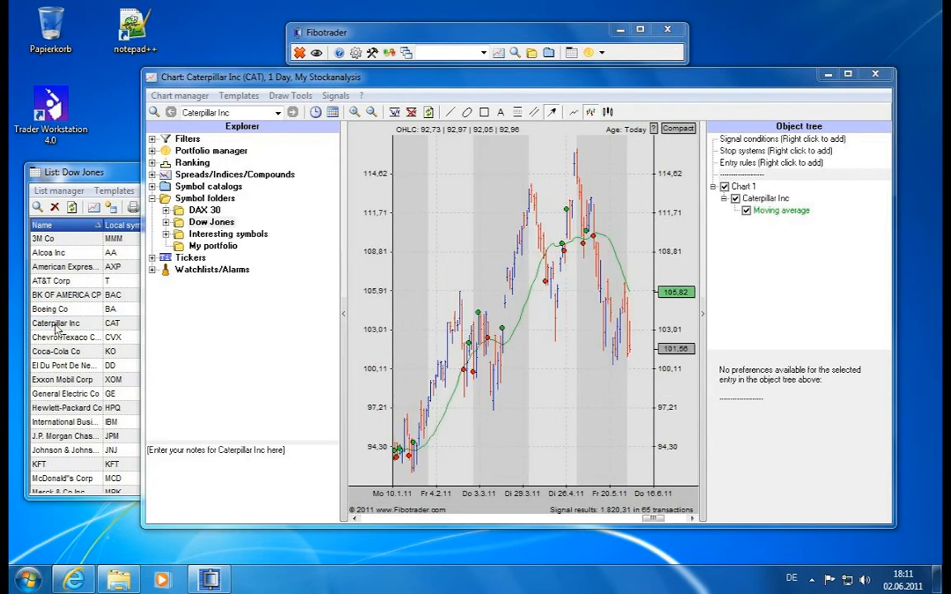
pyautogui.click(43, 238)
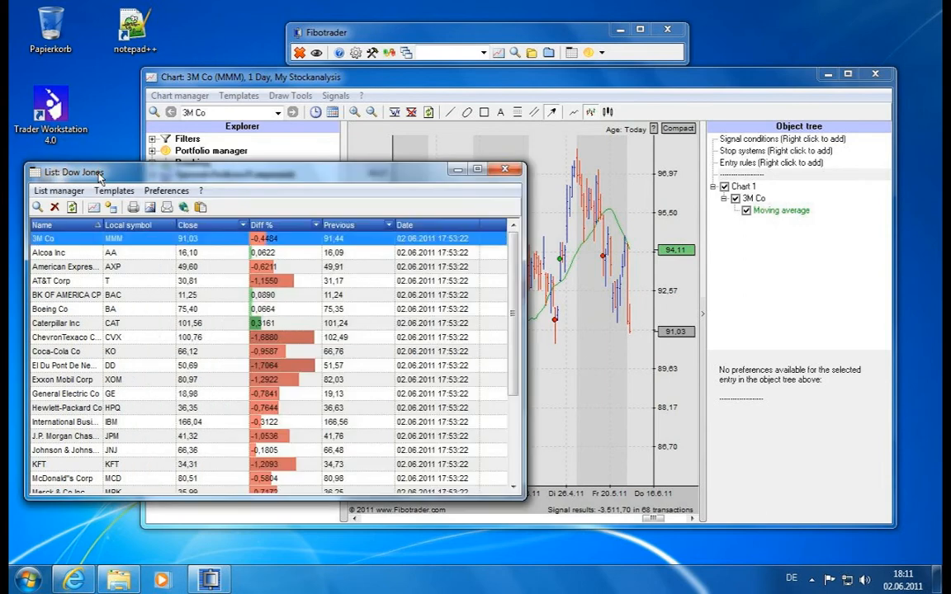
pyautogui.moveTo(94, 208)
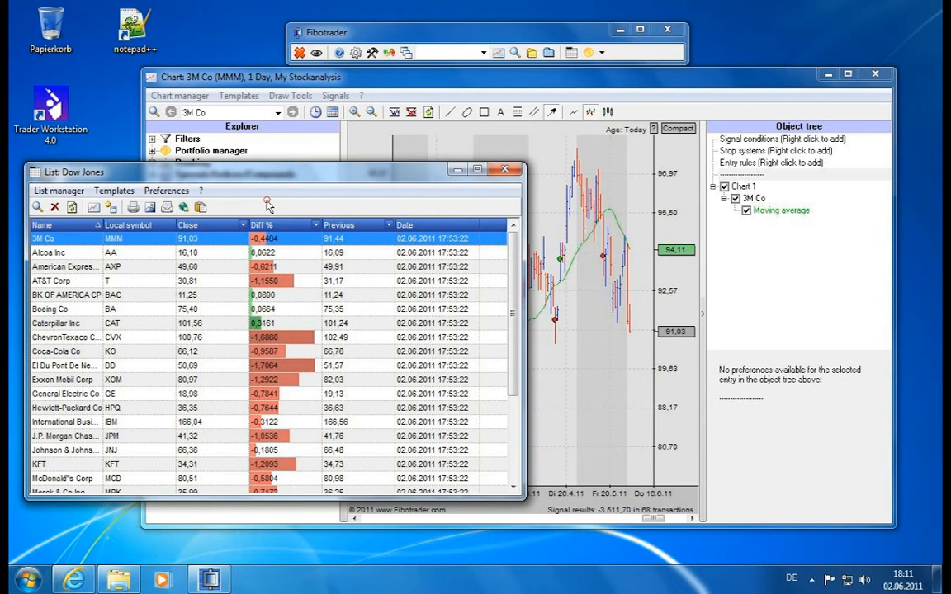
pyautogui.moveTo(264, 207)
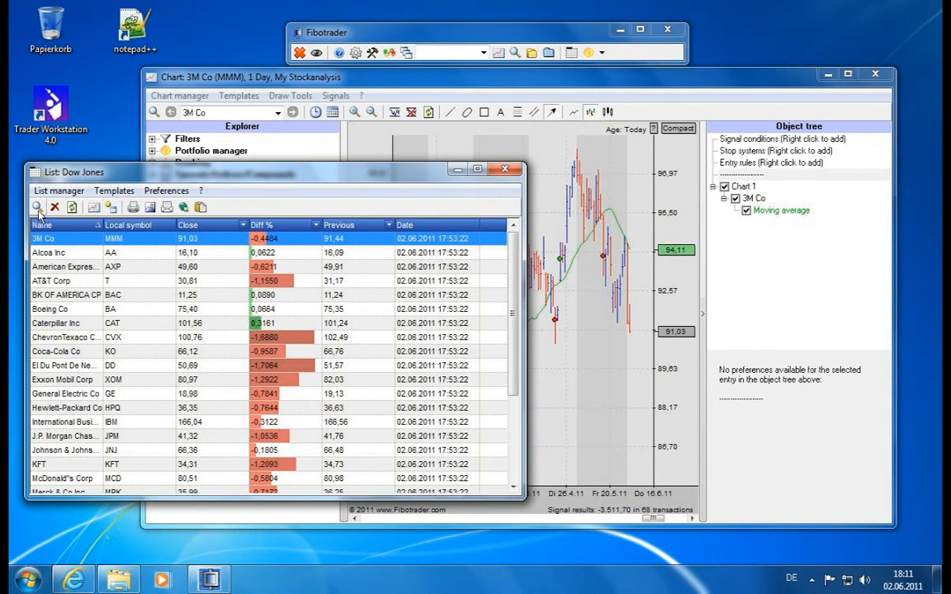
pyautogui.moveTo(36, 208)
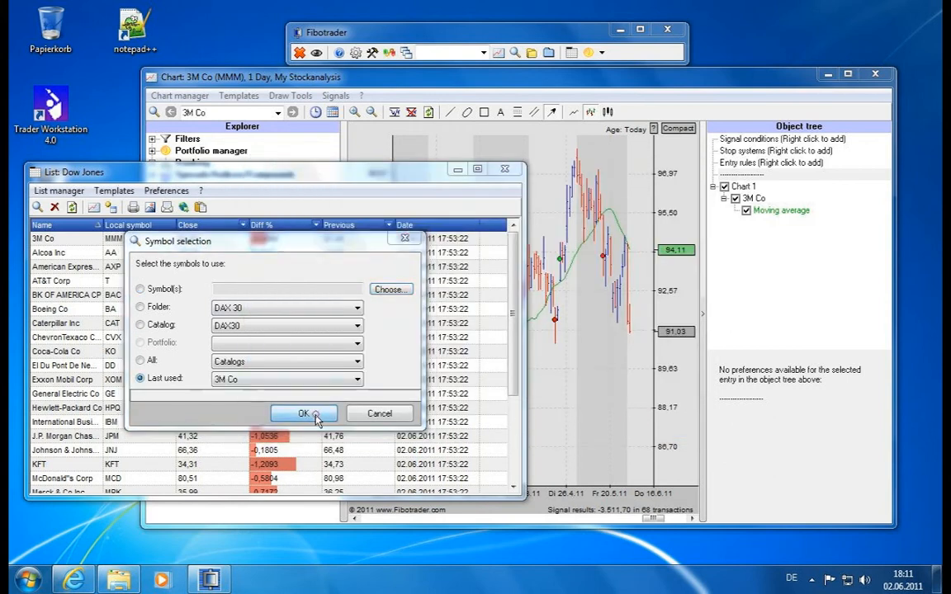
pyautogui.click(304, 412)
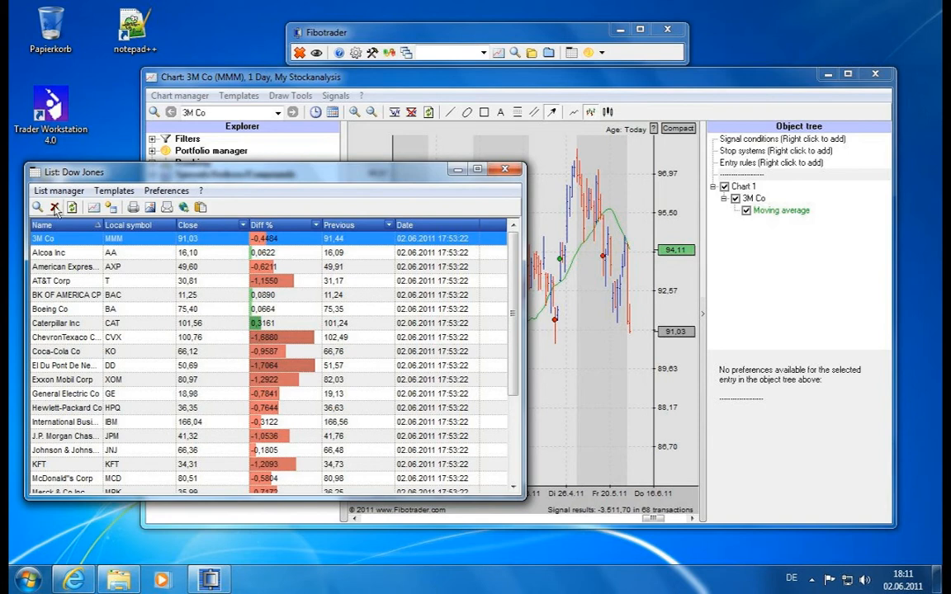
pyautogui.moveTo(62, 381)
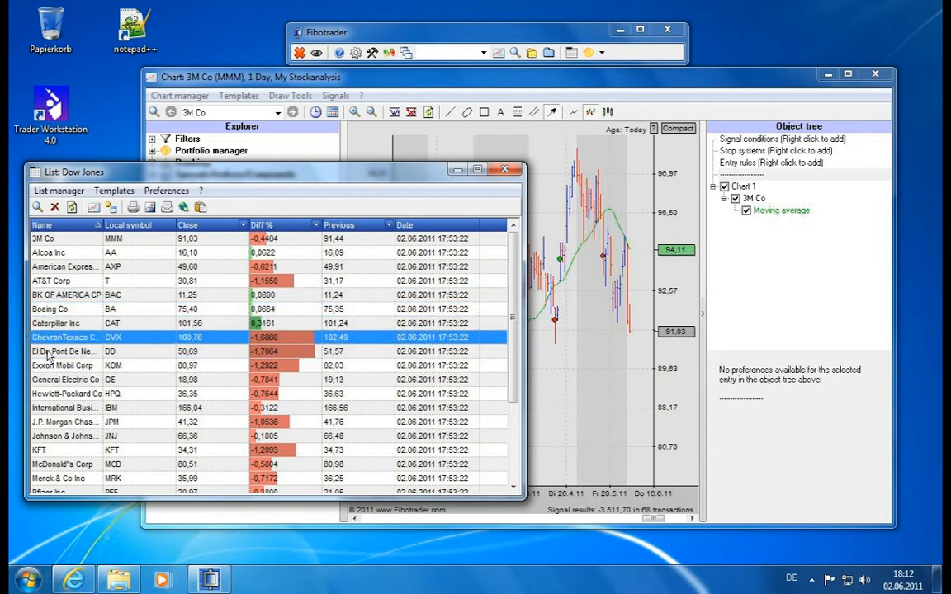
# Step: Scroll down the Dow Jones list to reach El Du Pont De Nemours
pyautogui.scroll(-3)
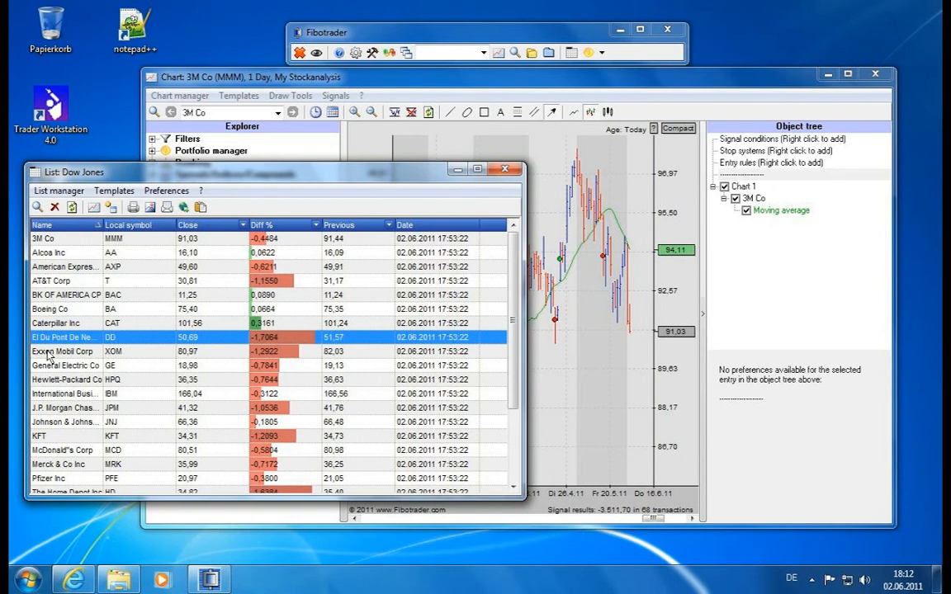
pyautogui.moveTo(51, 297)
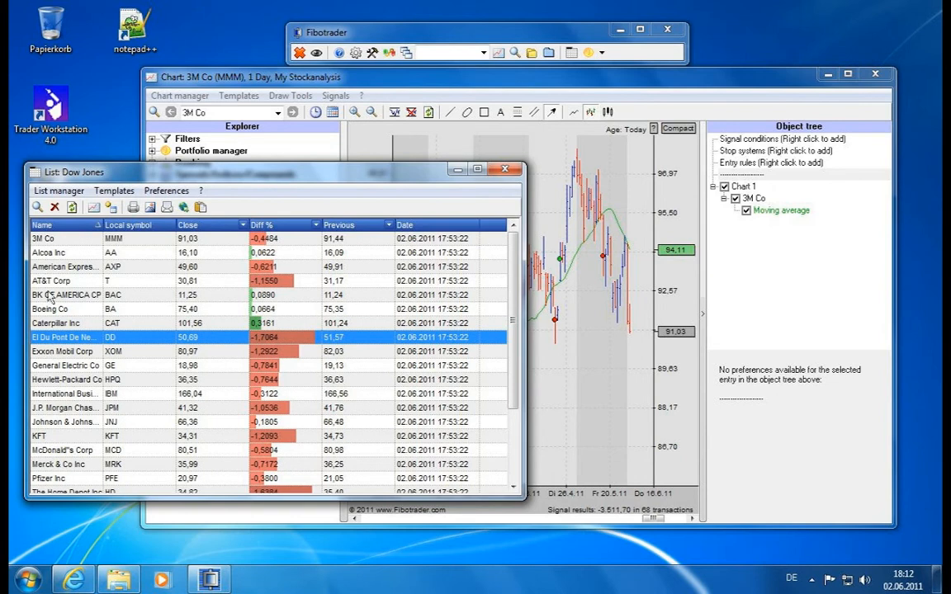
pyautogui.moveTo(72, 208)
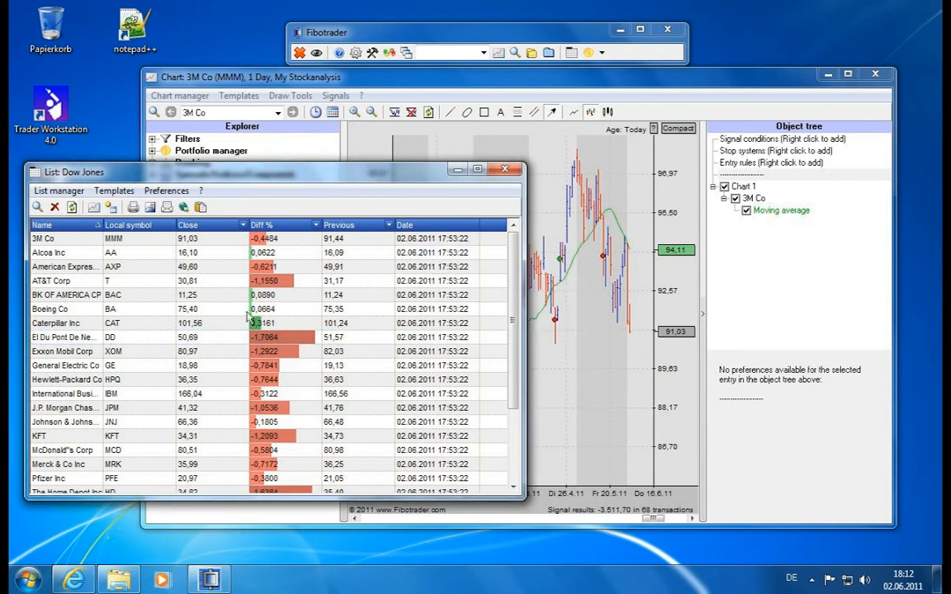
pyautogui.moveTo(288, 407)
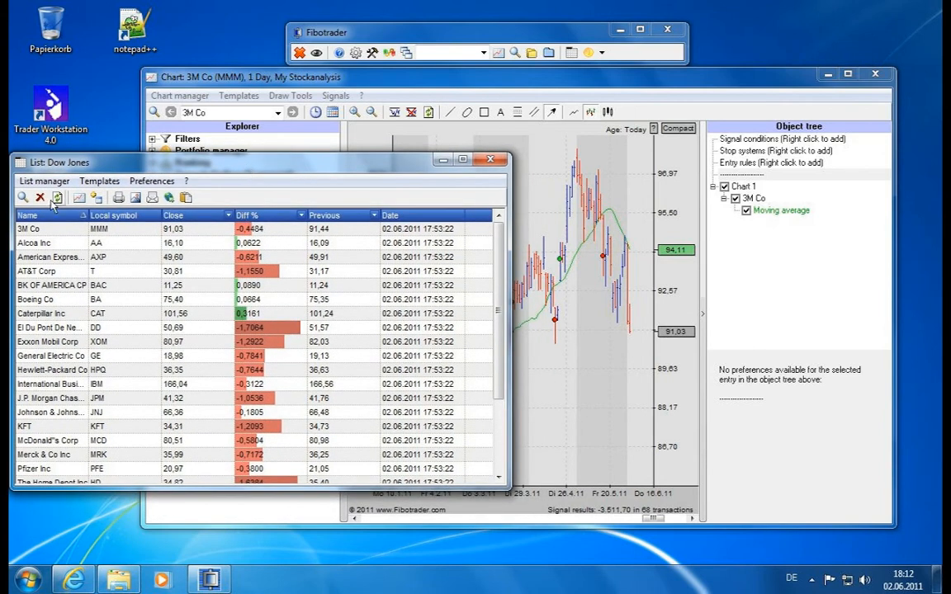
pyautogui.click(49, 271)
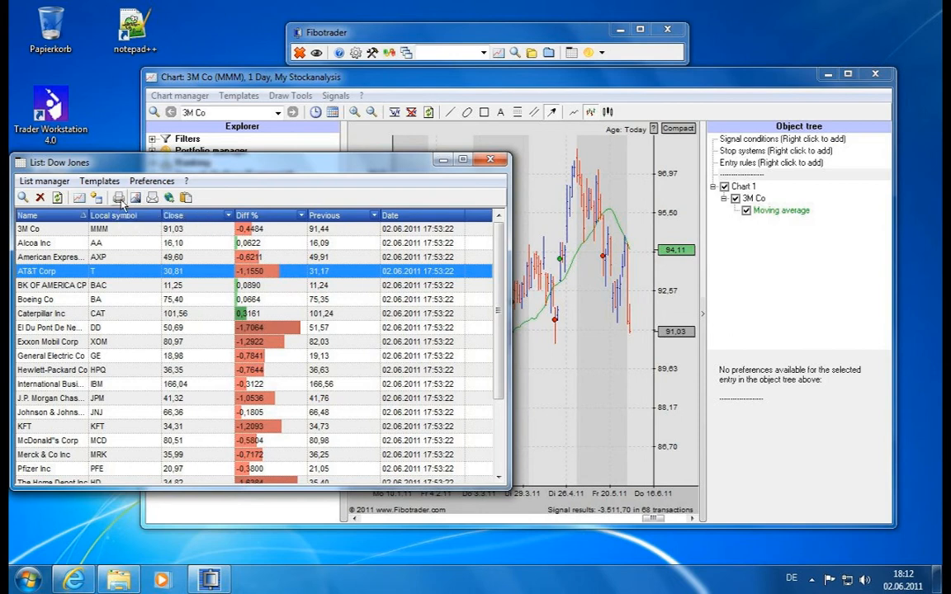
pyautogui.click(152, 198)
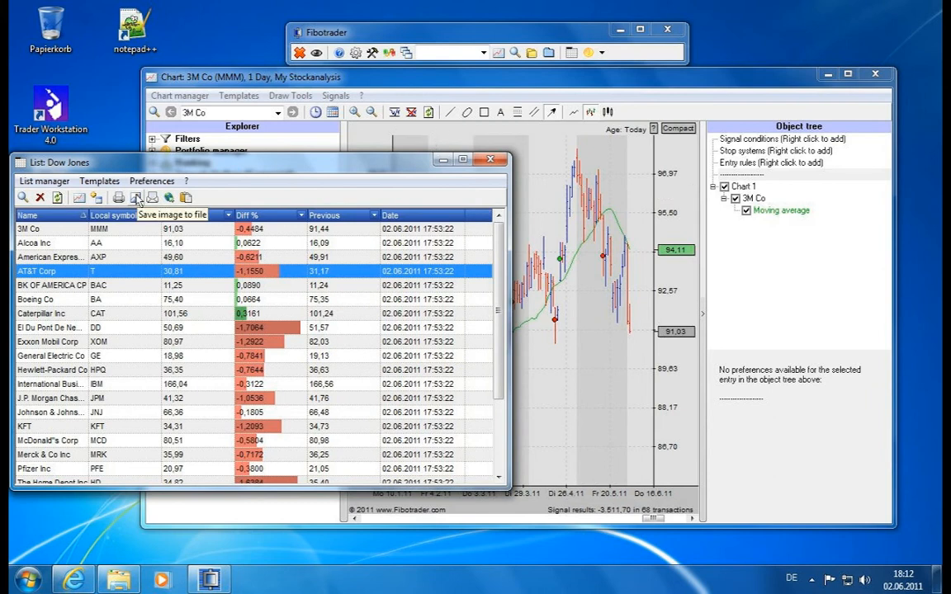
pyautogui.moveTo(239, 353)
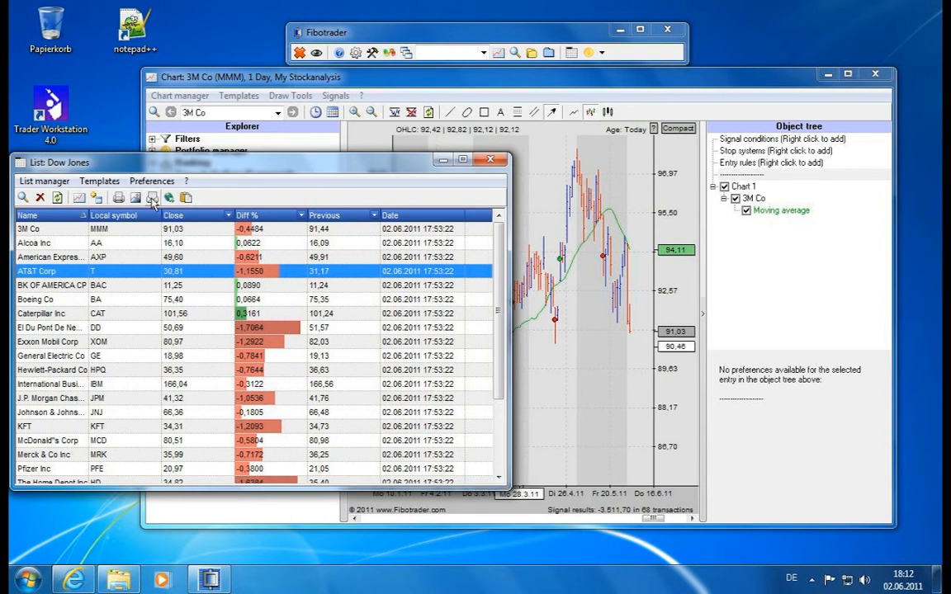
pyautogui.click(152, 198)
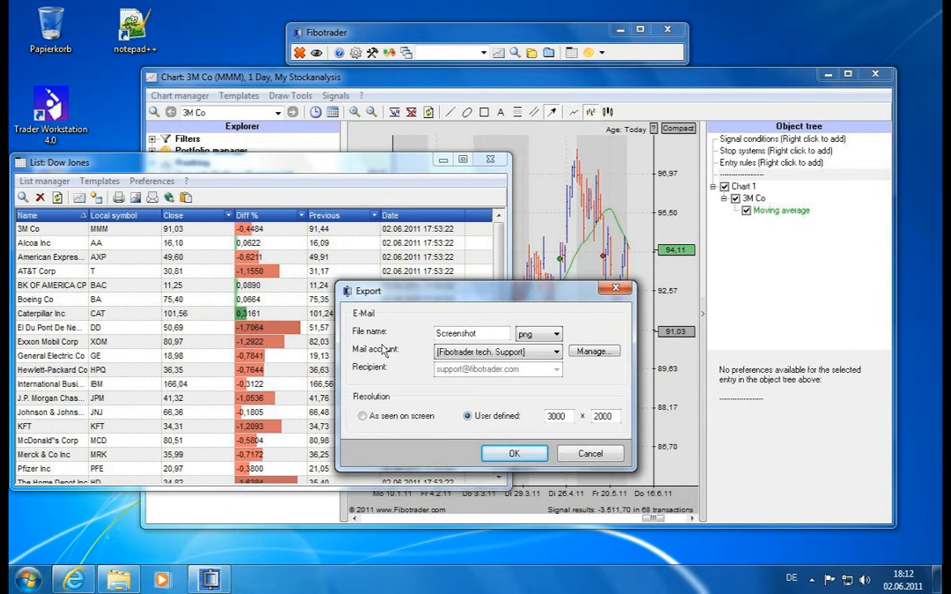
pyautogui.moveTo(388, 340)
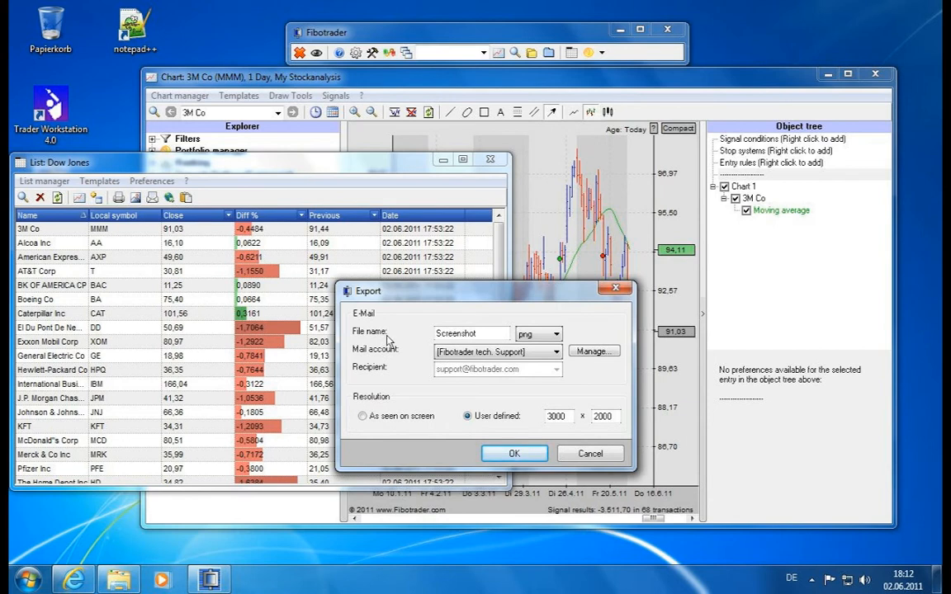
pyautogui.moveTo(201, 145)
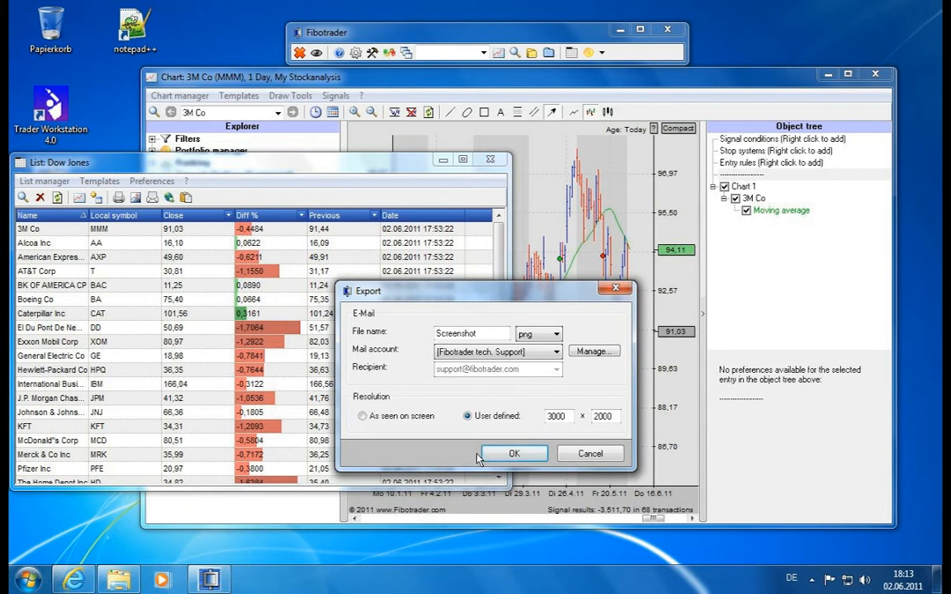
pyautogui.click(513, 453)
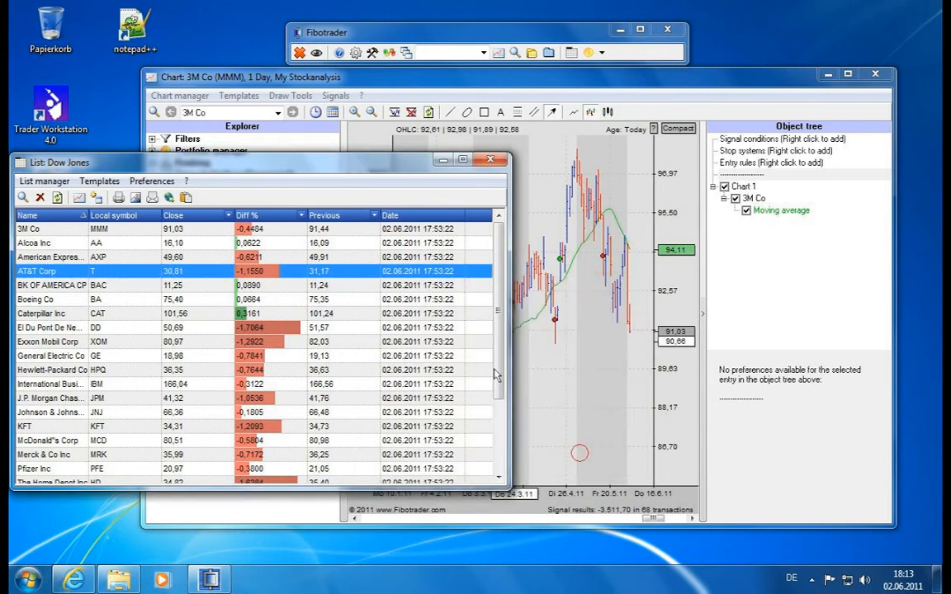
pyautogui.moveTo(168, 198)
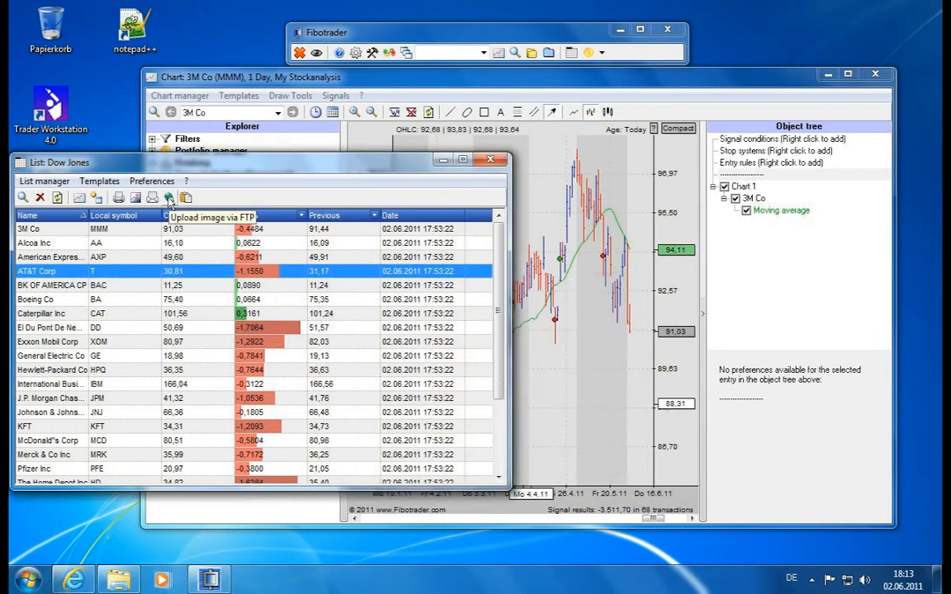
pyautogui.click(168, 198)
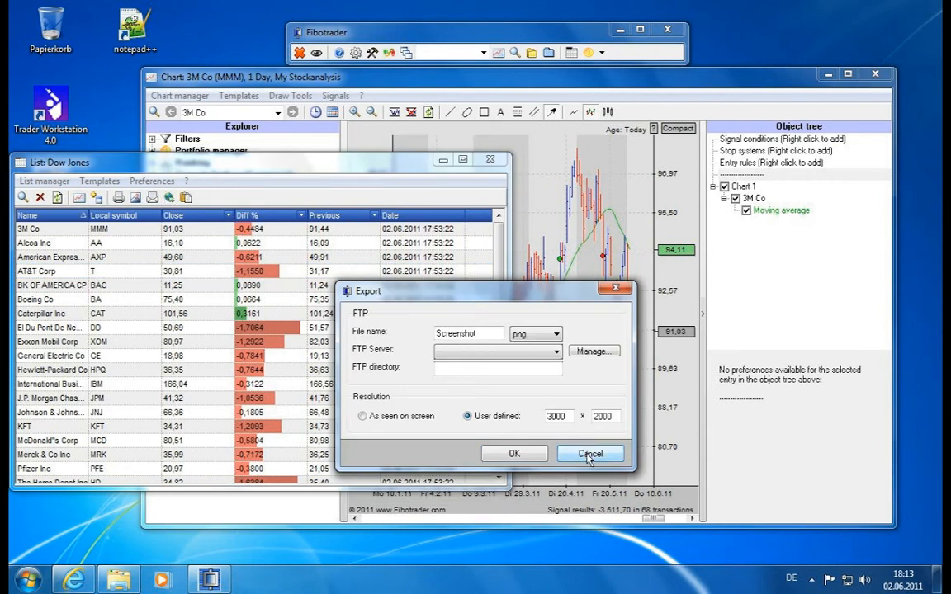
pyautogui.click(589, 454)
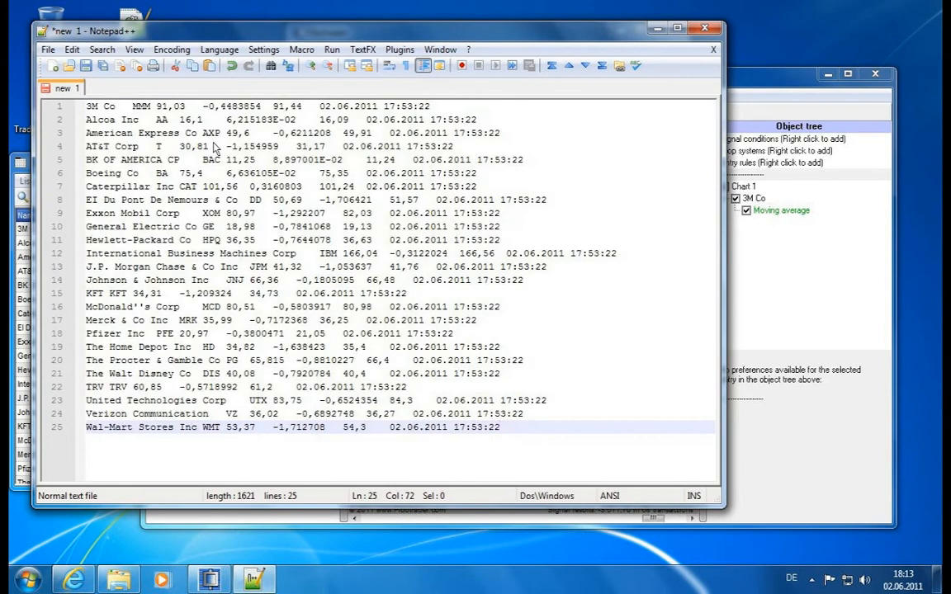
pyautogui.moveTo(106, 109)
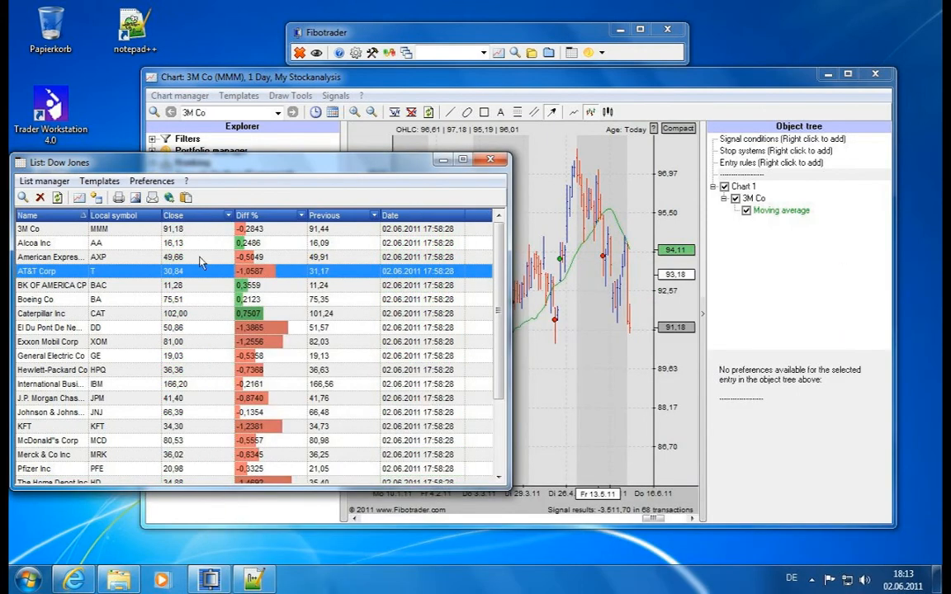
pyautogui.moveTo(416, 347)
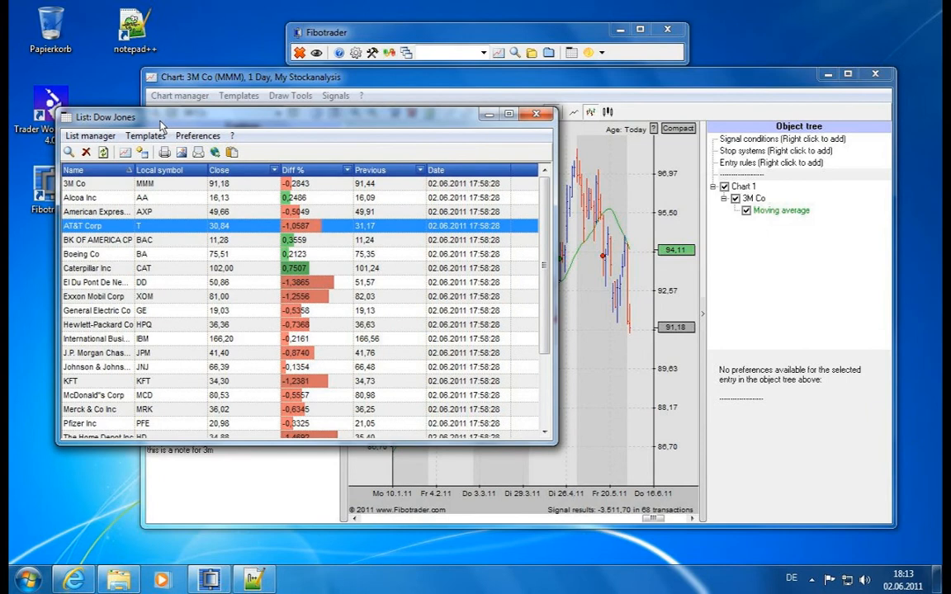
pyautogui.moveTo(146, 119)
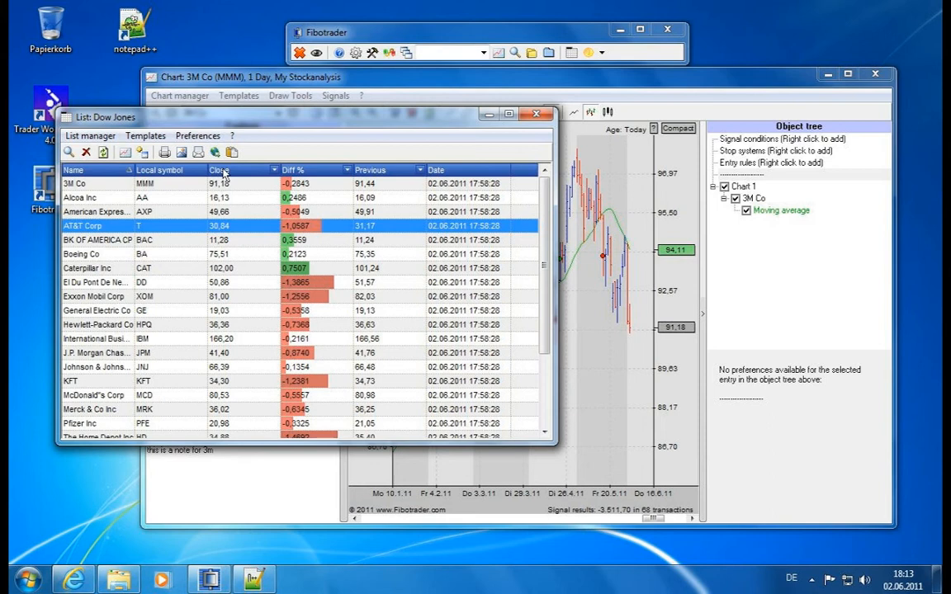
pyautogui.moveTo(225, 175)
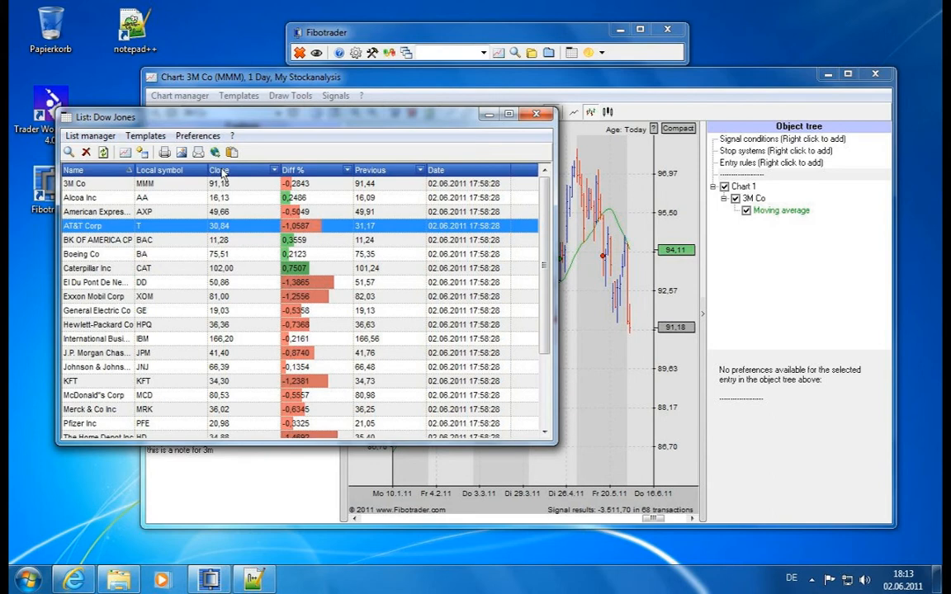
pyautogui.moveTo(267, 182)
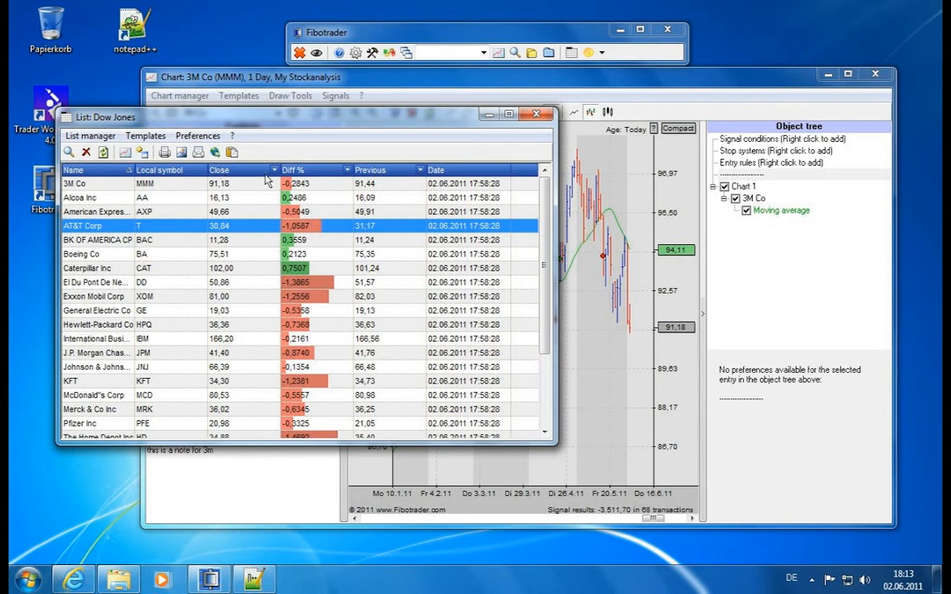
pyautogui.moveTo(248, 194)
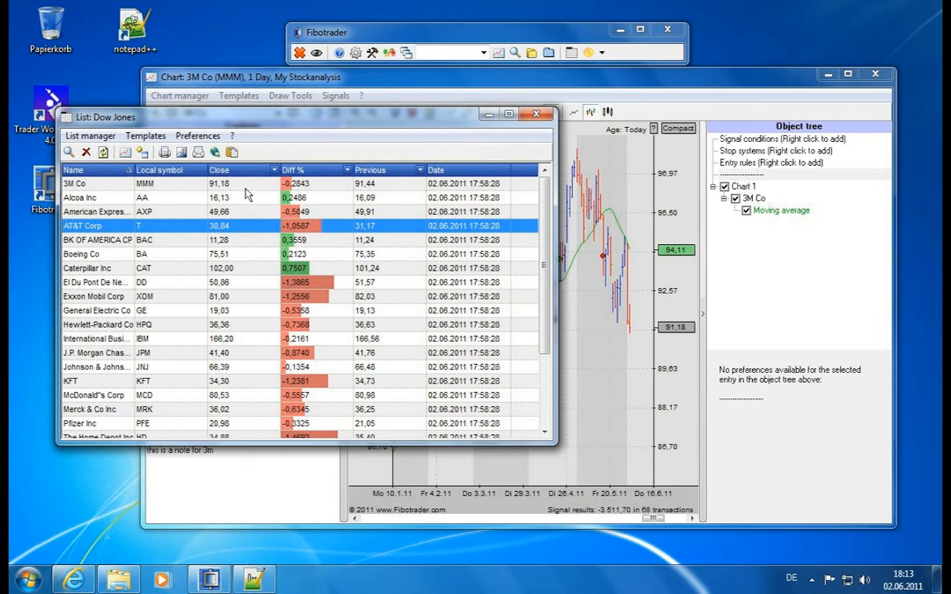
pyautogui.moveTo(231, 221)
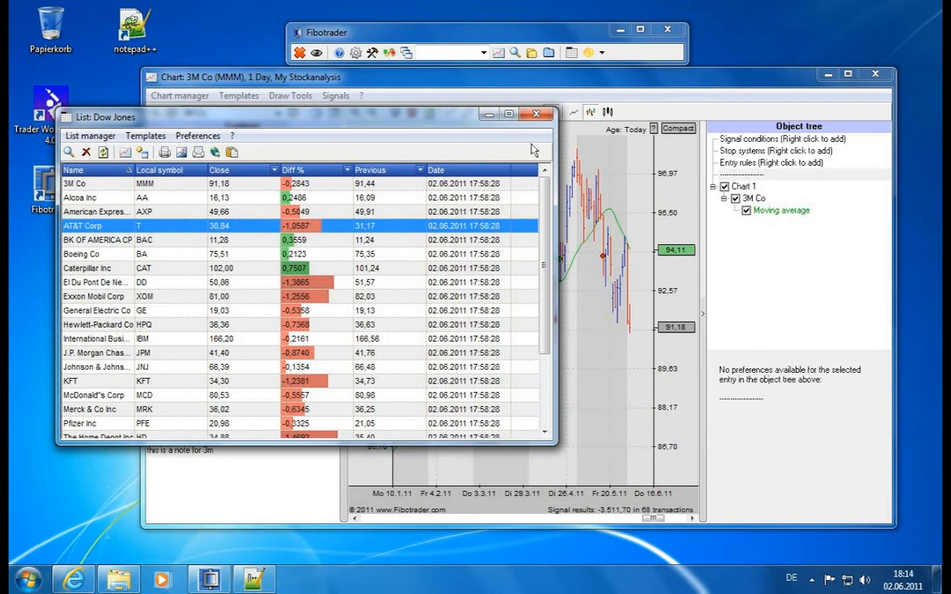
pyautogui.moveTo(487, 237)
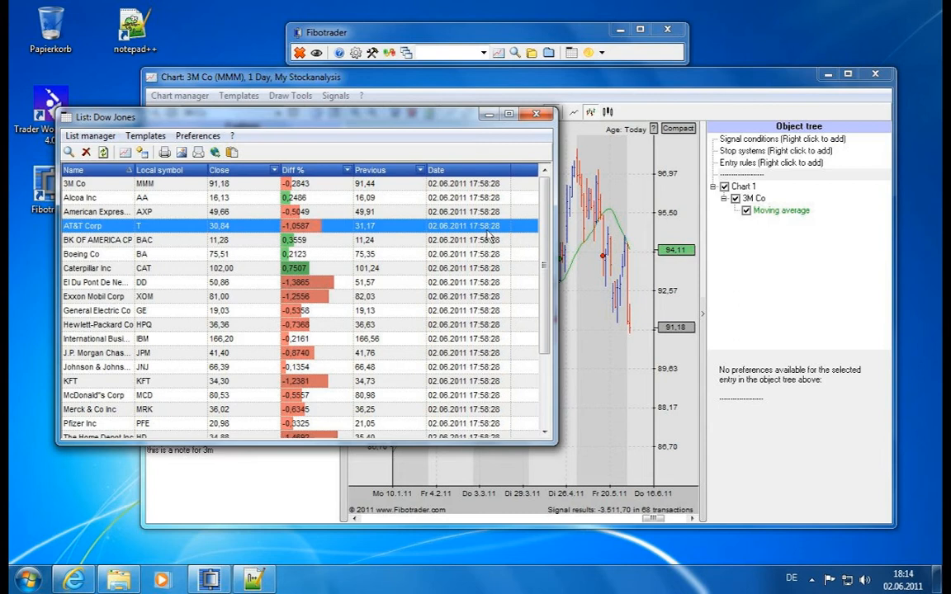
pyautogui.moveTo(213, 182)
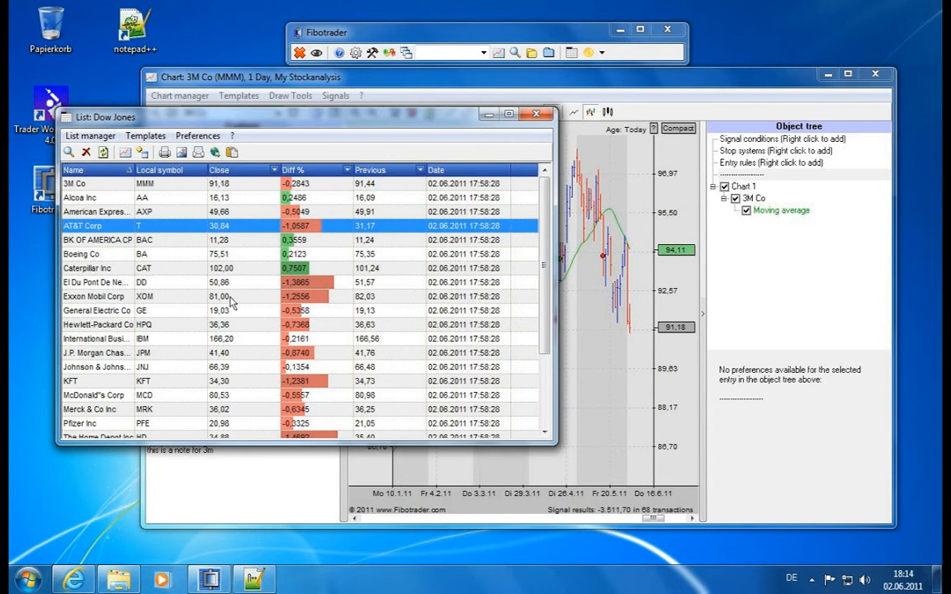
pyautogui.moveTo(246, 321)
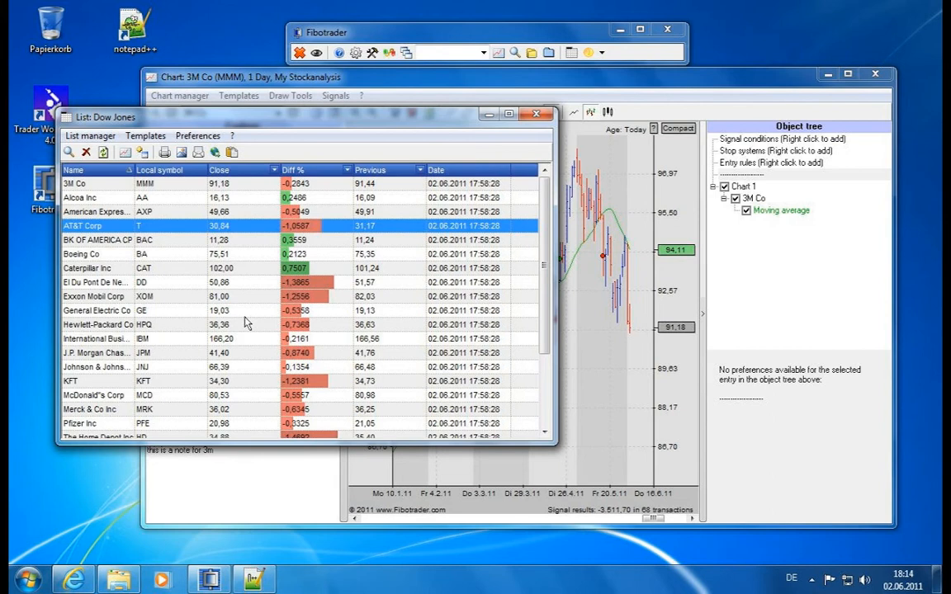
pyautogui.moveTo(238, 328)
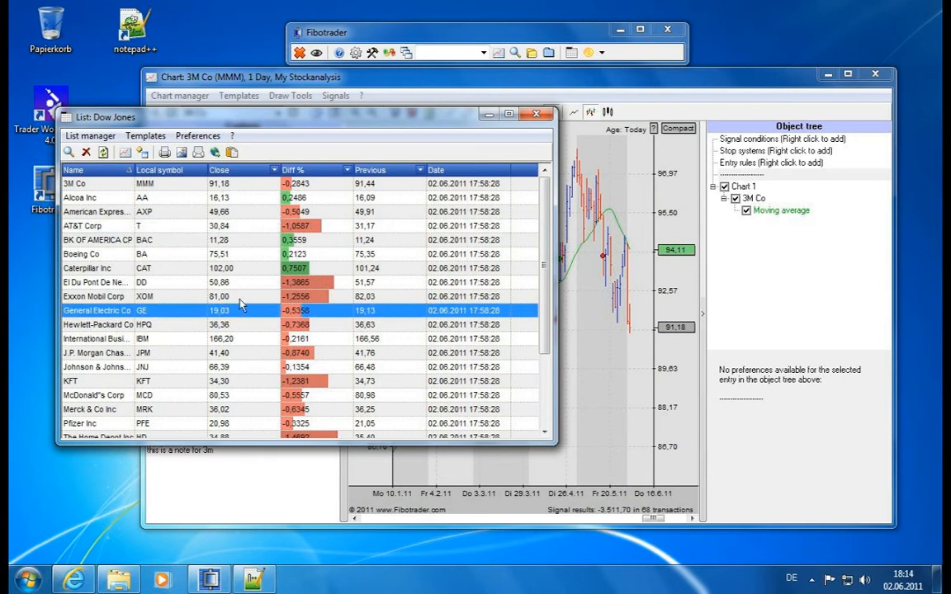
pyautogui.moveTo(251, 328)
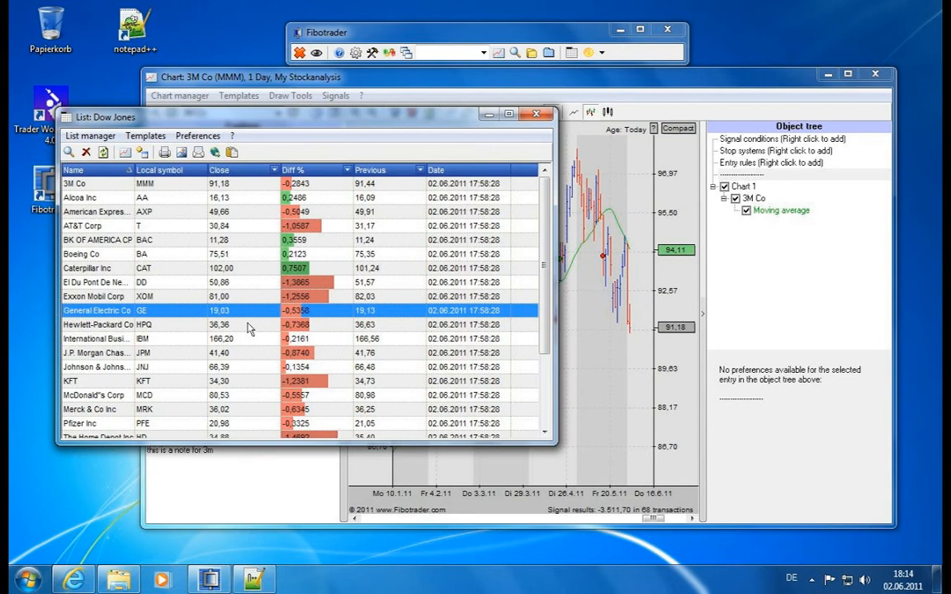
pyautogui.moveTo(191, 245)
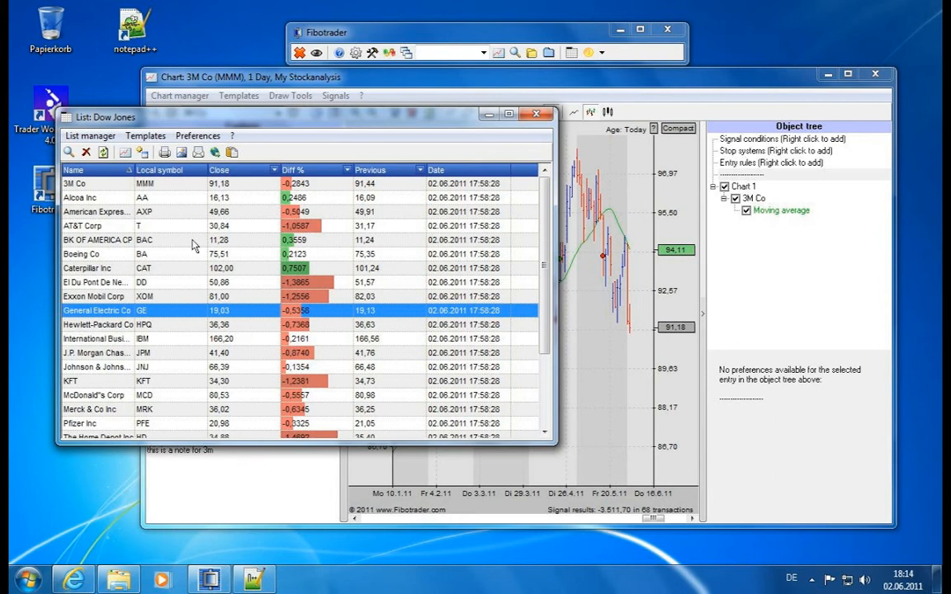
pyautogui.moveTo(109, 192)
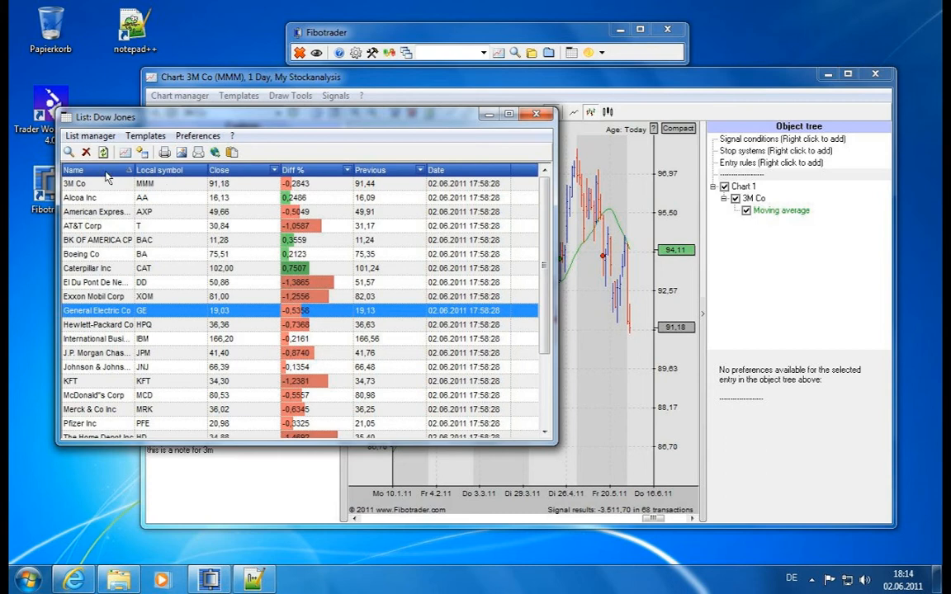
# Step: Sort the list by Name ascending, by Close highest first, then by Name in reverse
pyautogui.scroll(-3)
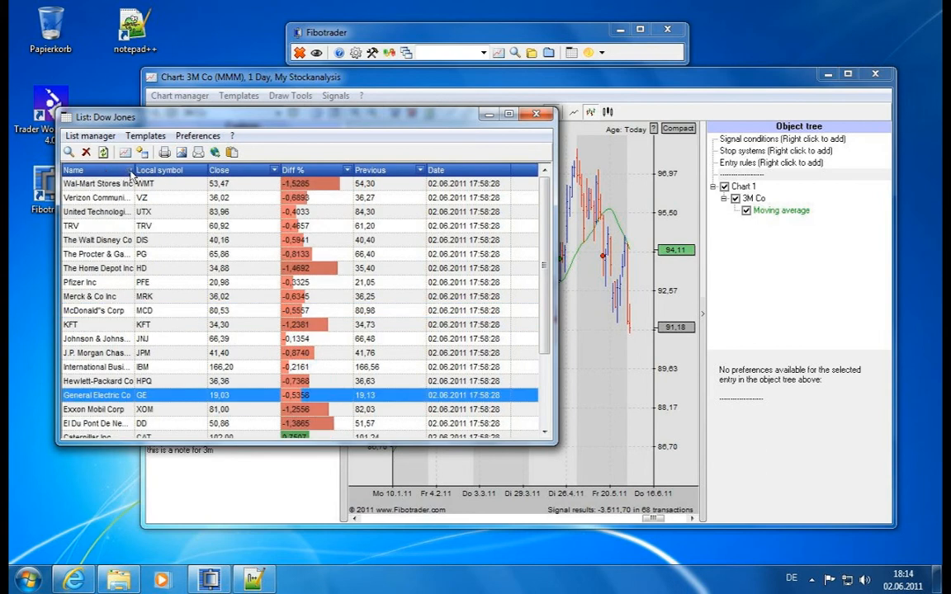
pyautogui.moveTo(106, 173)
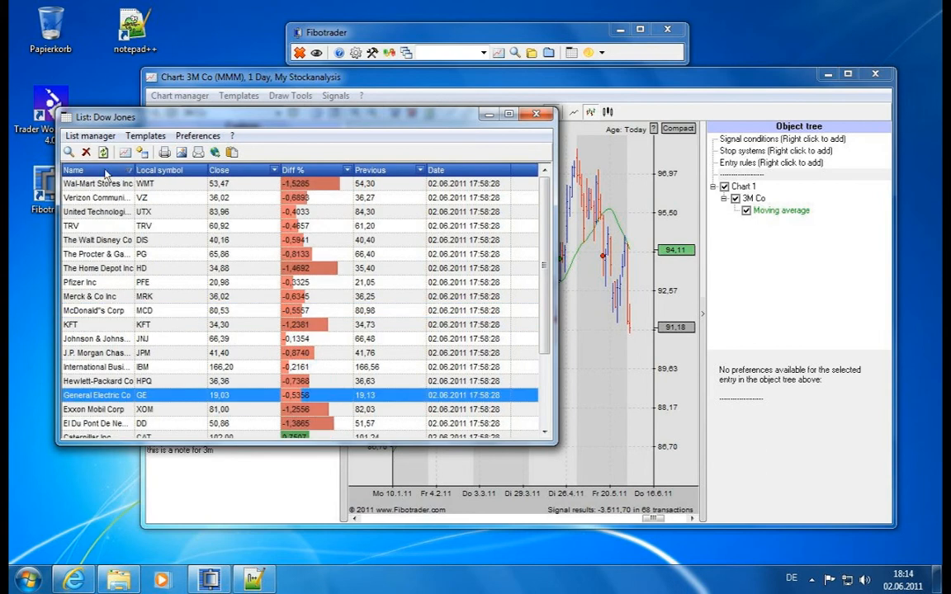
pyautogui.click(73, 170)
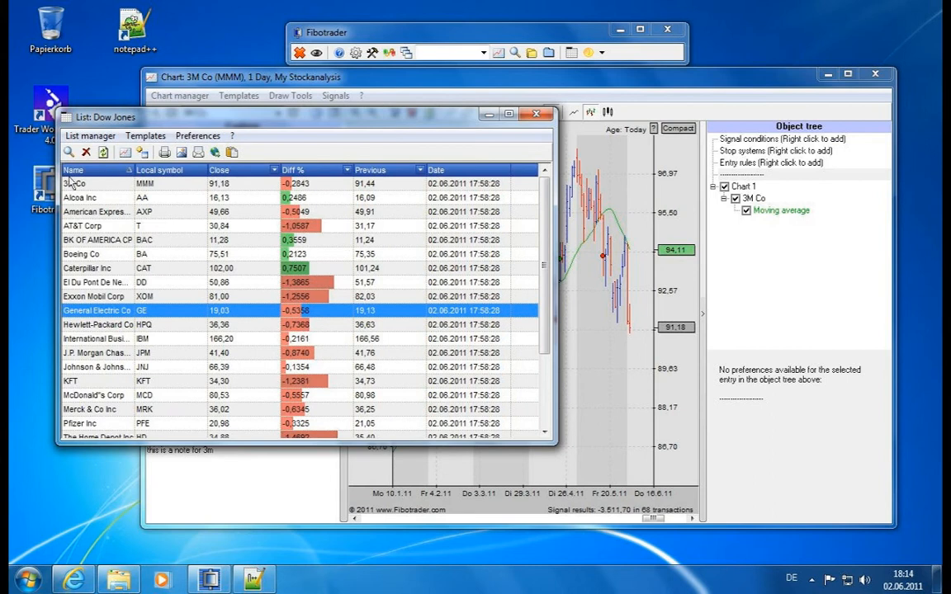
pyautogui.moveTo(185, 178)
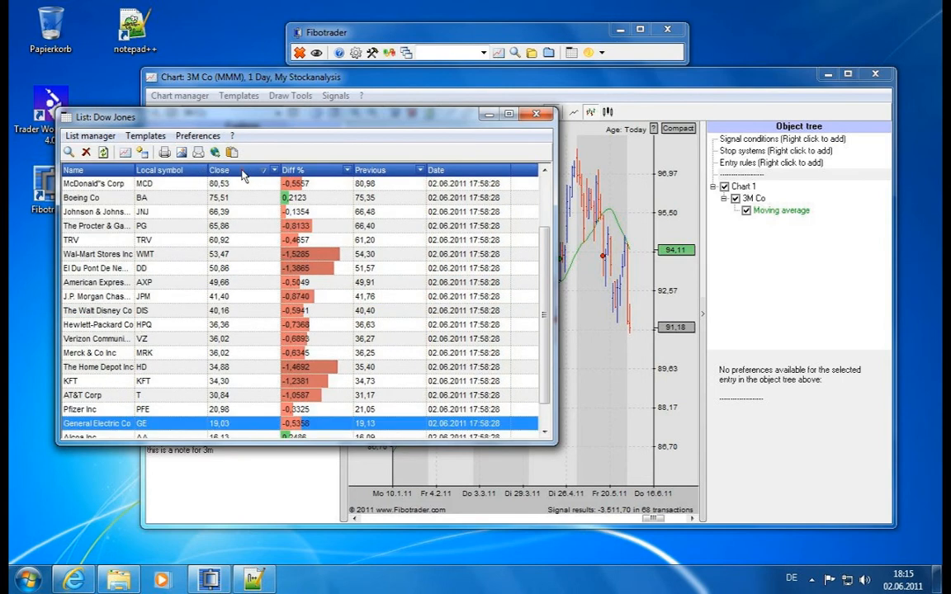
pyautogui.click(218, 170)
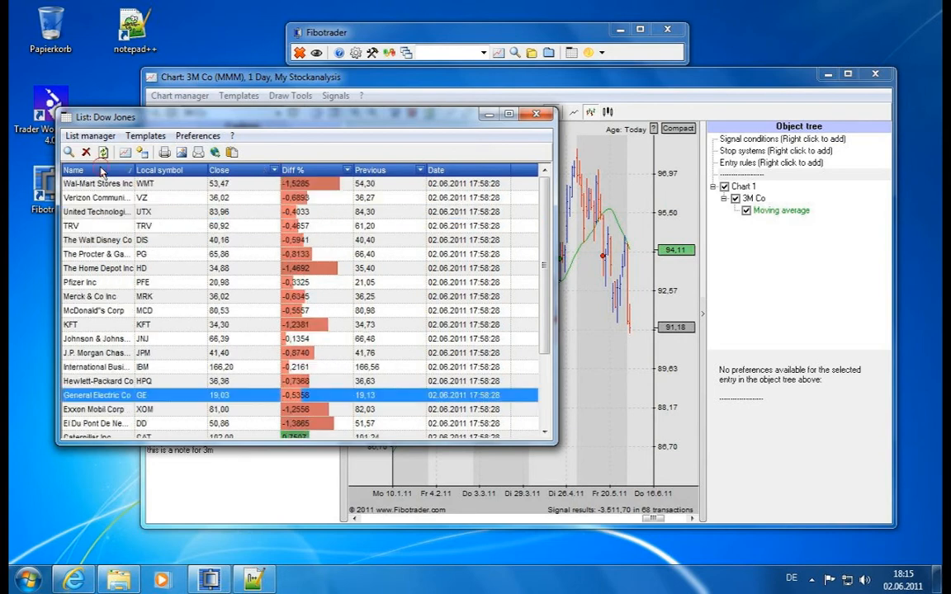
pyautogui.click(74, 170)
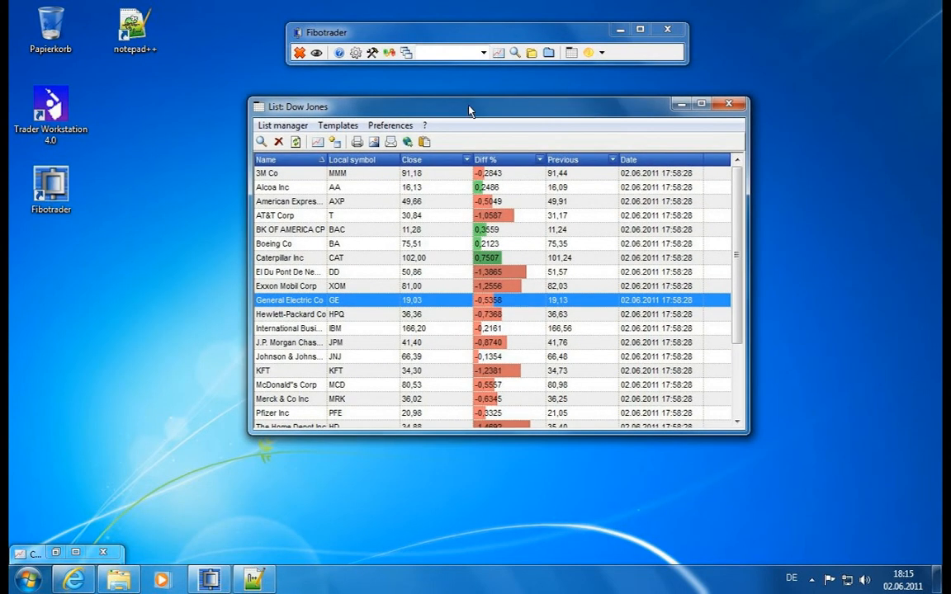
pyautogui.moveTo(469, 174)
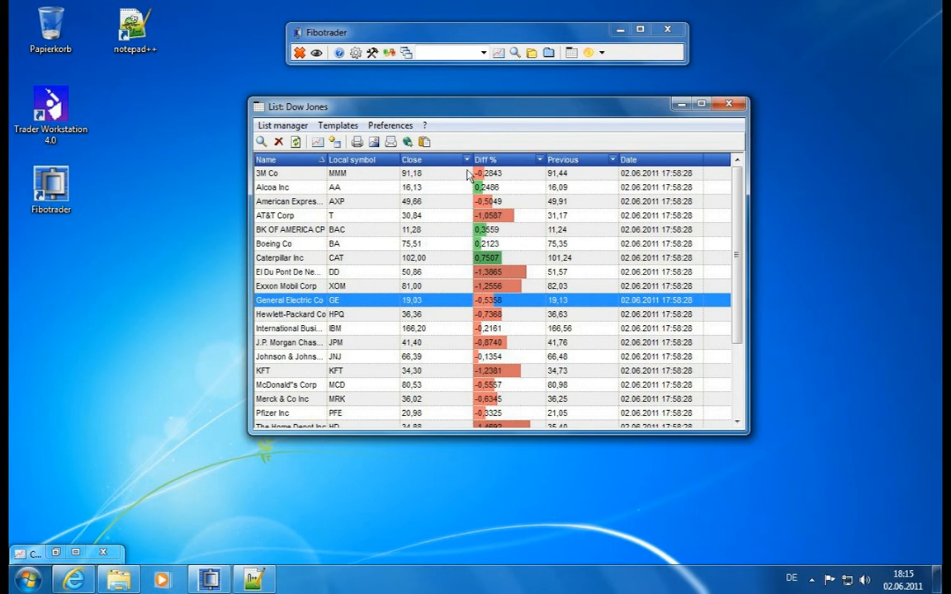
pyautogui.moveTo(409, 156)
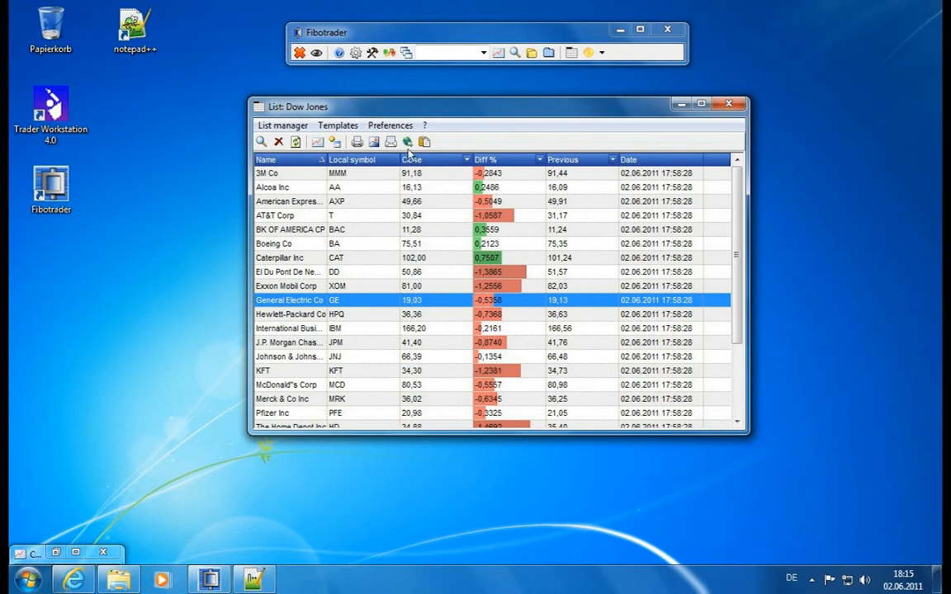
# Step: Show the Preferences menu of the Dow Jones list
pyautogui.click(390, 125)
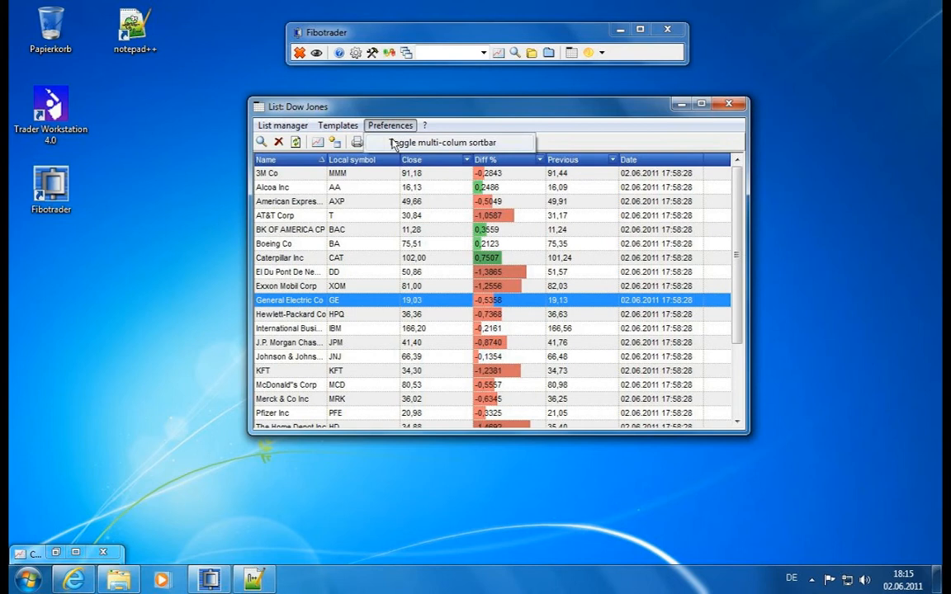
# Step: Enable multi-column sorting and add Date as a sort criterion for the list
pyautogui.click(442, 142)
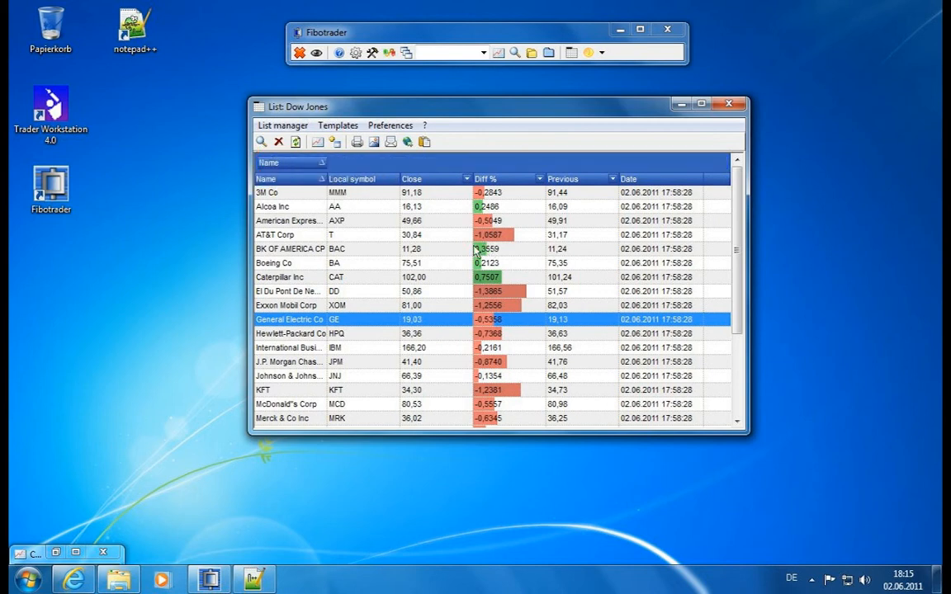
pyautogui.moveTo(512, 251)
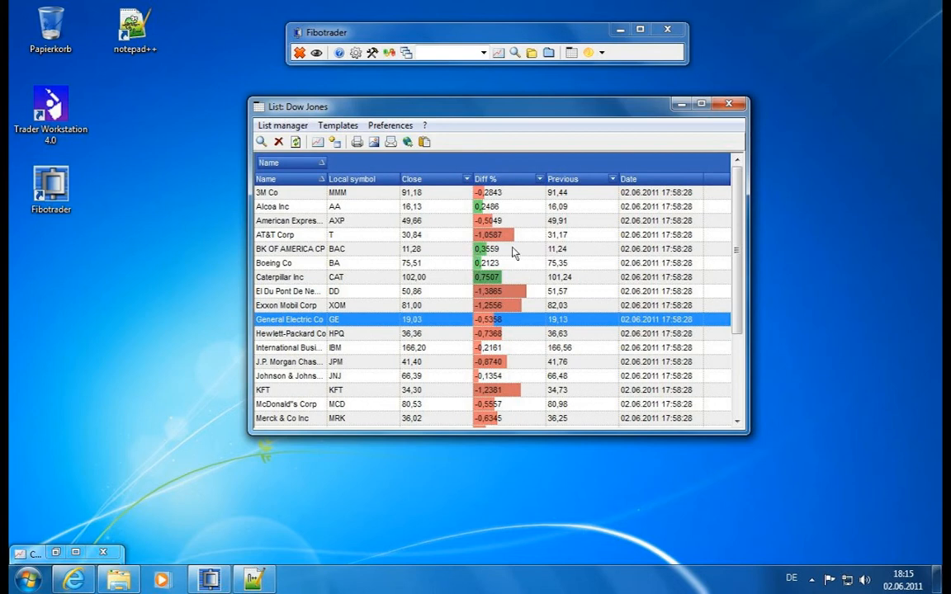
pyautogui.moveTo(658, 179)
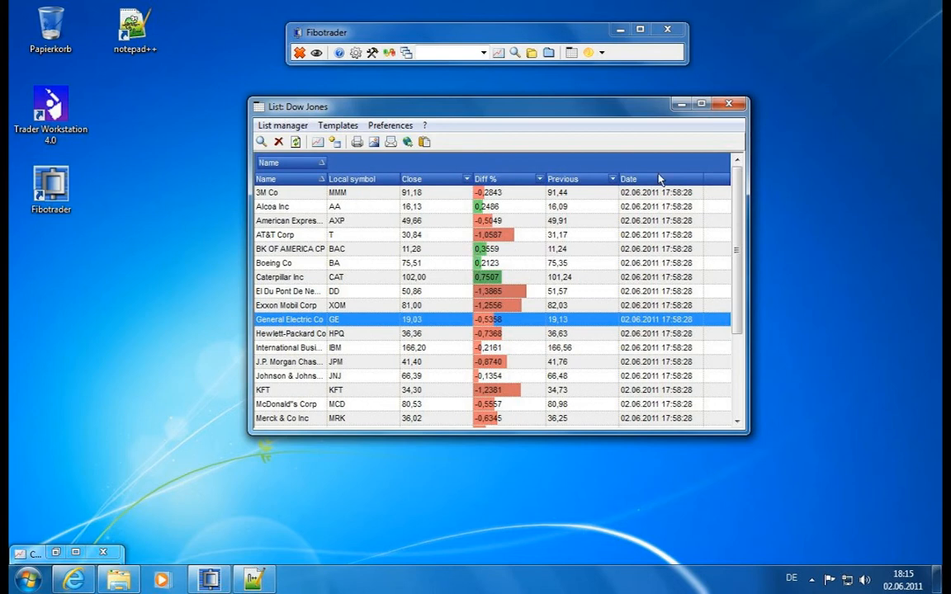
pyautogui.moveTo(304, 192)
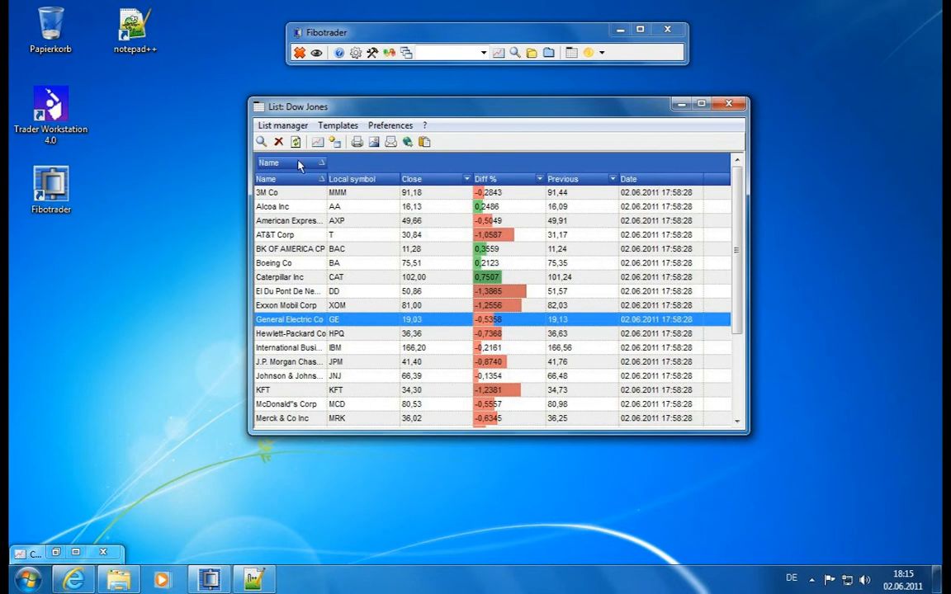
pyautogui.moveTo(293, 184)
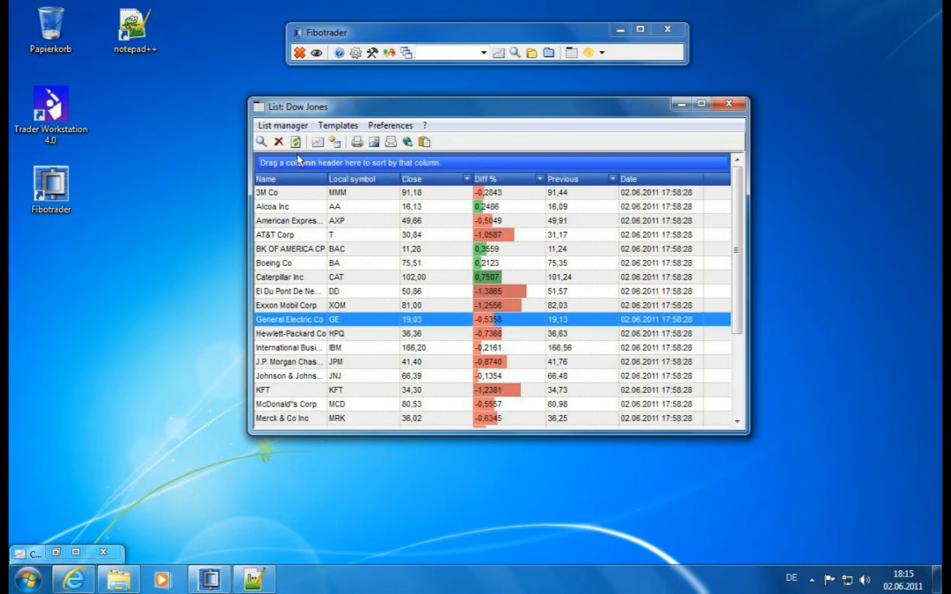
pyautogui.moveTo(262, 236)
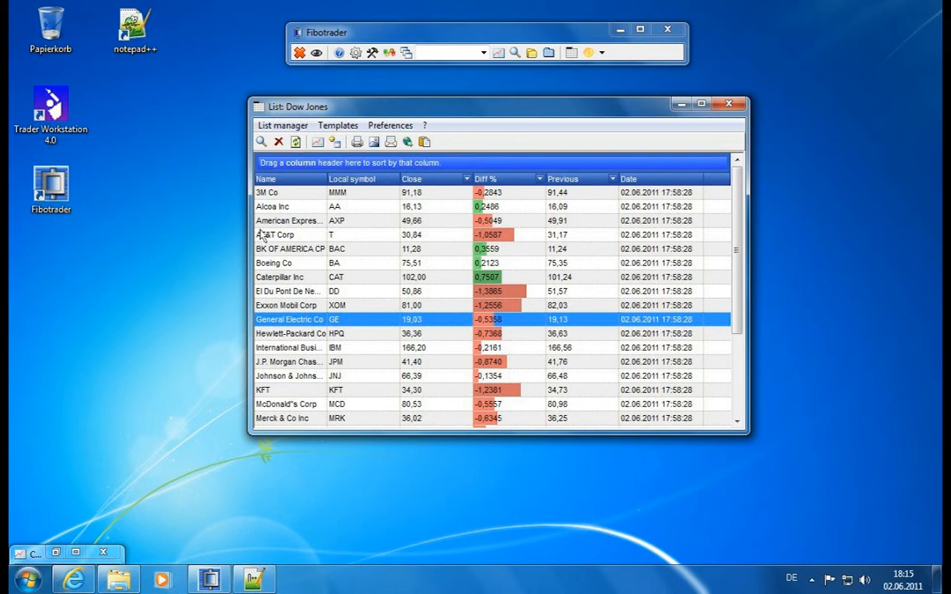
pyautogui.moveTo(802, 188)
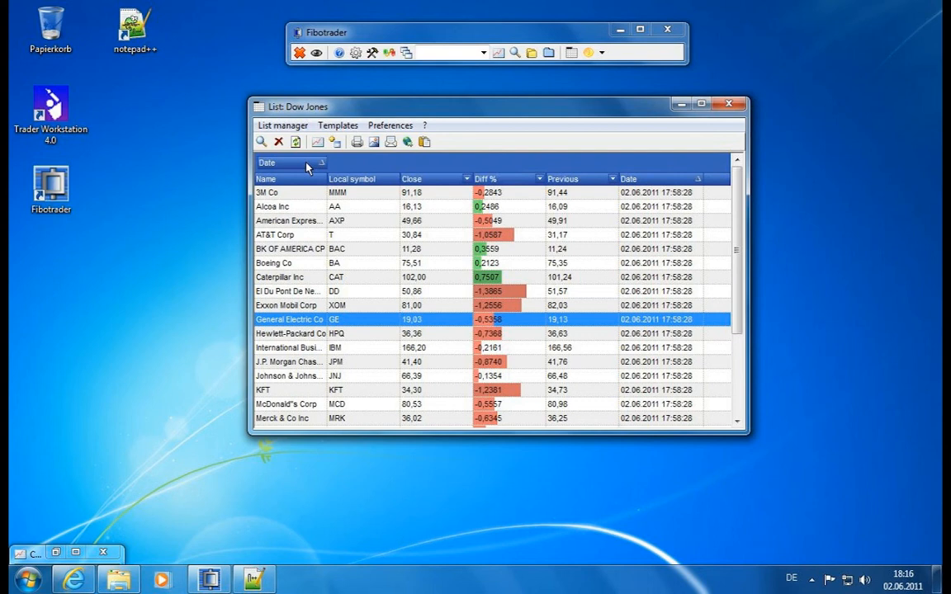
pyautogui.doubleClick(289, 320)
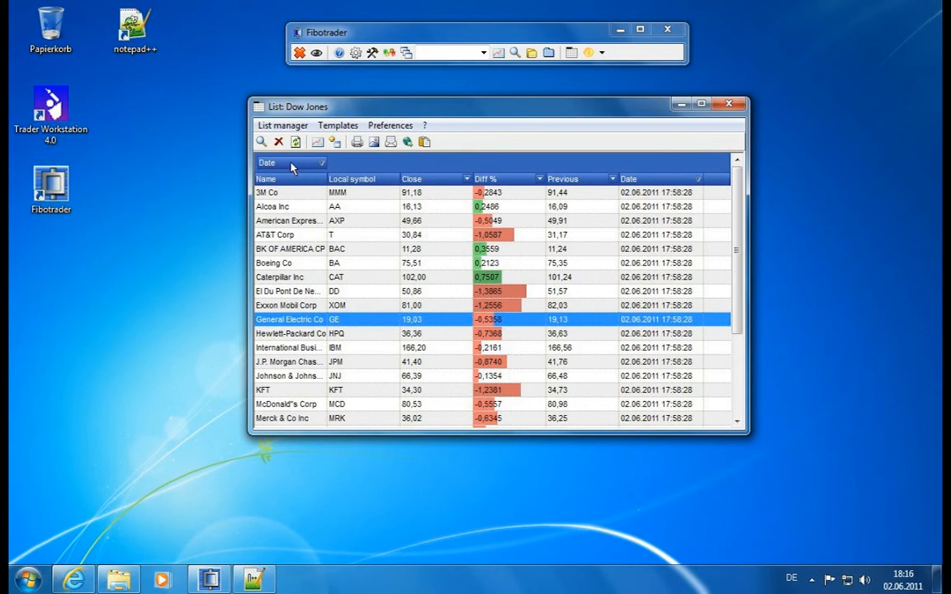
pyautogui.moveTo(668, 182)
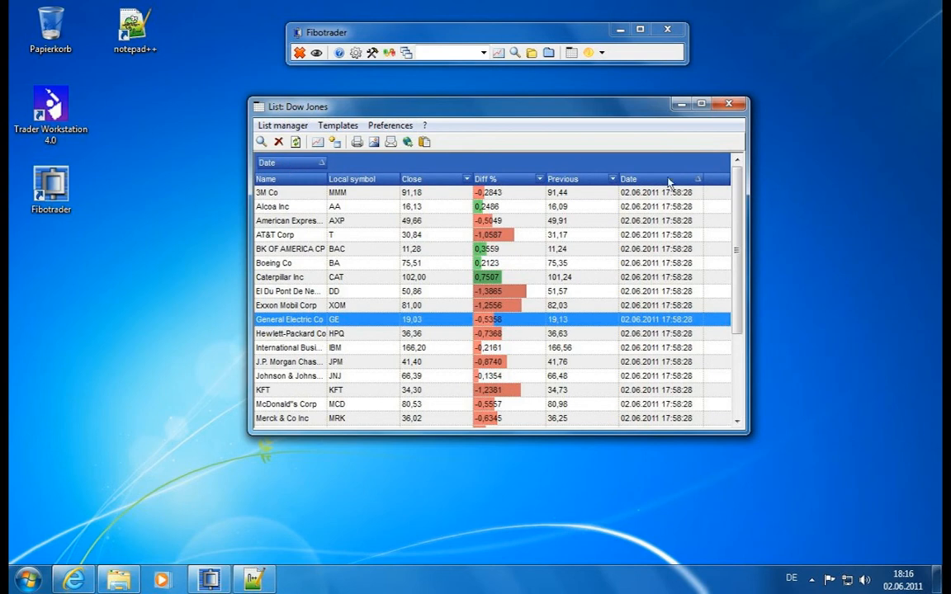
pyautogui.moveTo(675, 337)
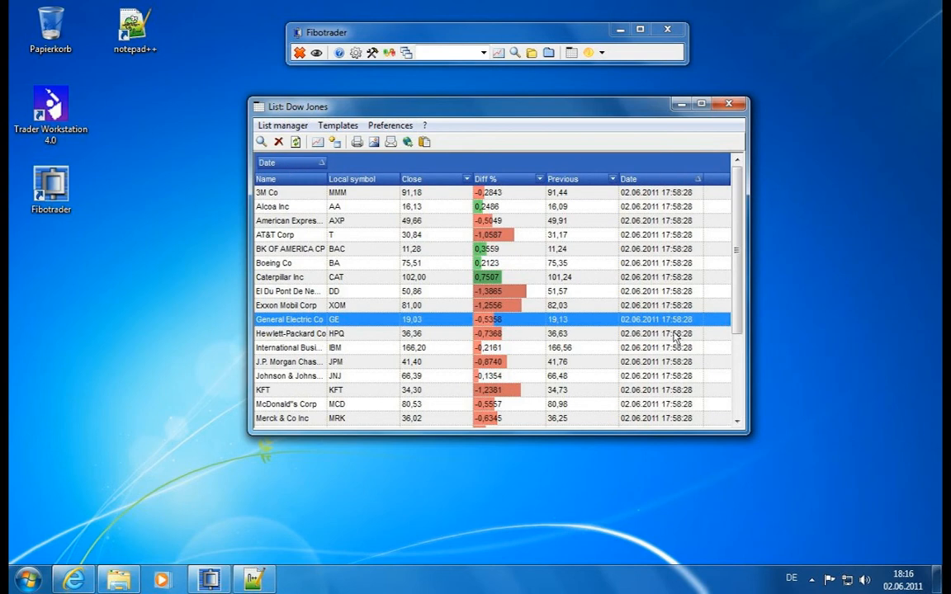
pyautogui.scroll(-3)
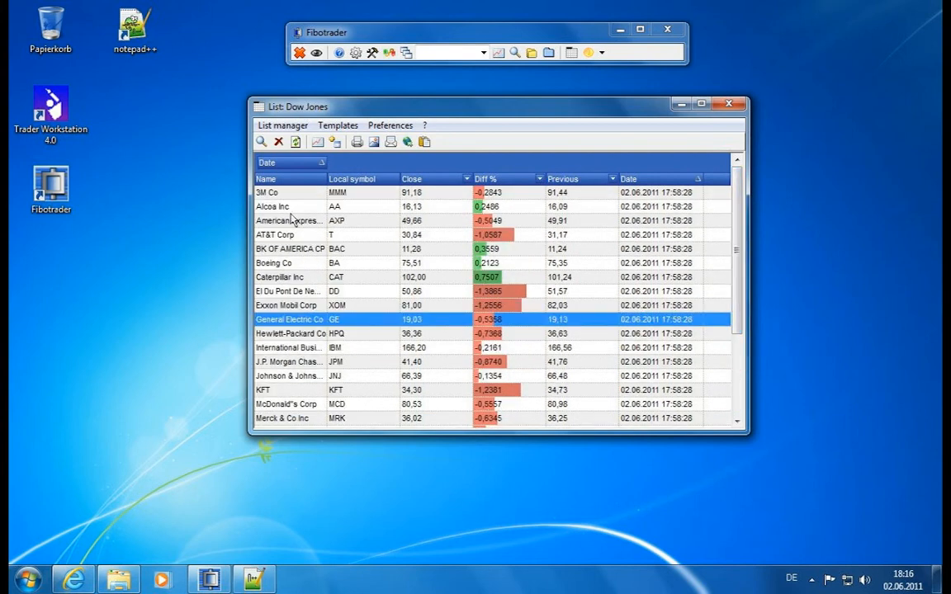
pyautogui.moveTo(413, 184)
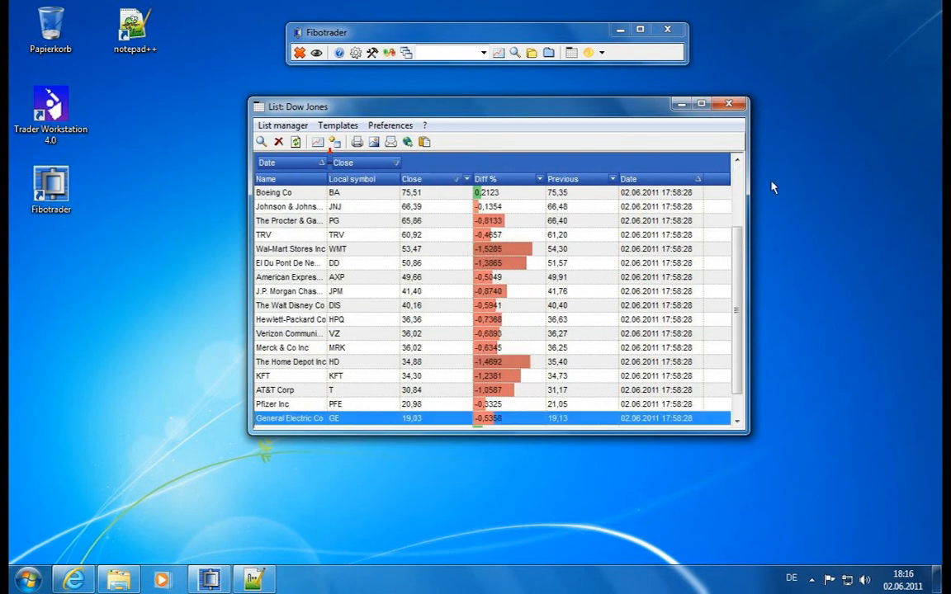
pyautogui.moveTo(350, 179)
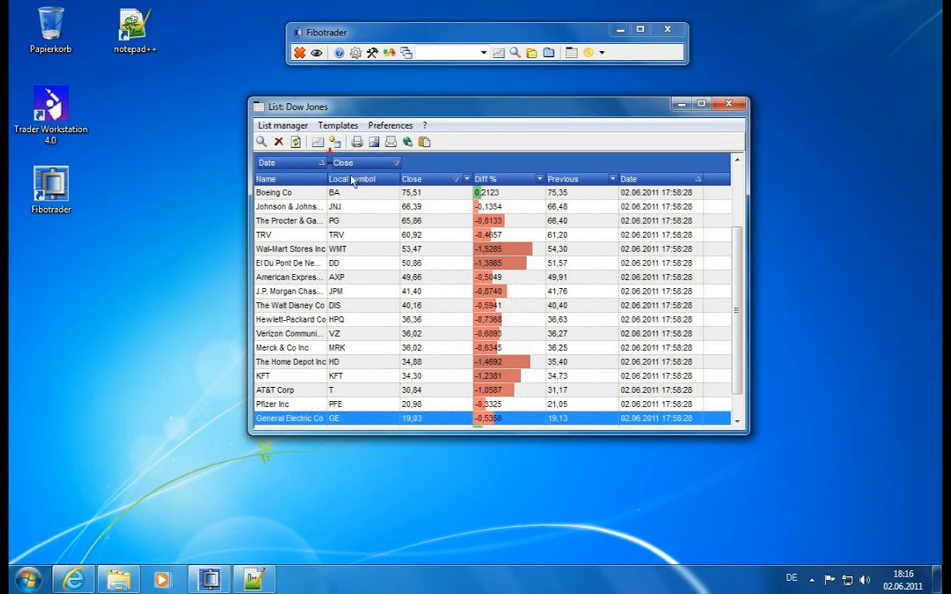
pyautogui.moveTo(362, 169)
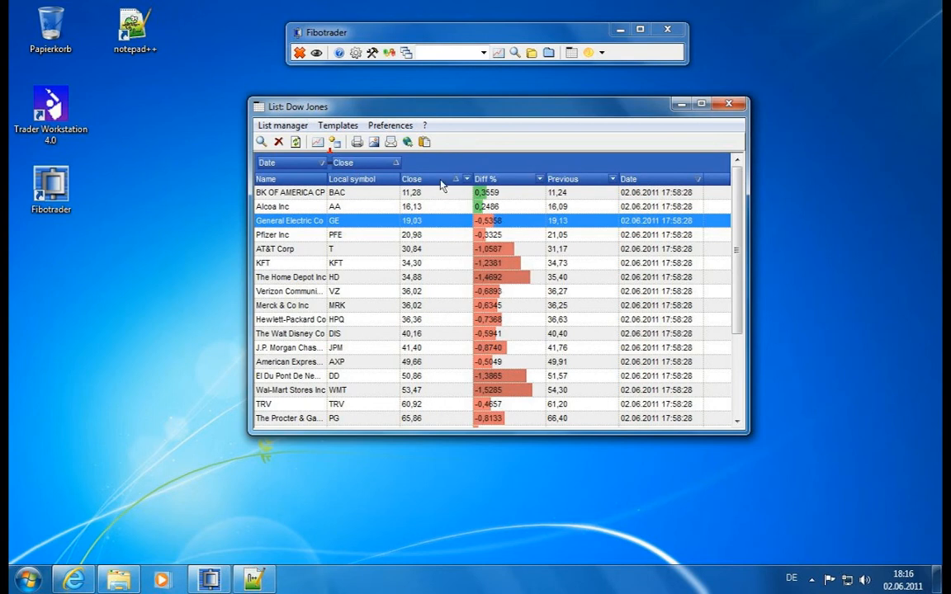
pyautogui.moveTo(426, 306)
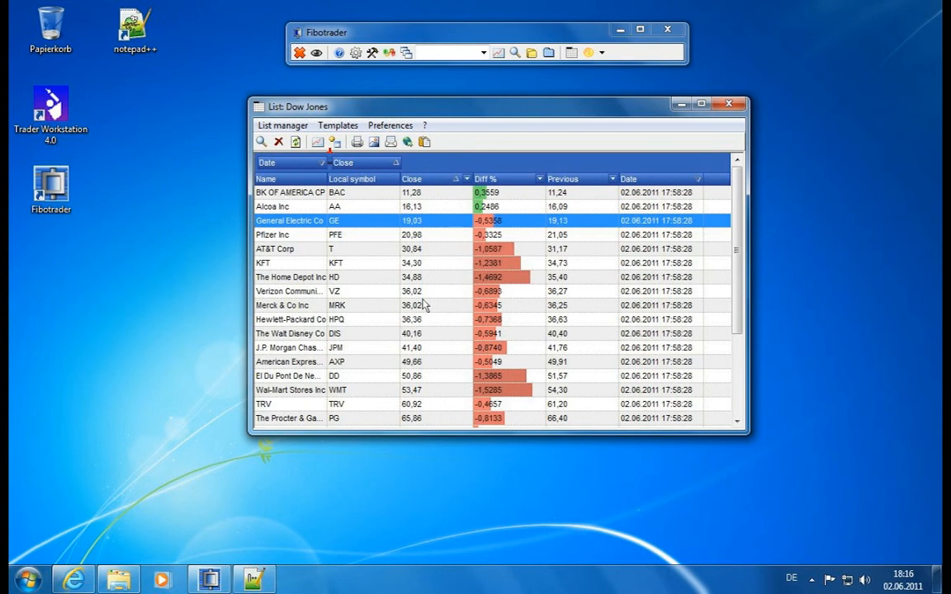
pyautogui.moveTo(422, 303)
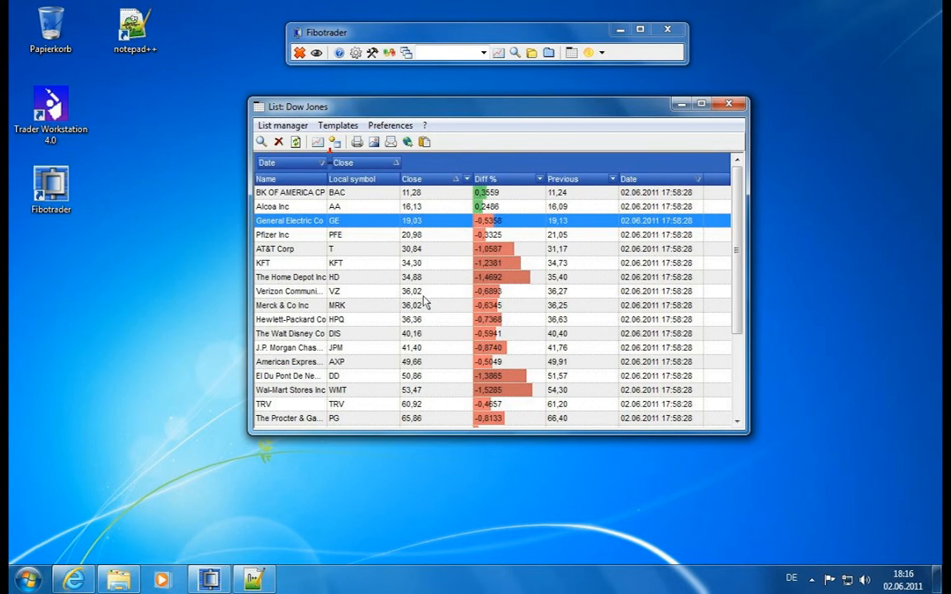
pyautogui.moveTo(436, 301)
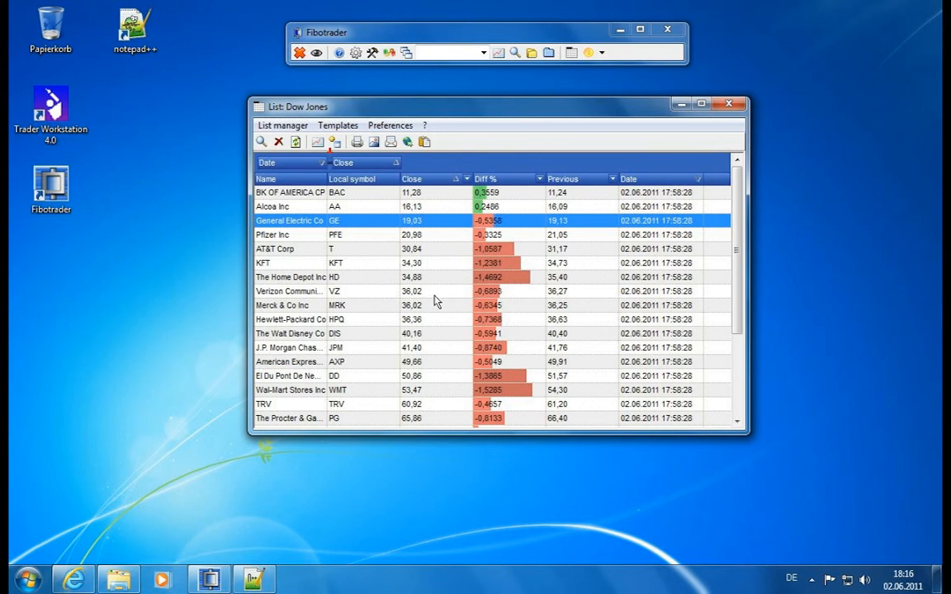
pyautogui.moveTo(279, 312)
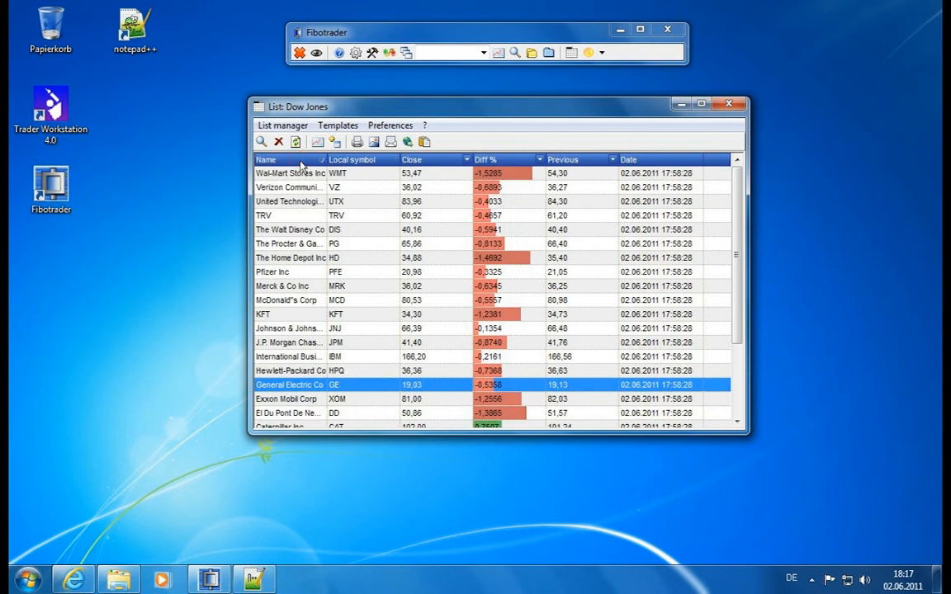
# Step: Sort the Dow Jones list ascending by the Name column
pyautogui.click(266, 159)
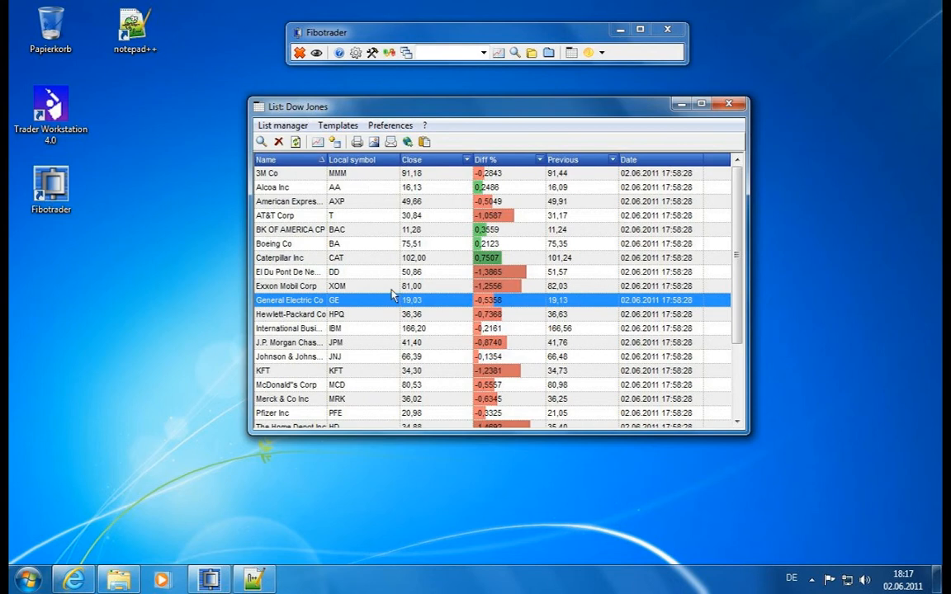
pyautogui.moveTo(305, 289)
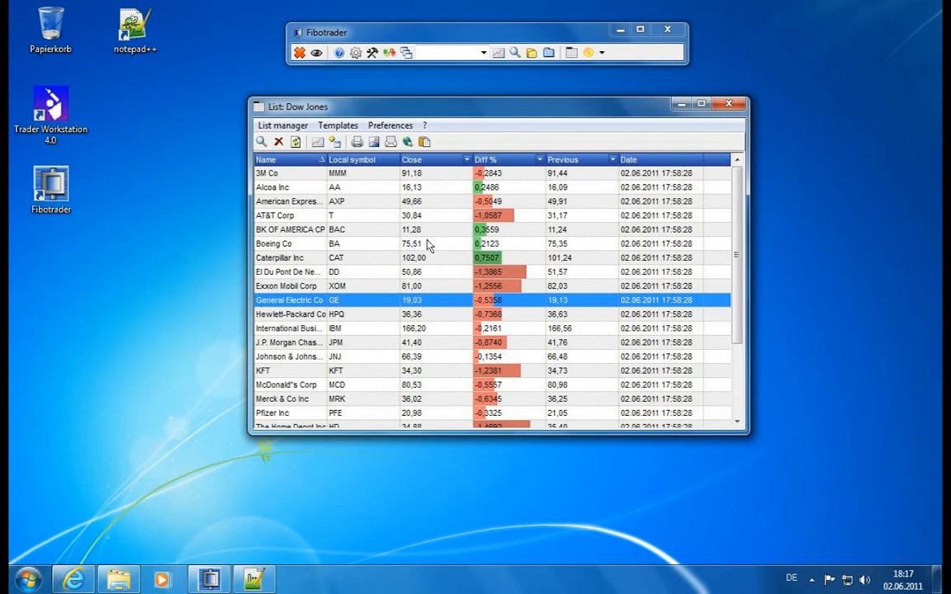
pyautogui.moveTo(436, 251)
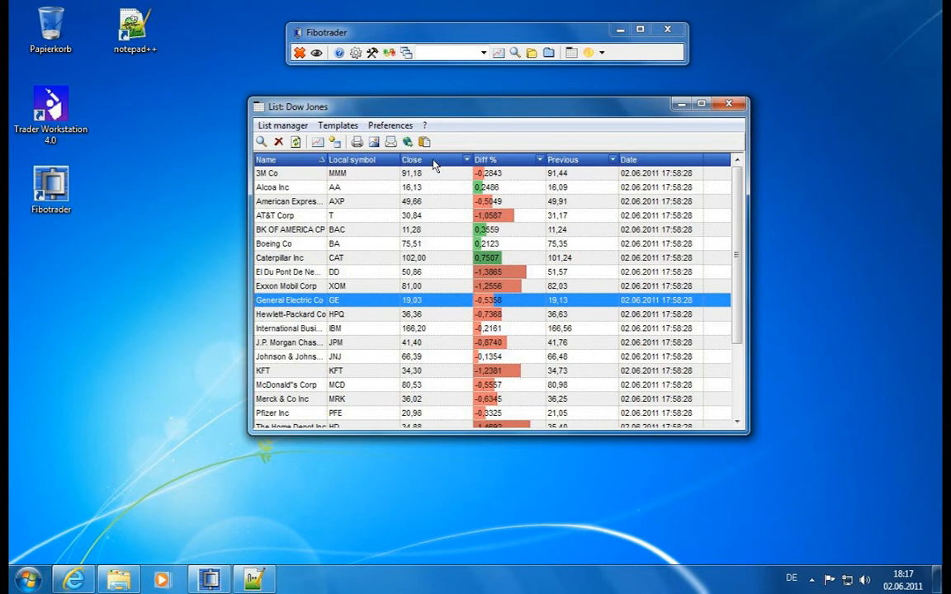
pyautogui.moveTo(429, 161)
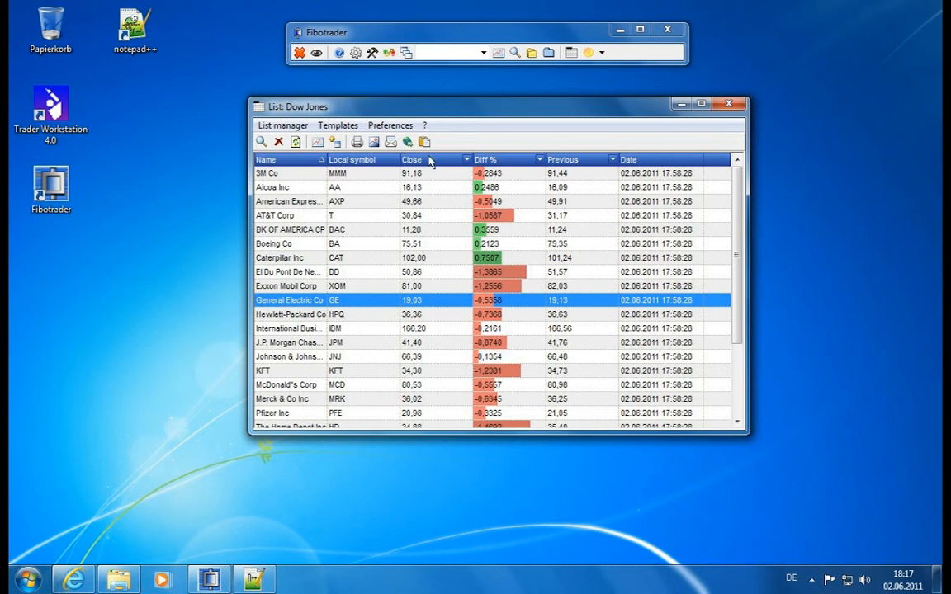
pyautogui.moveTo(466, 165)
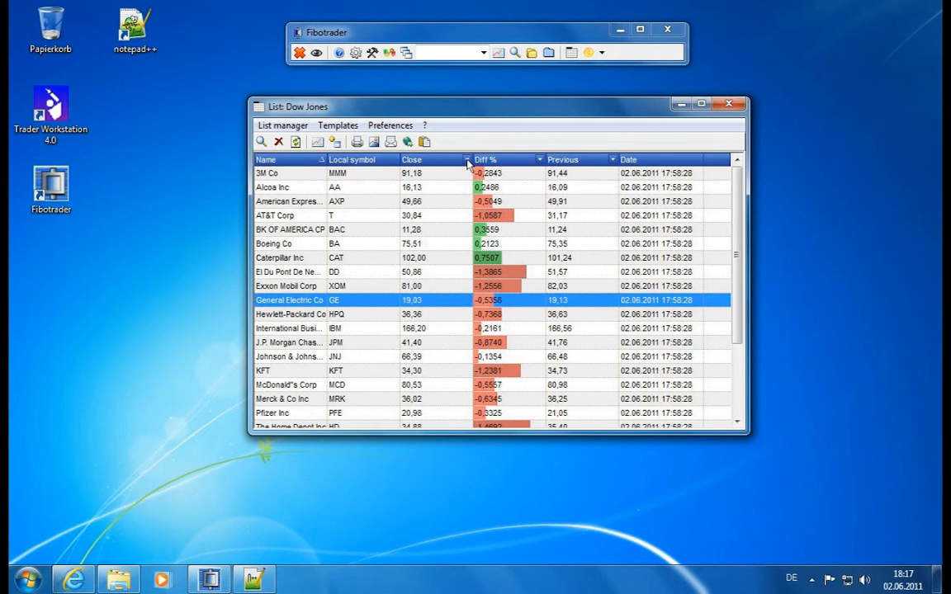
pyautogui.moveTo(469, 167)
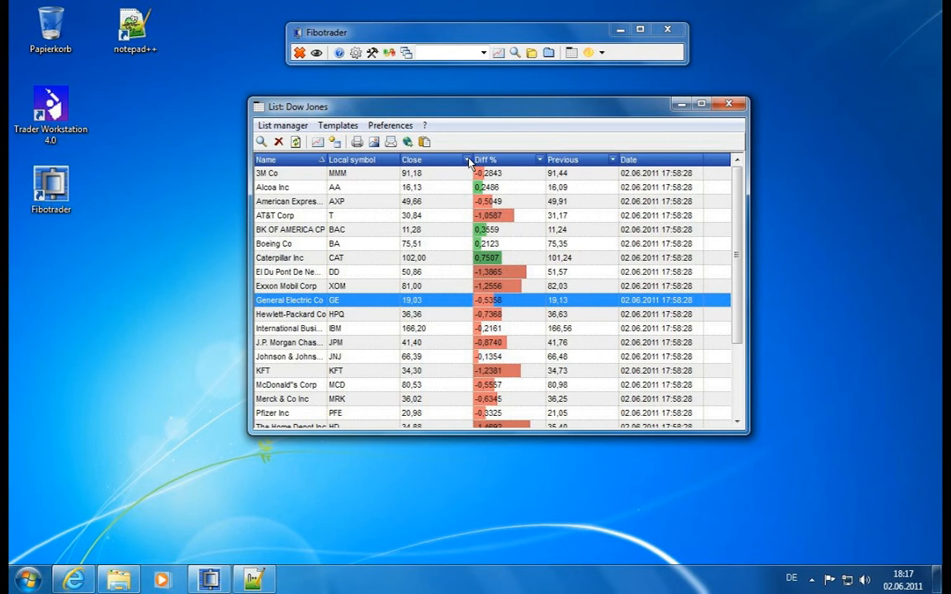
pyautogui.moveTo(324, 164)
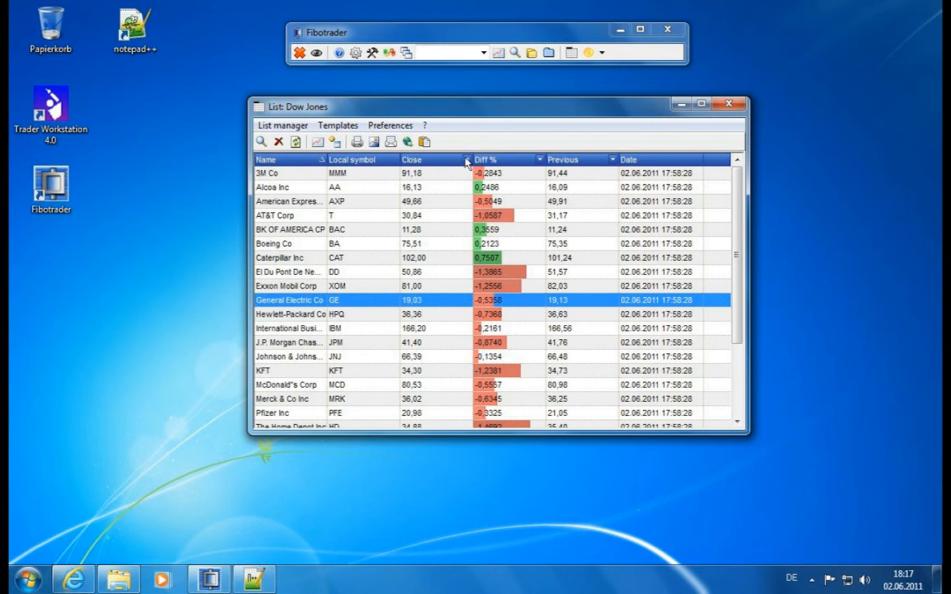
pyautogui.moveTo(607, 164)
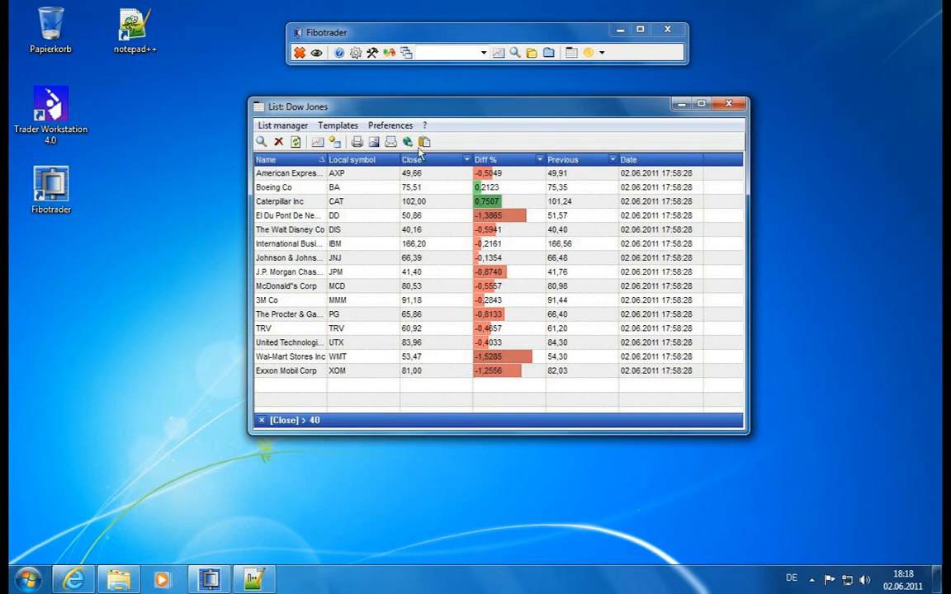
pyautogui.moveTo(284, 449)
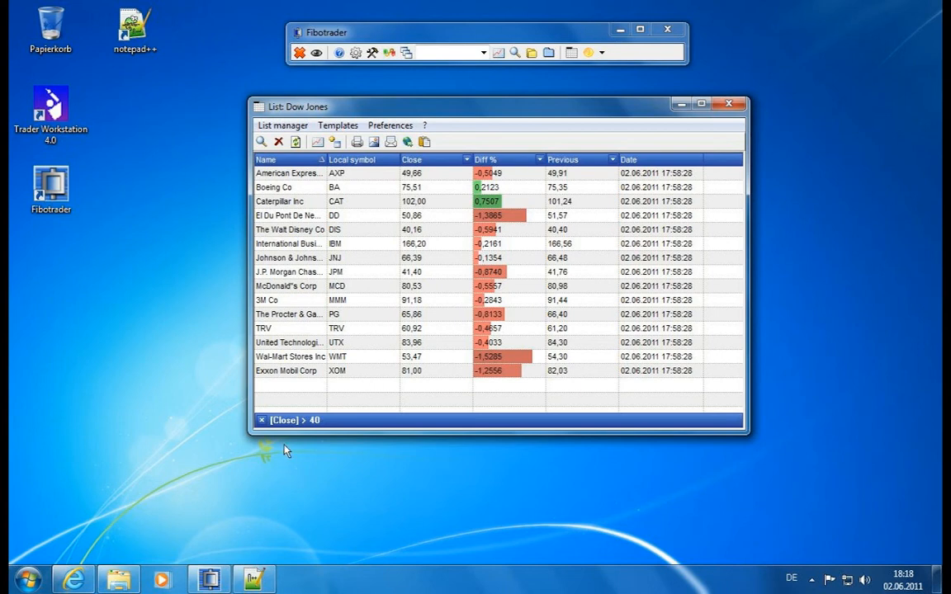
pyautogui.moveTo(287, 423)
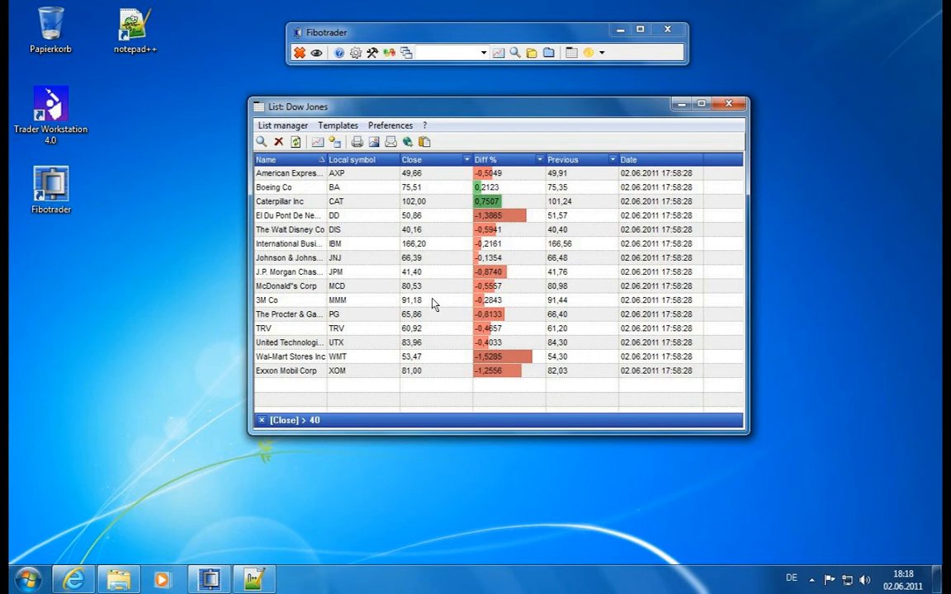
pyautogui.moveTo(283, 409)
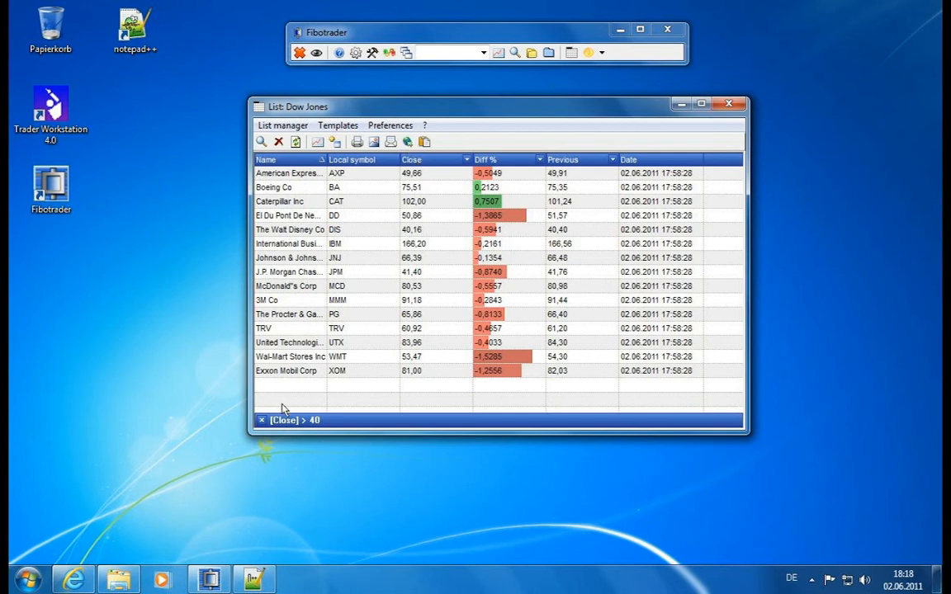
# Step: Sort by Previous, then filter to [Close] > 40 and [Previous] < 80
pyautogui.click(485, 158)
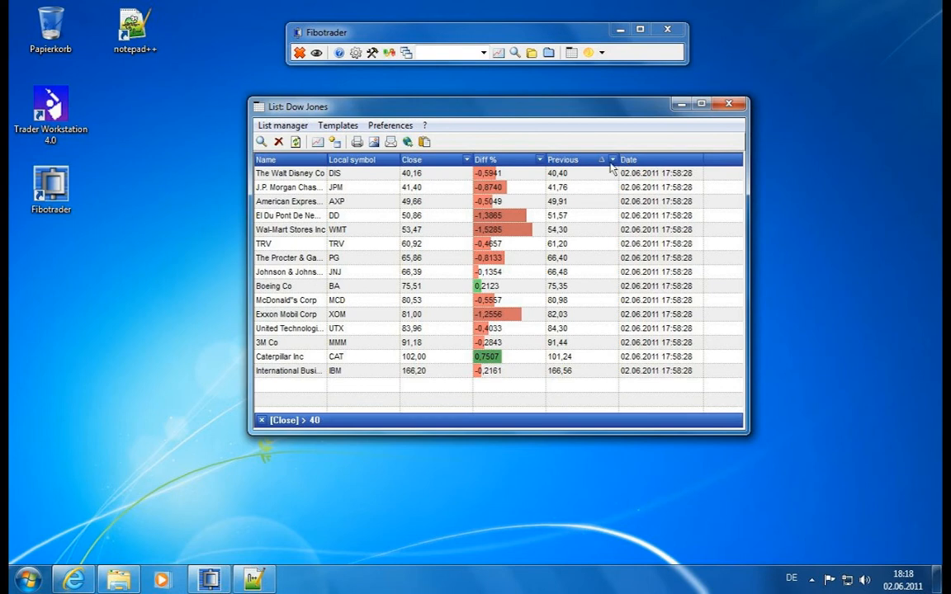
pyautogui.write('k')
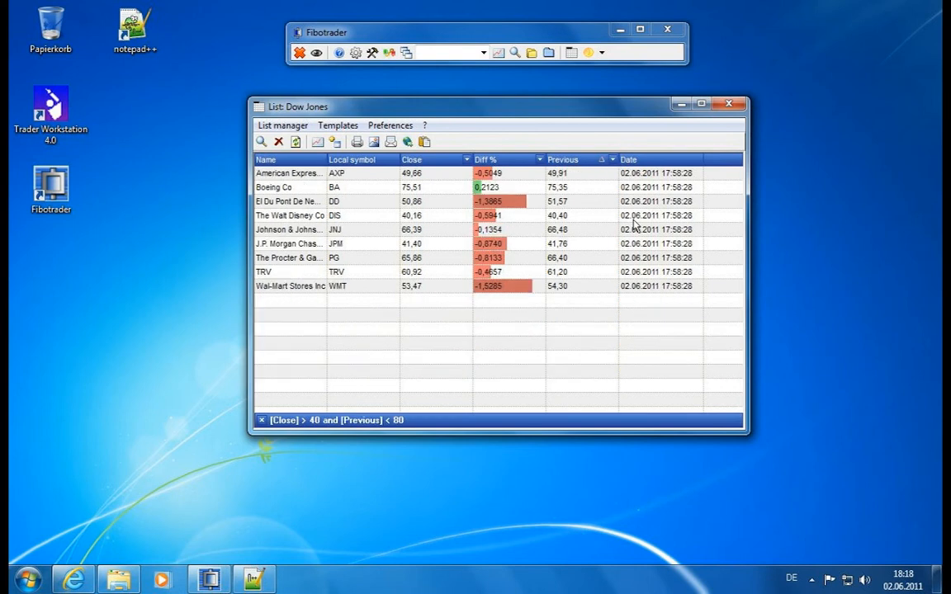
pyautogui.moveTo(520, 304)
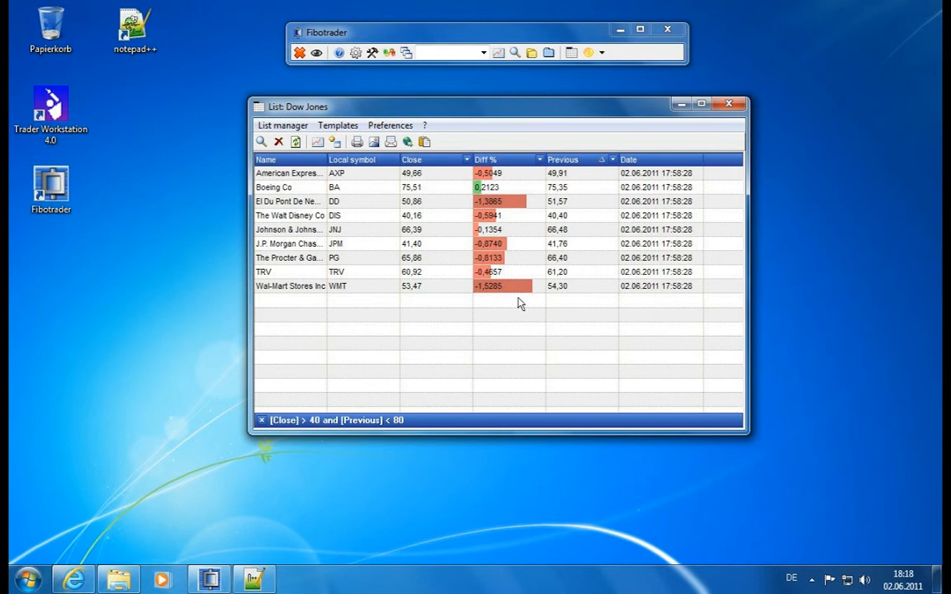
pyautogui.moveTo(422, 421)
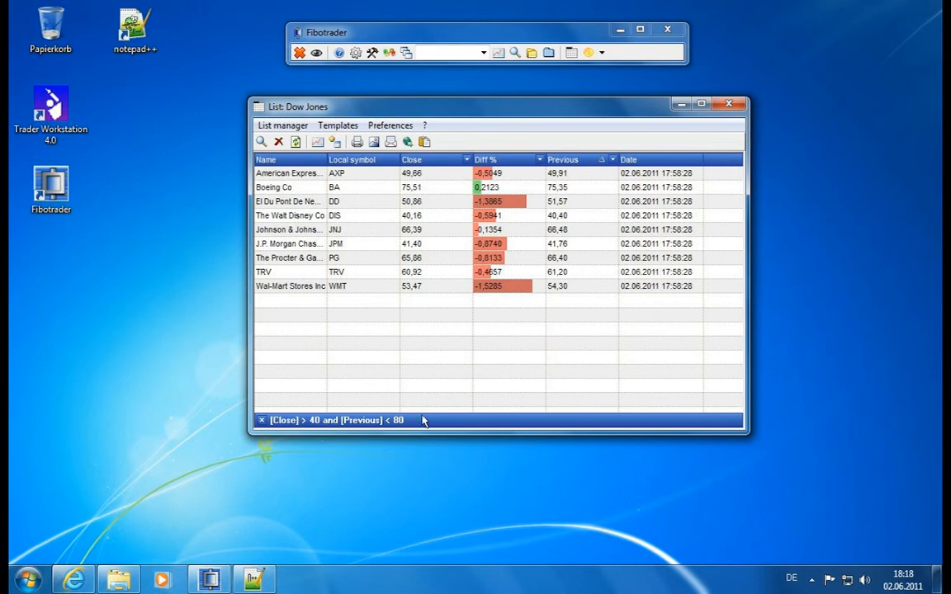
pyautogui.moveTo(592, 175)
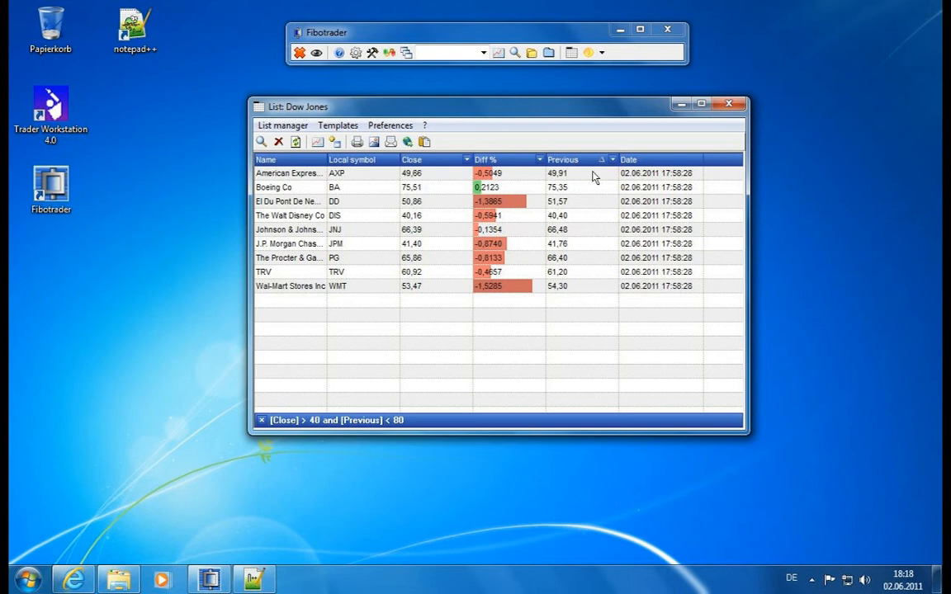
pyautogui.moveTo(267, 432)
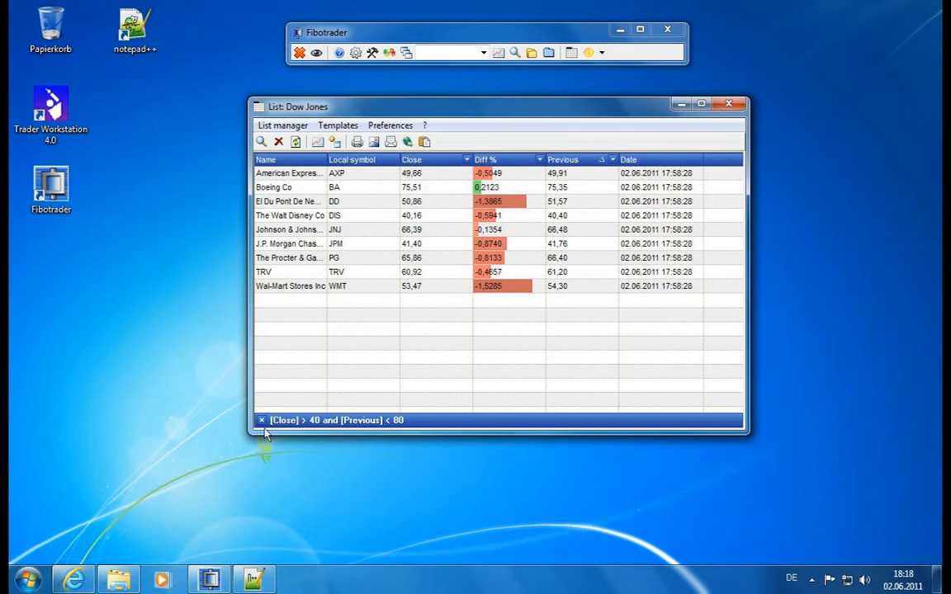
pyautogui.moveTo(317, 431)
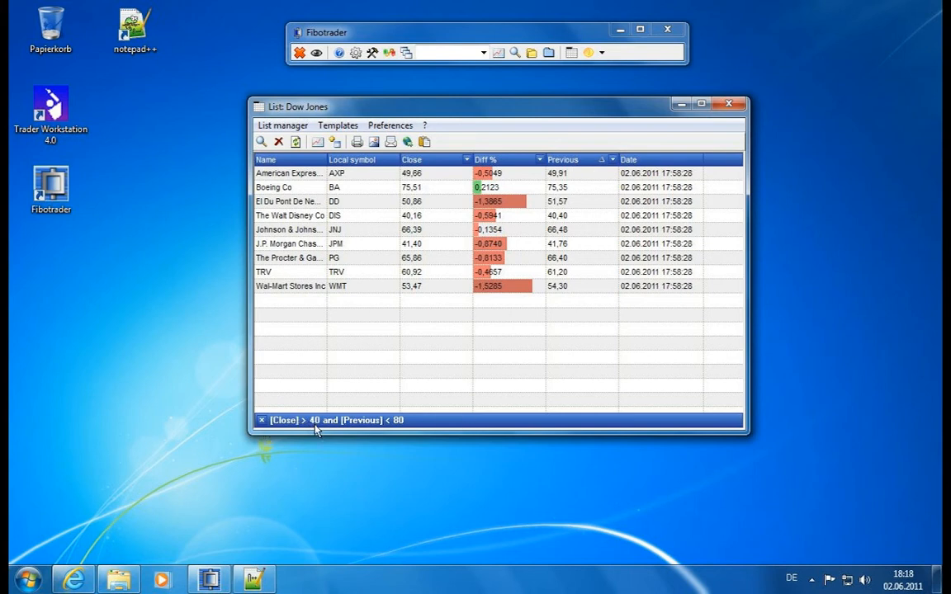
pyautogui.moveTo(393, 401)
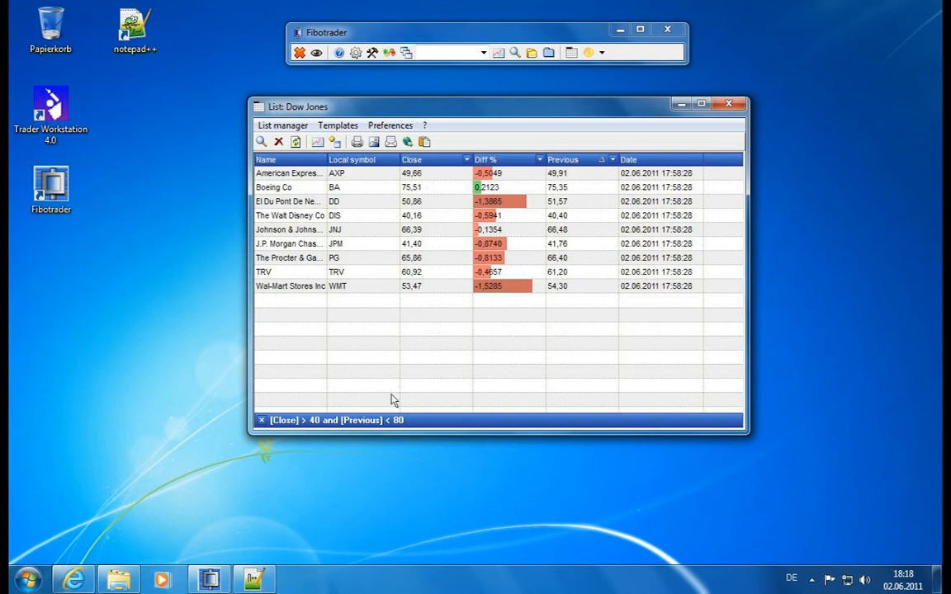
pyautogui.moveTo(376, 358)
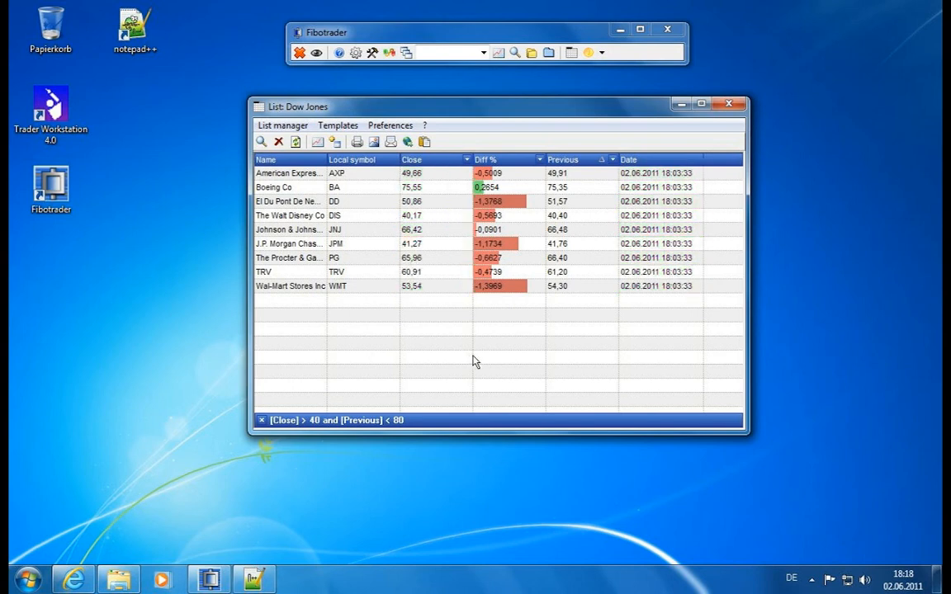
pyautogui.moveTo(491, 413)
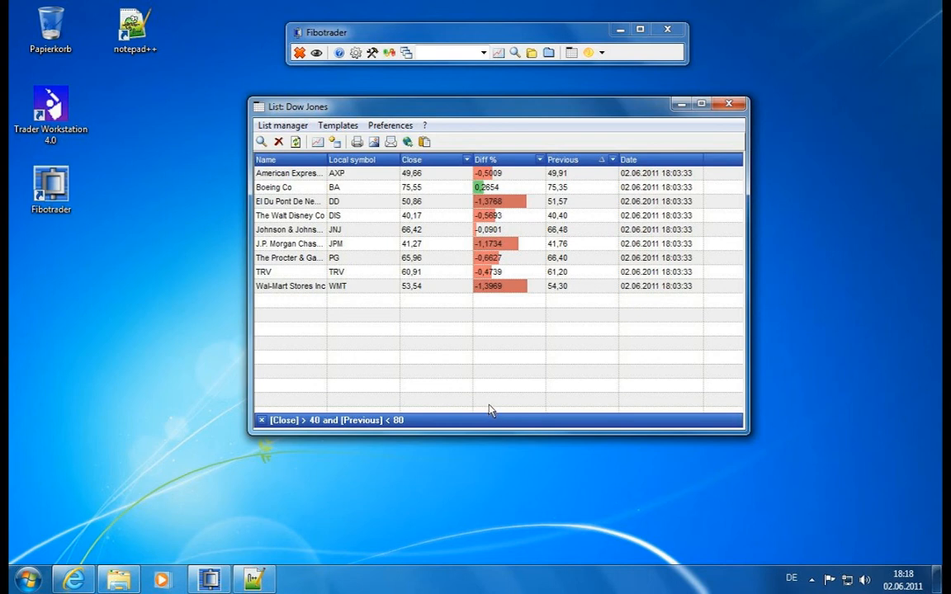
pyautogui.moveTo(360, 419)
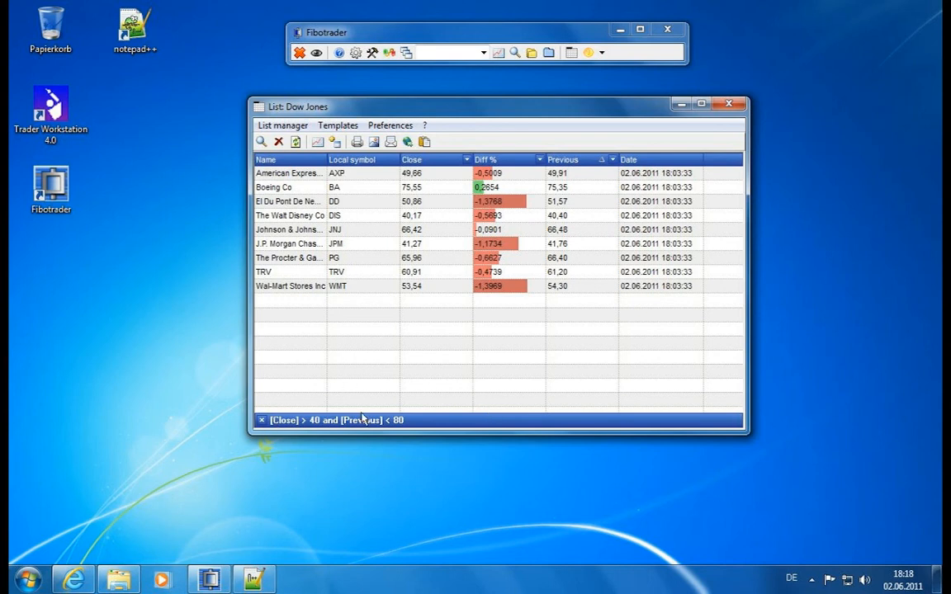
pyautogui.moveTo(267, 429)
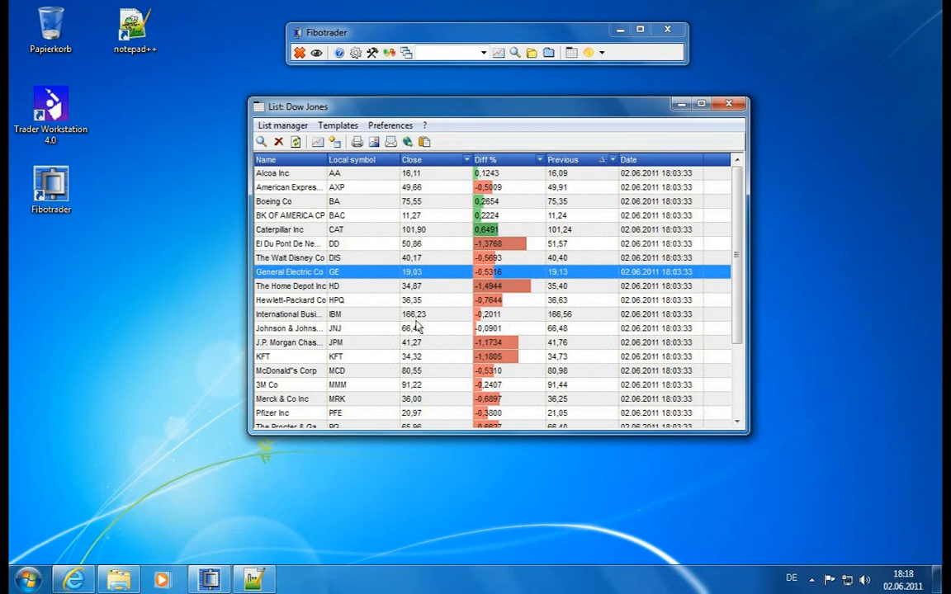
pyautogui.moveTo(416, 322)
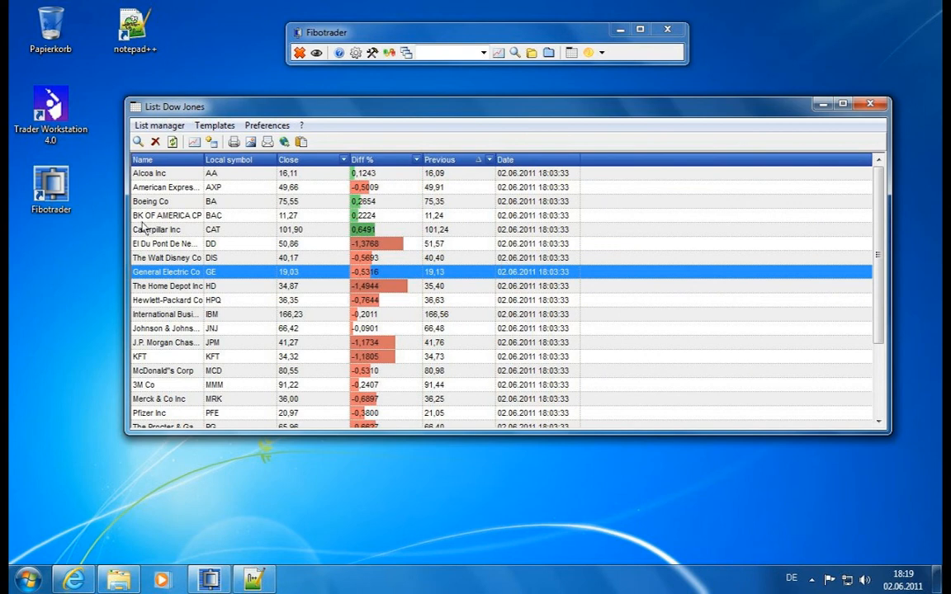
pyautogui.moveTo(239, 162)
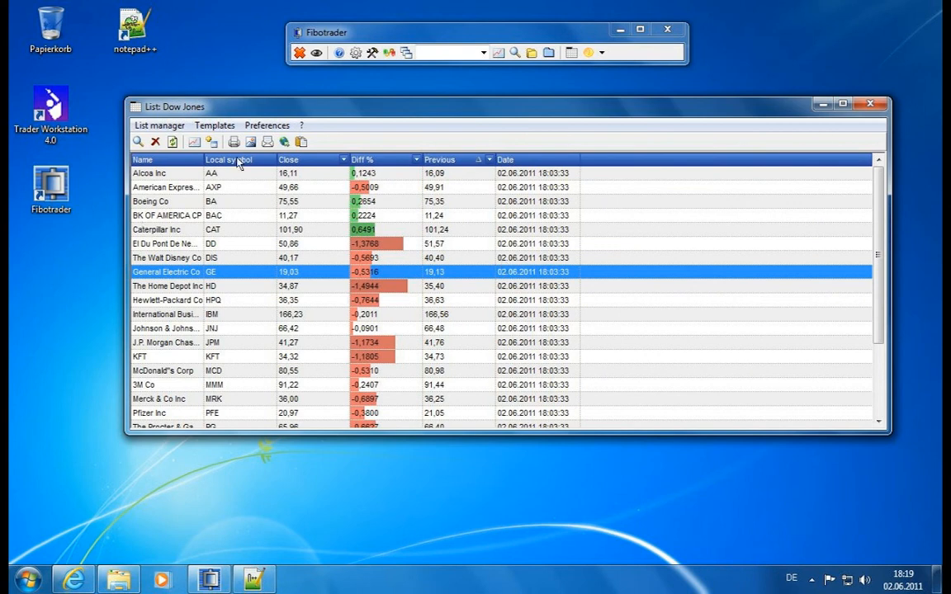
# Step: Remove the Local symbol column and set the unsaved-template hint not to reappear
pyautogui.rightClick(235, 159)
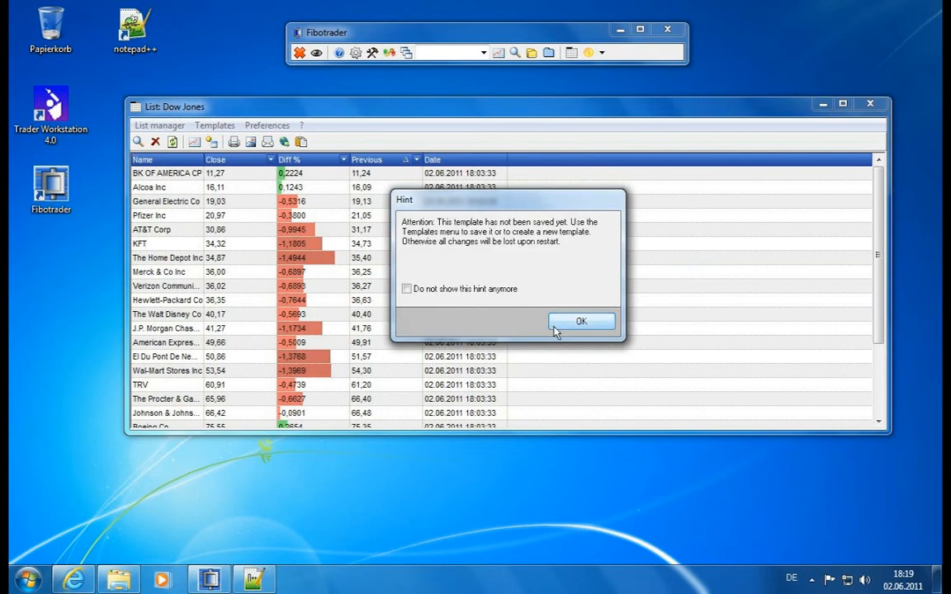
pyautogui.moveTo(558, 231)
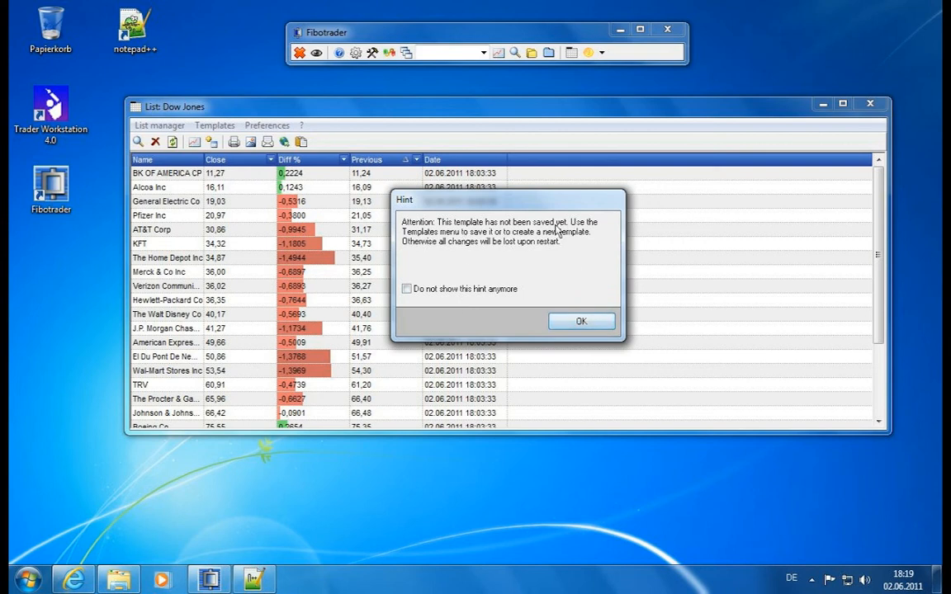
pyautogui.moveTo(542, 247)
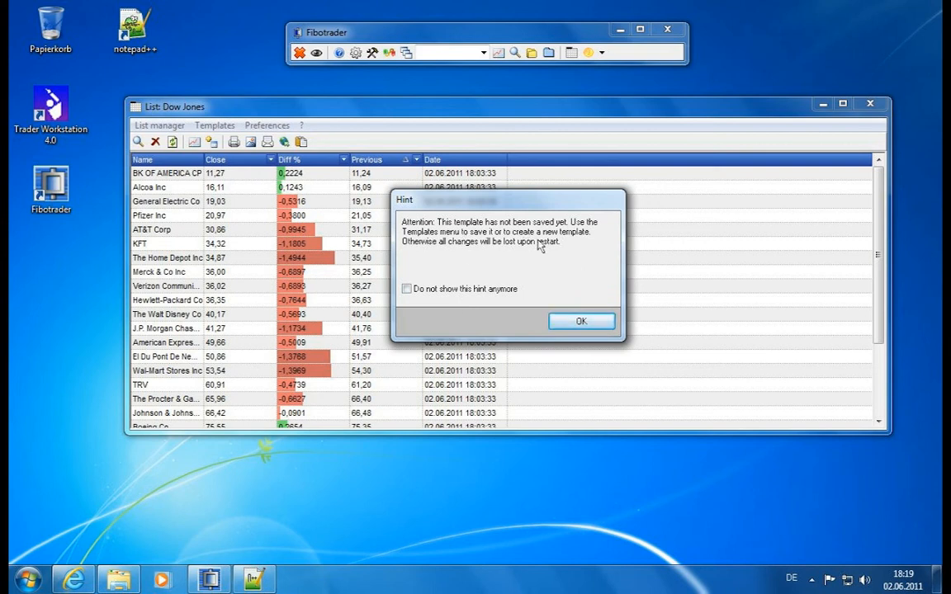
pyautogui.click(406, 289)
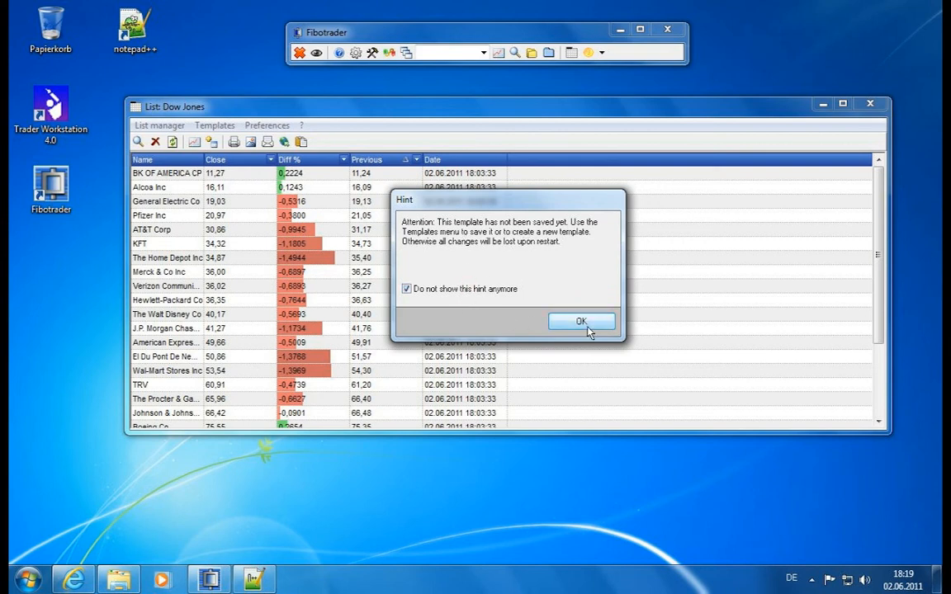
pyautogui.click(581, 320)
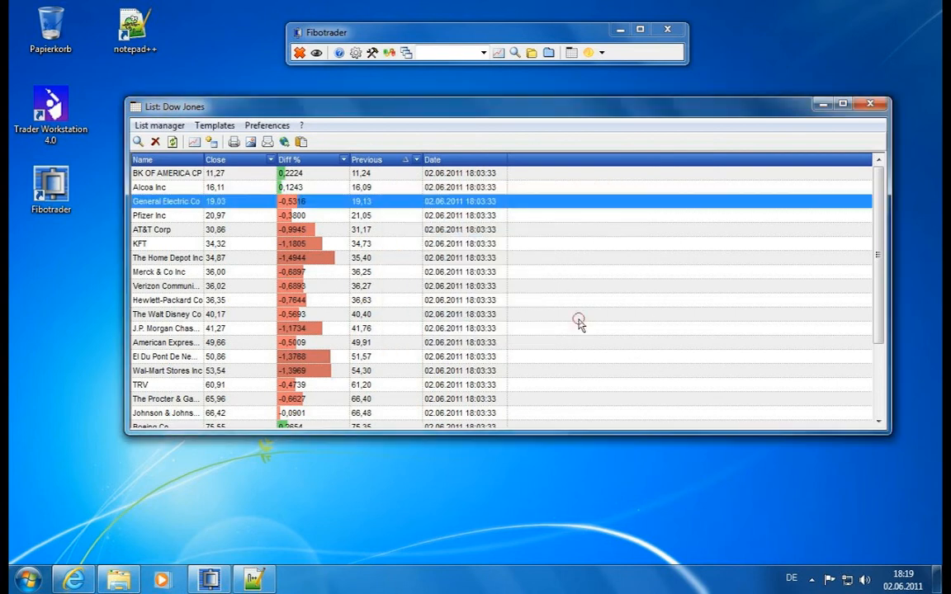
pyautogui.moveTo(366, 284)
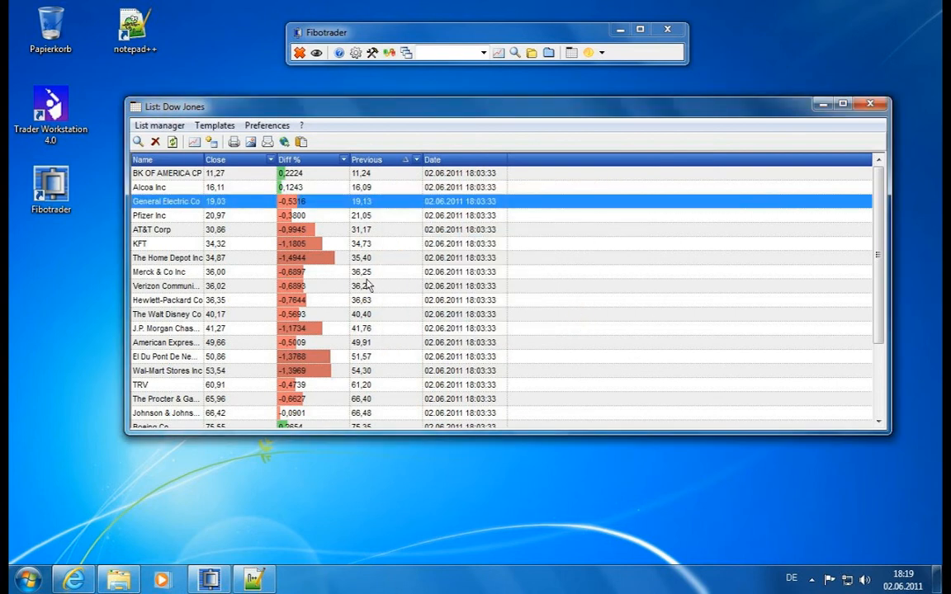
pyautogui.moveTo(185, 183)
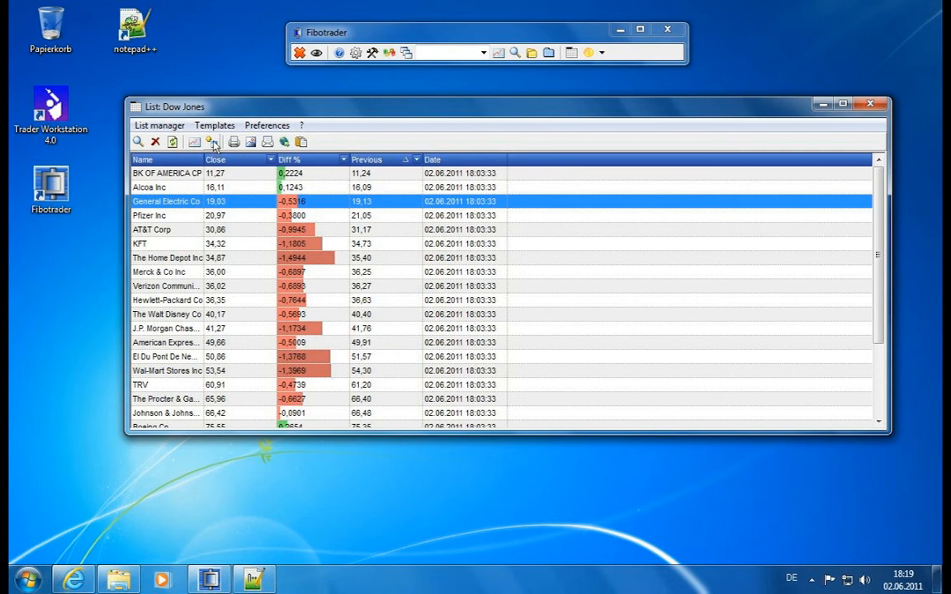
# Step: Add a 3M Chart sparkline column to the Dow Jones list and dismiss the column-editing tip permanently
pyautogui.click(211, 142)
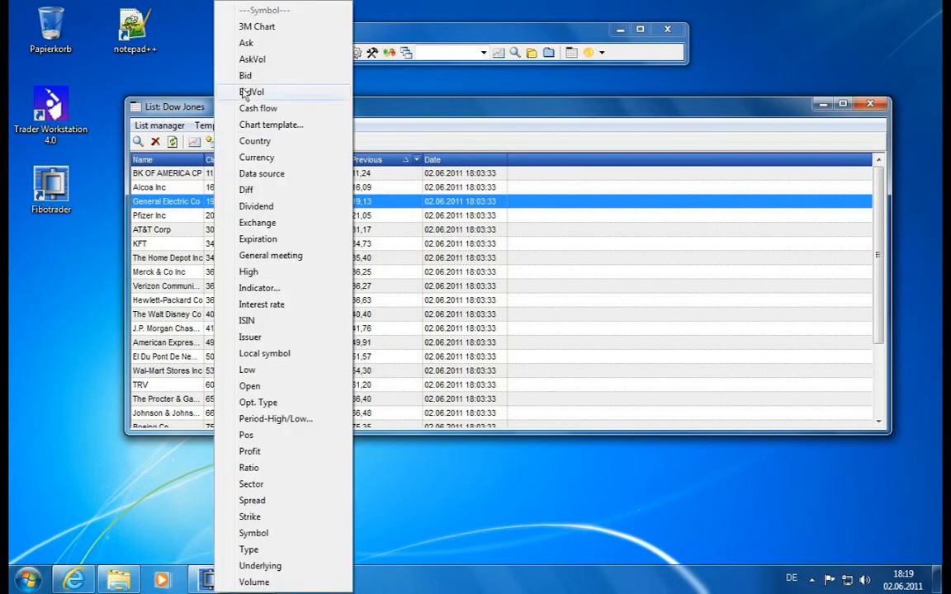
pyautogui.moveTo(248, 550)
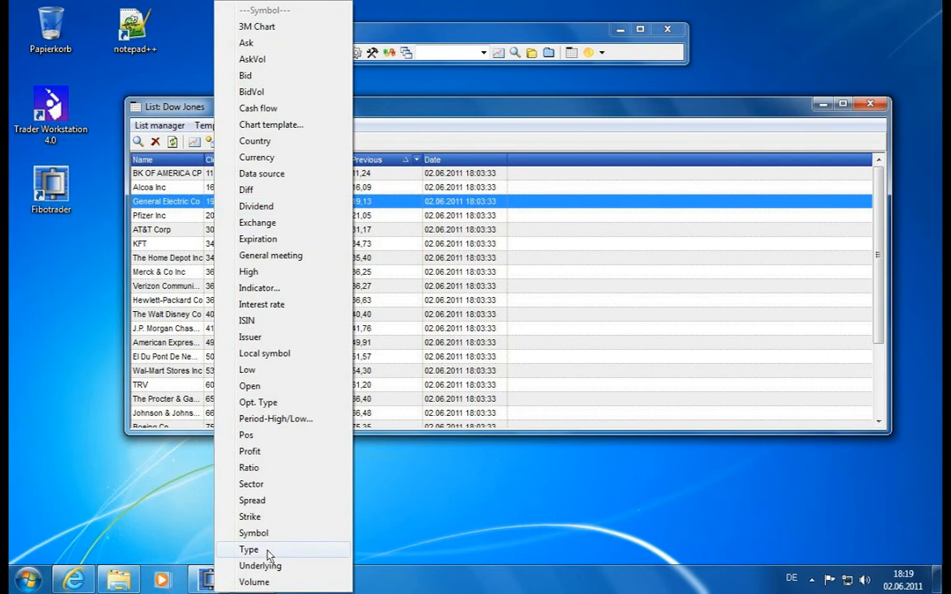
pyautogui.moveTo(254, 581)
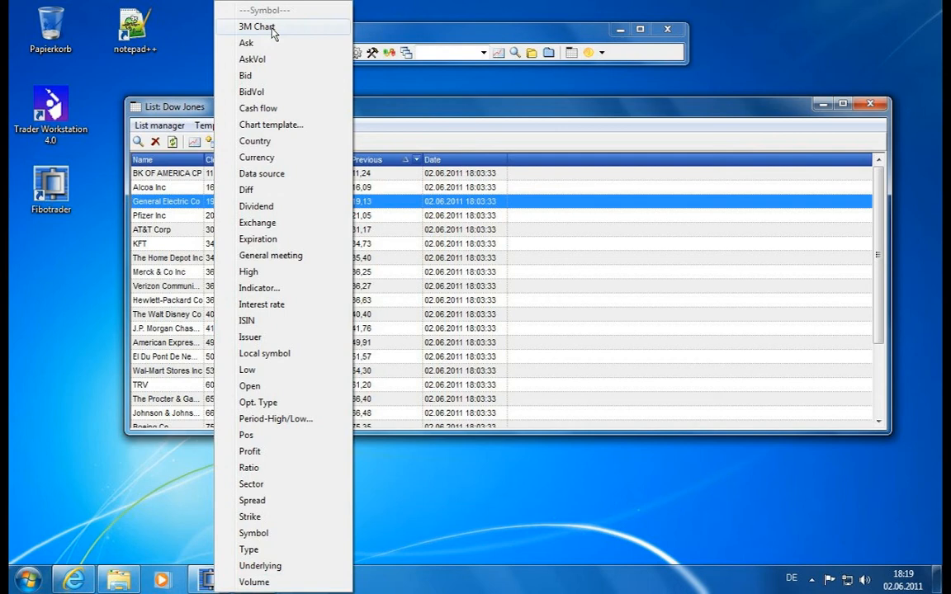
pyautogui.click(257, 26)
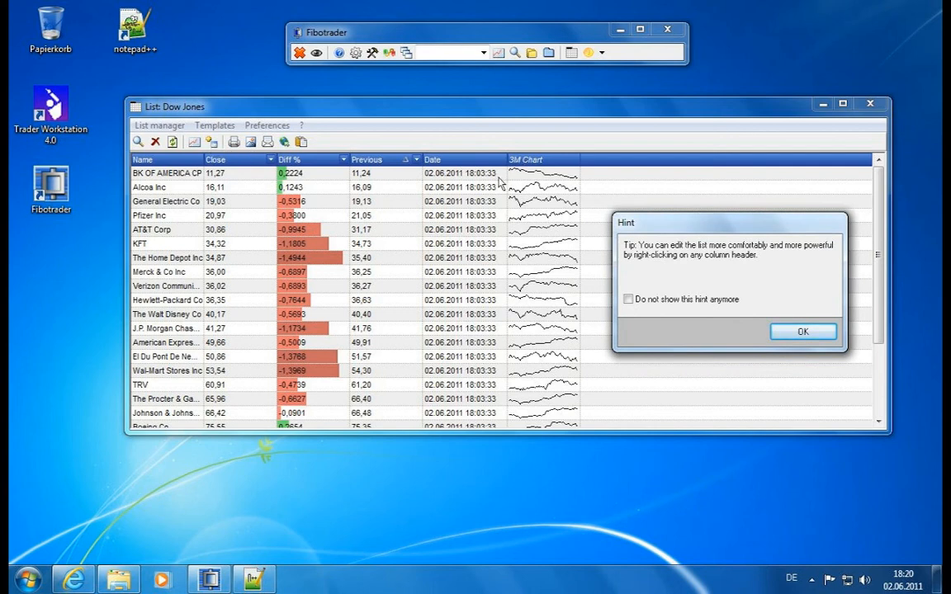
pyautogui.click(627, 299)
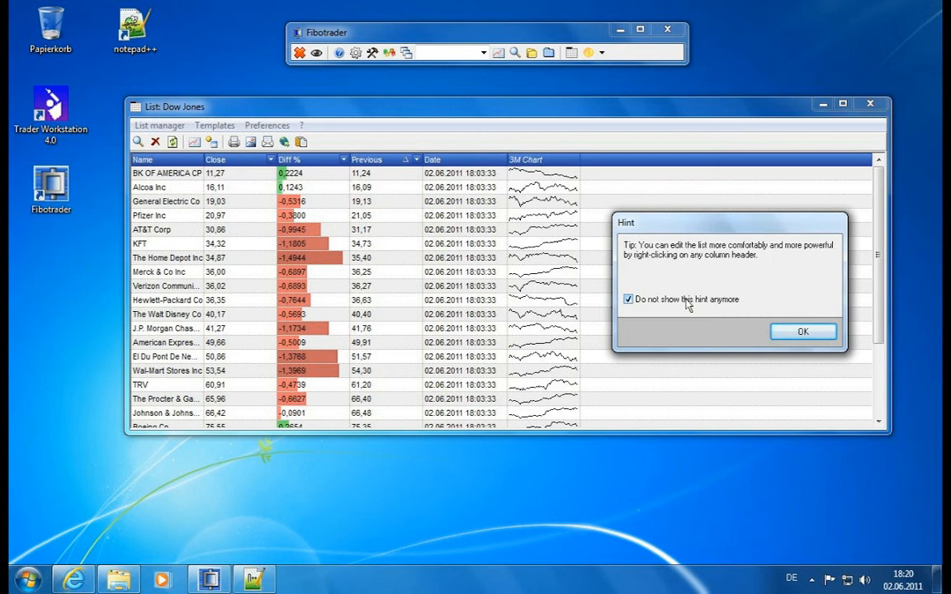
pyautogui.click(802, 330)
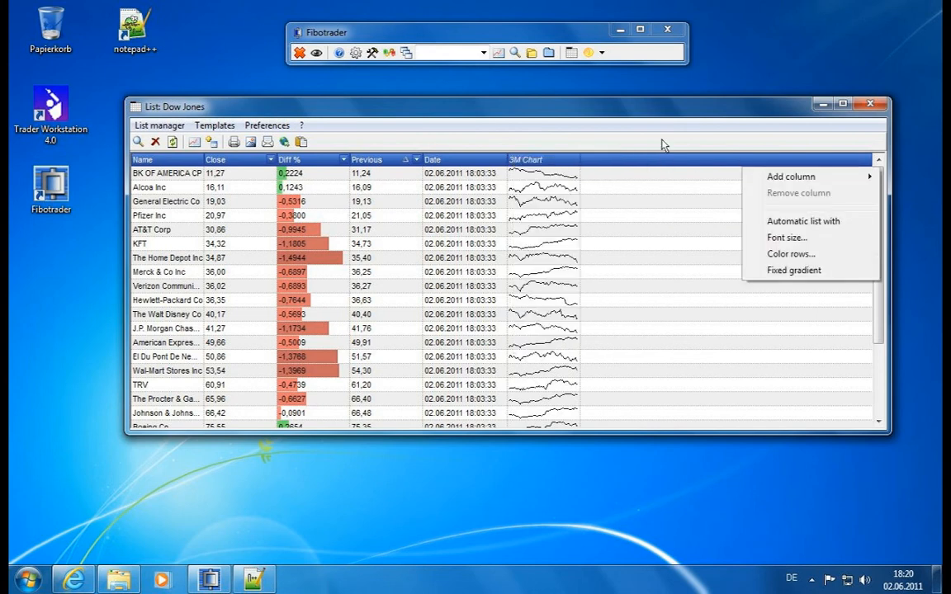
# Step: Dismiss the Dow Jones list's context menu, leaving the 3M Chart sparklines unchanged
pyautogui.click(561, 161)
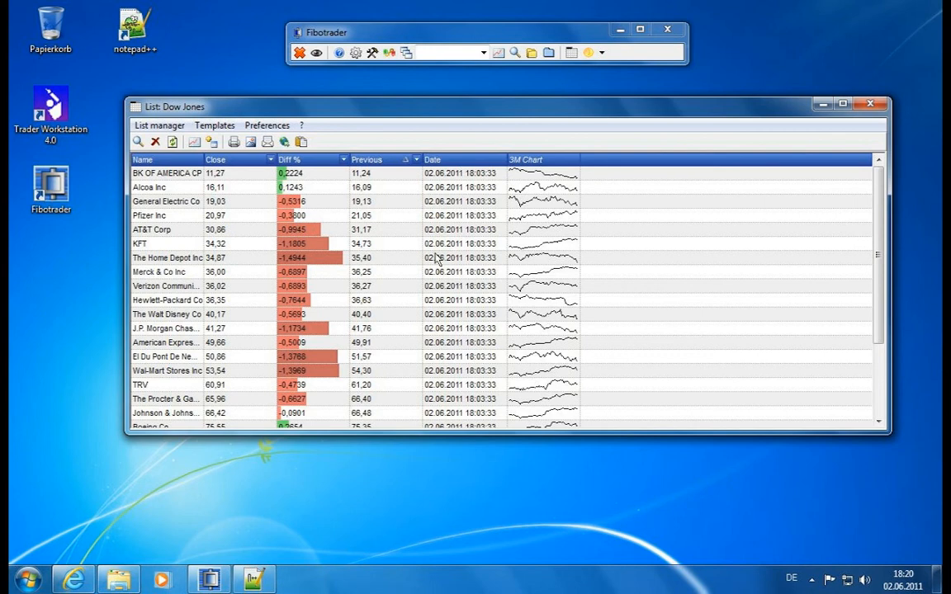
pyautogui.moveTo(584, 165)
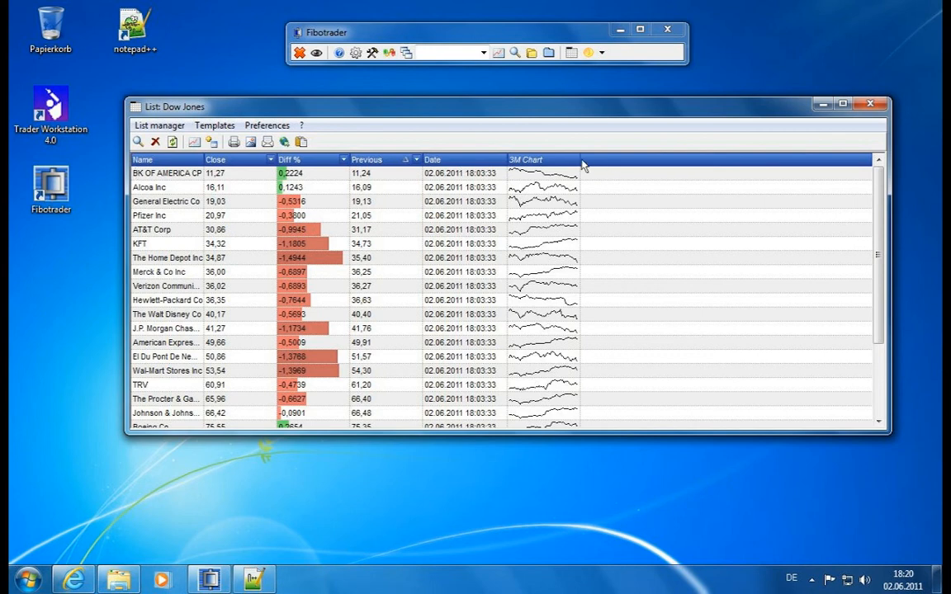
pyautogui.moveTo(644, 178)
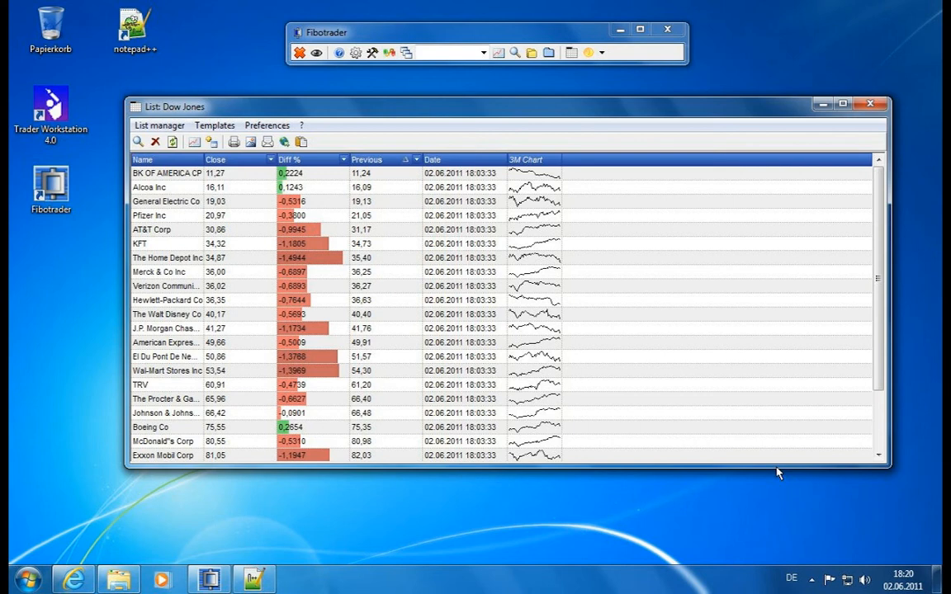
pyautogui.moveTo(390, 6)
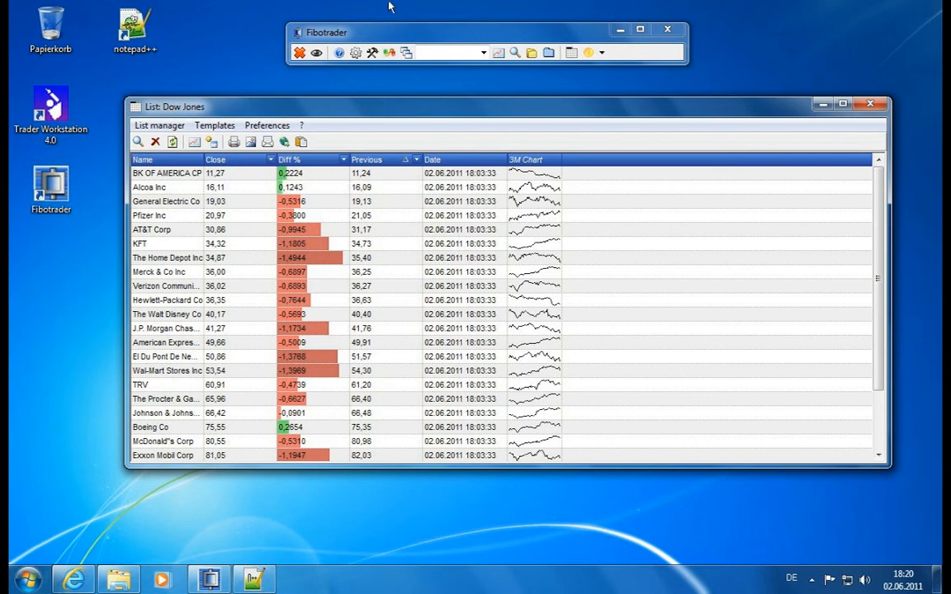
# Step: Start adding a chart-template column to the Dow Jones list from the header options
pyautogui.rightClick(531, 159)
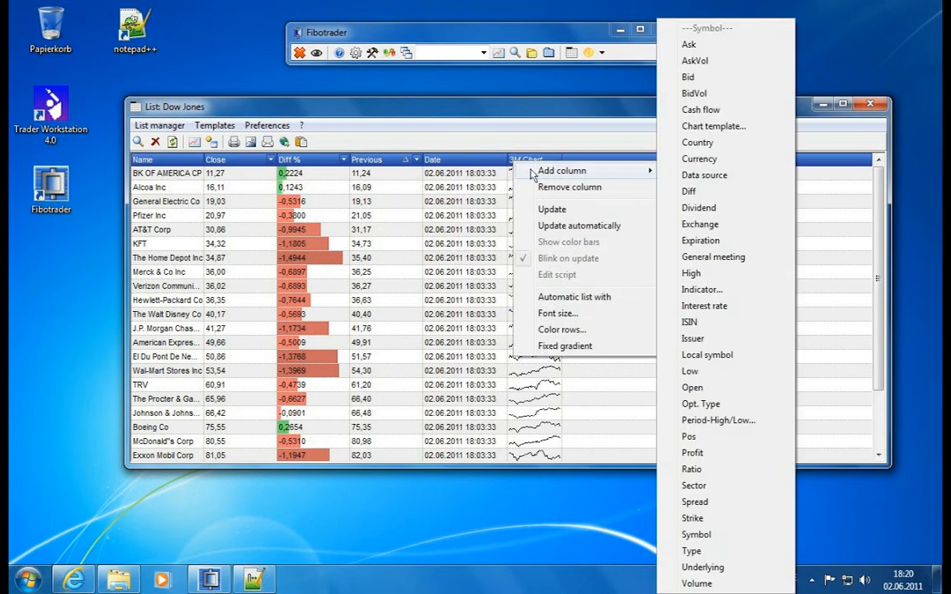
pyautogui.moveTo(730, 77)
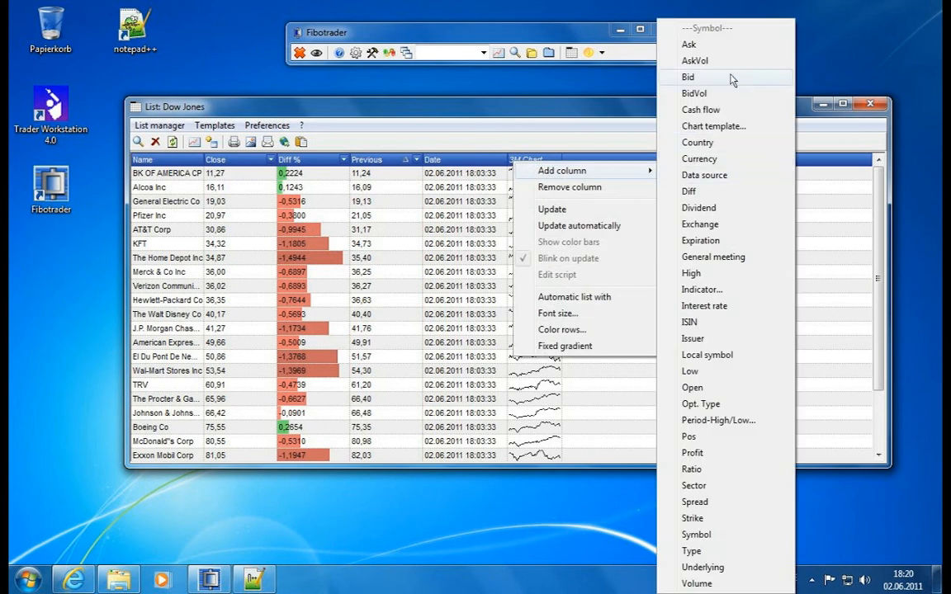
pyautogui.moveTo(726, 59)
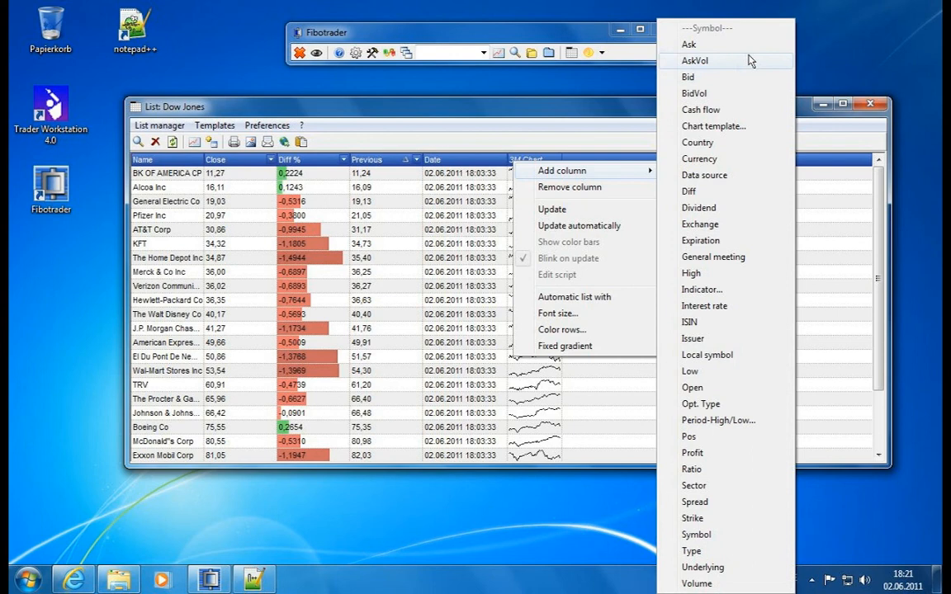
pyautogui.moveTo(746, 109)
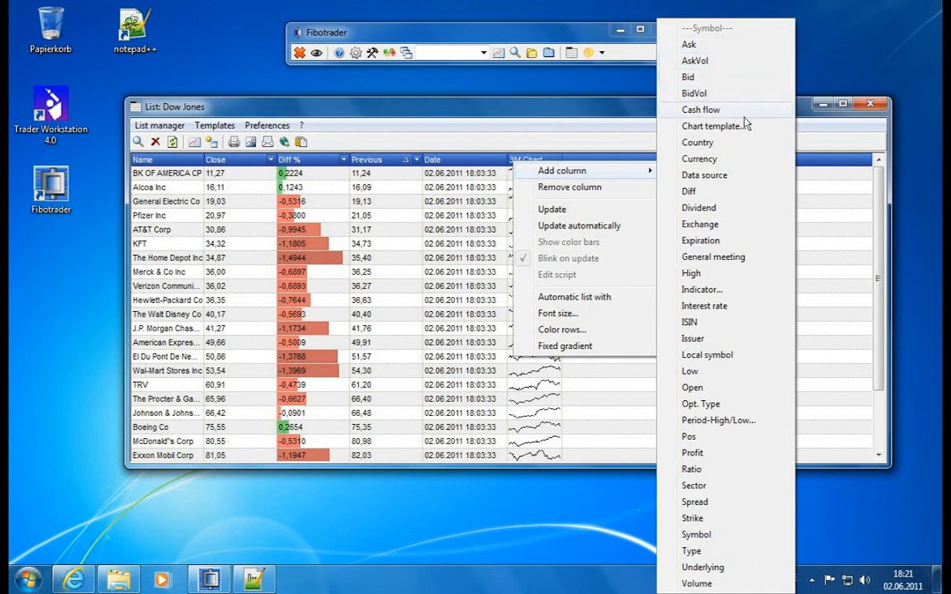
pyautogui.moveTo(743, 126)
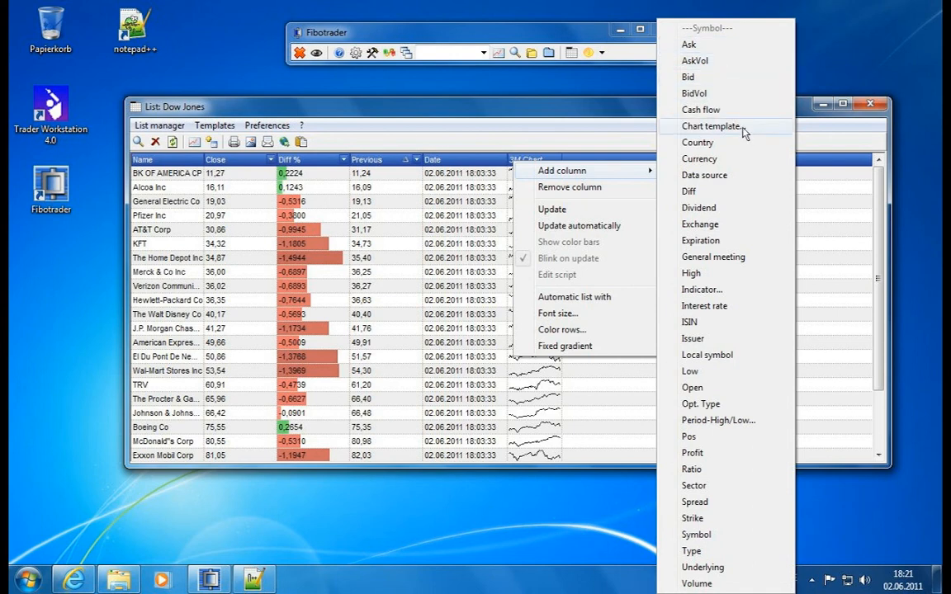
pyautogui.moveTo(740, 106)
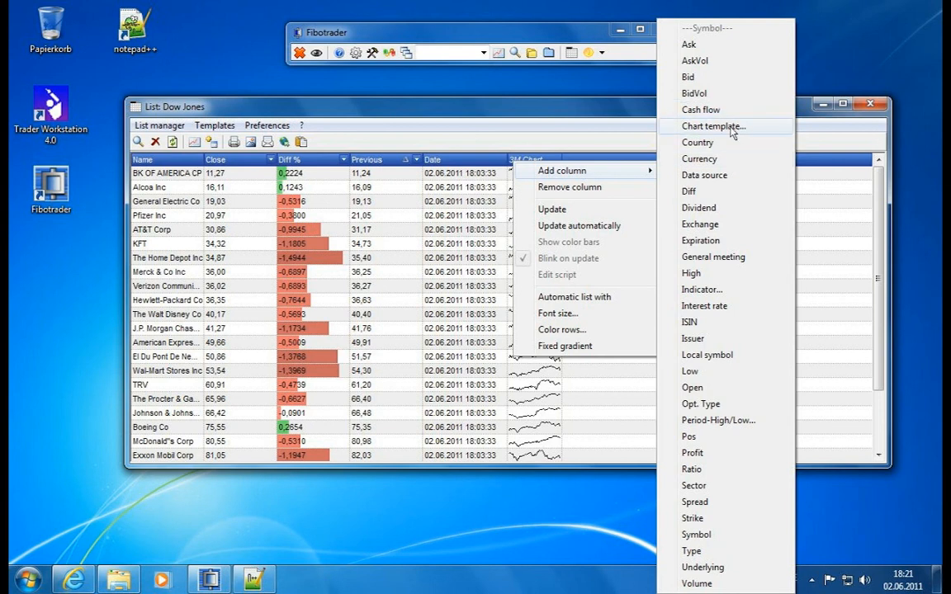
pyautogui.click(711, 125)
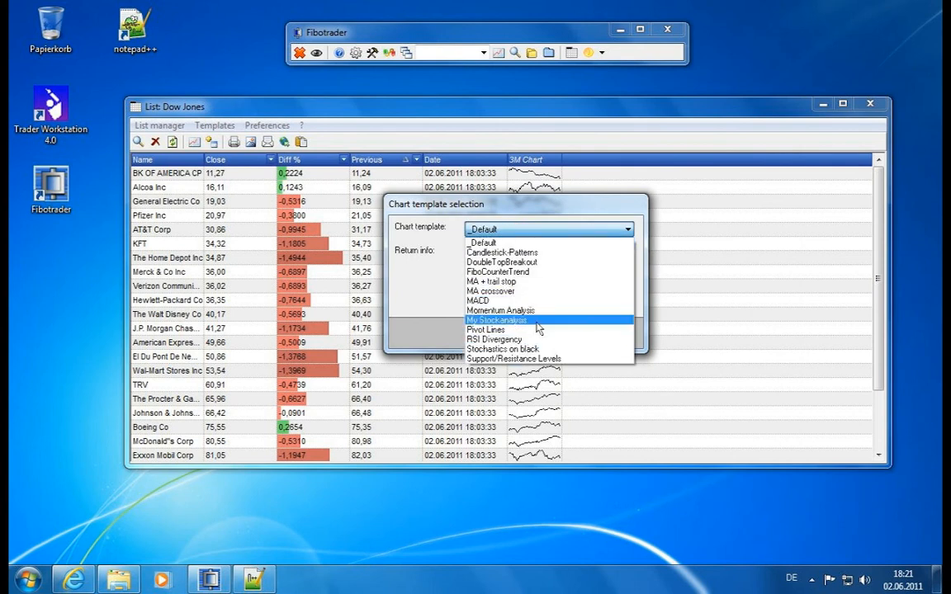
pyautogui.moveTo(519, 322)
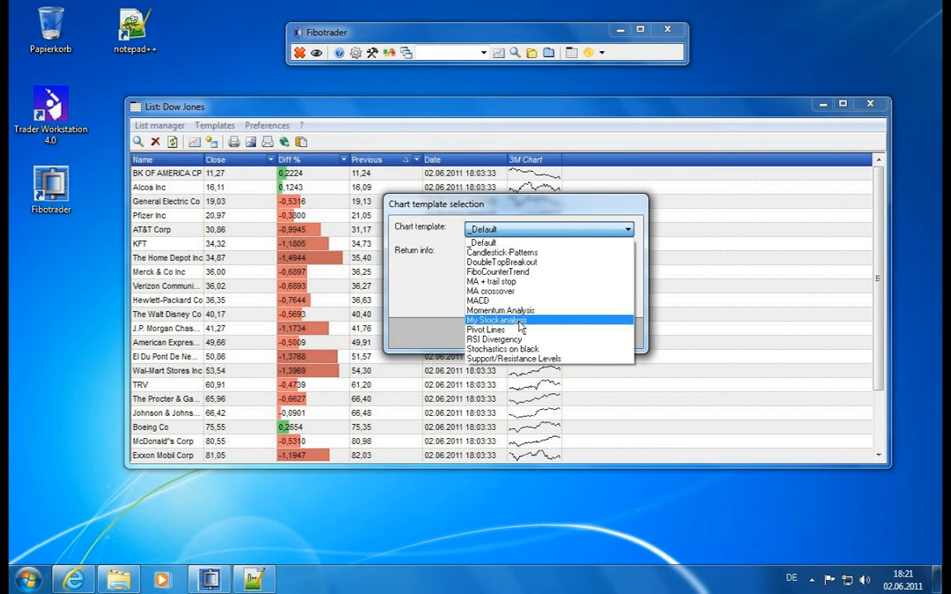
pyautogui.moveTo(492, 291)
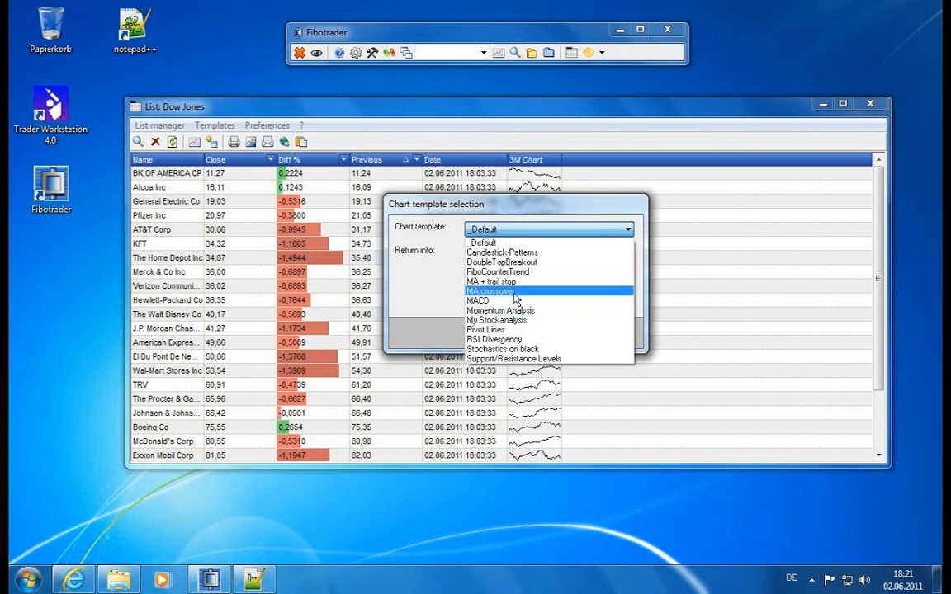
pyautogui.moveTo(542, 330)
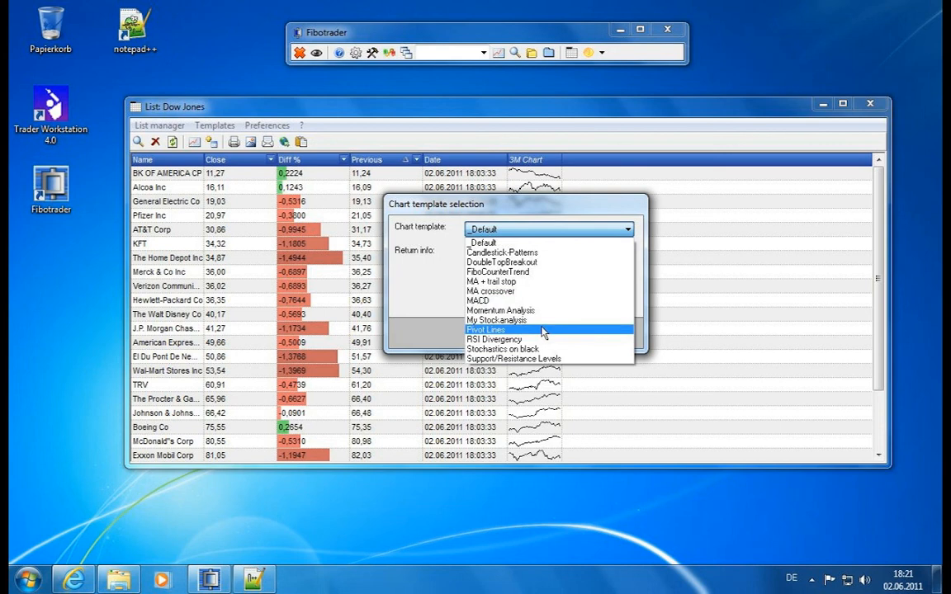
pyautogui.moveTo(536, 320)
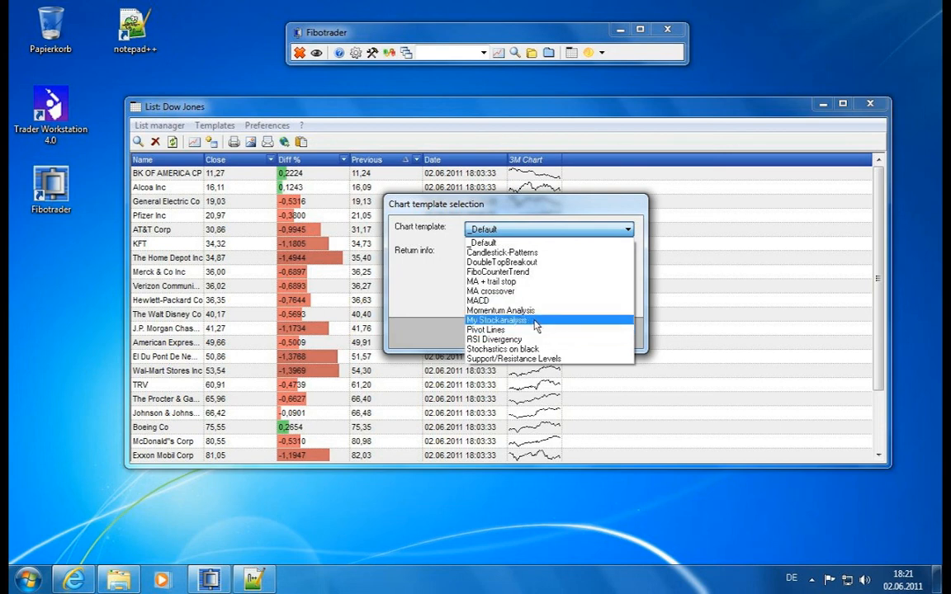
# Step: Choose the My Stockanalysis template for the new column, returning the last signal
pyautogui.click(496, 320)
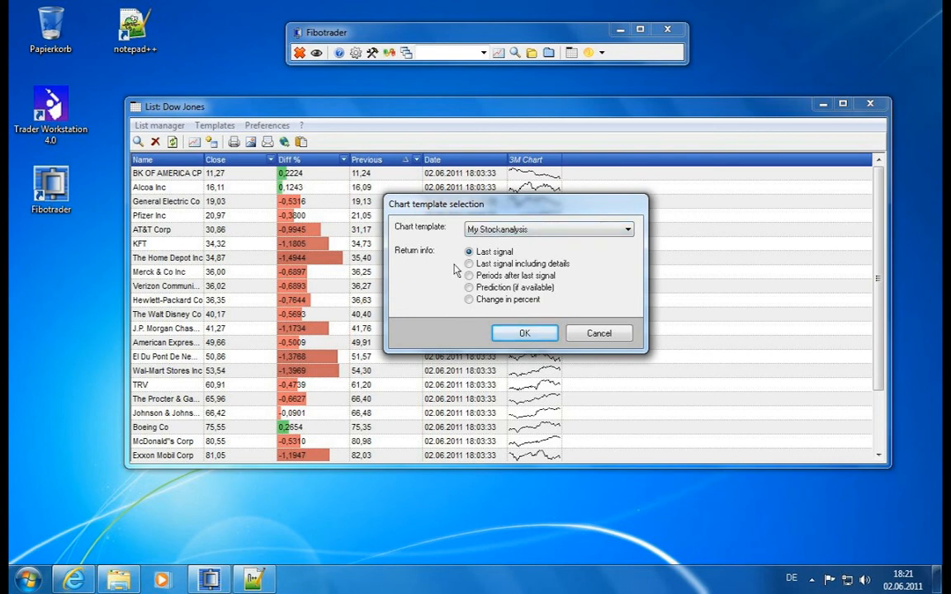
pyautogui.moveTo(544, 388)
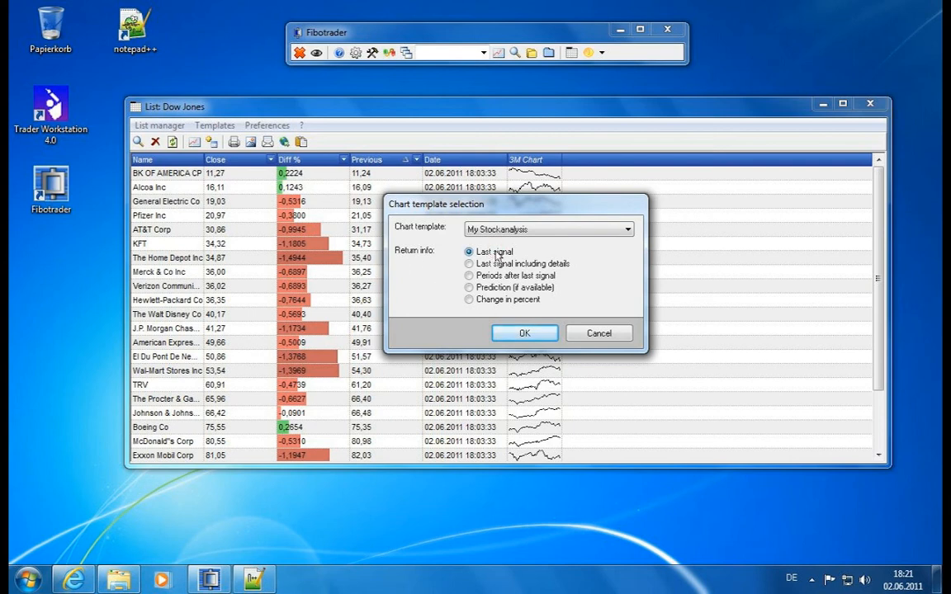
pyautogui.click(525, 334)
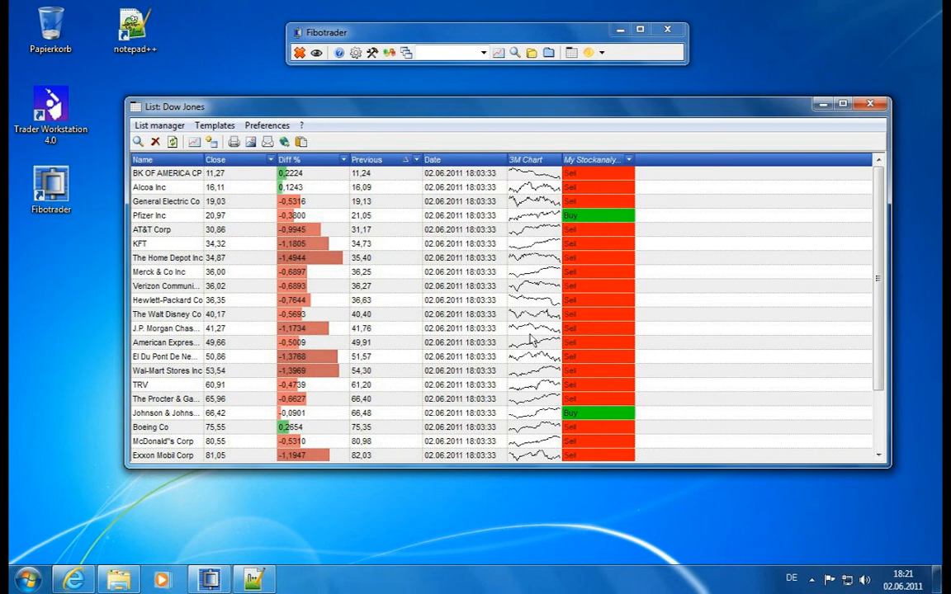
pyautogui.moveTo(807, 322)
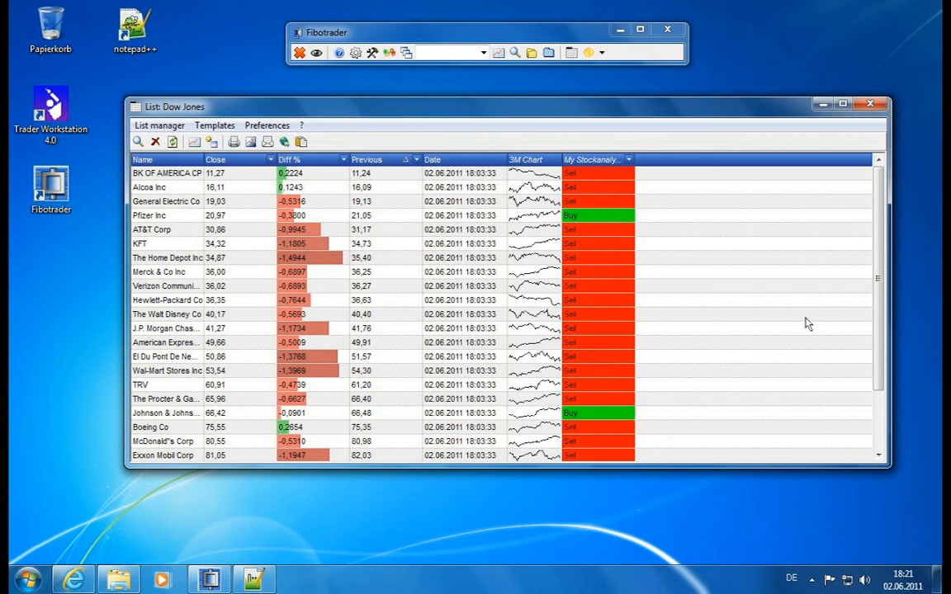
pyautogui.moveTo(657, 427)
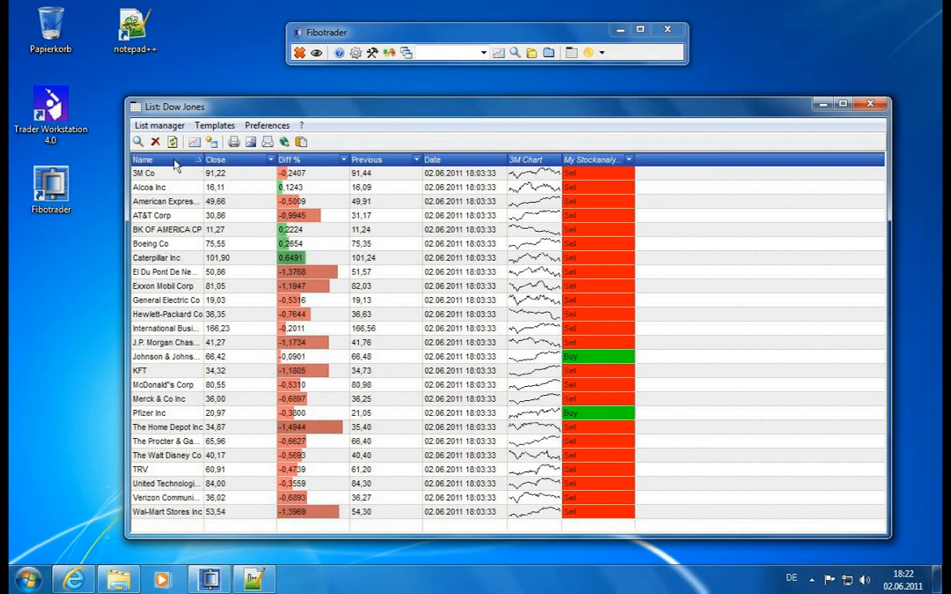
pyautogui.moveTo(601, 188)
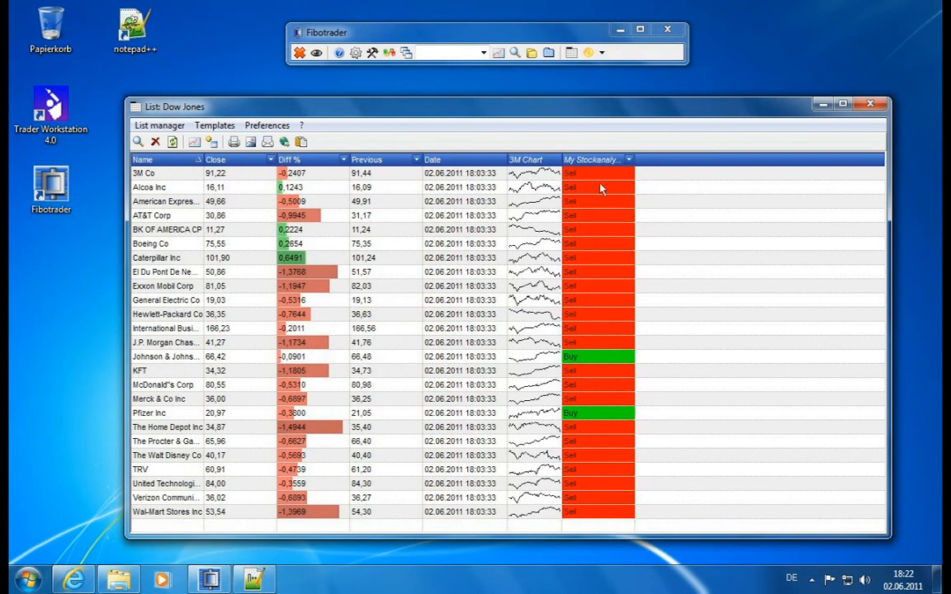
# Step: Apply the My Stockanalysis template to the 3M Co chart, then show Johnson & Johnson Inc from the list
pyautogui.click(145, 173)
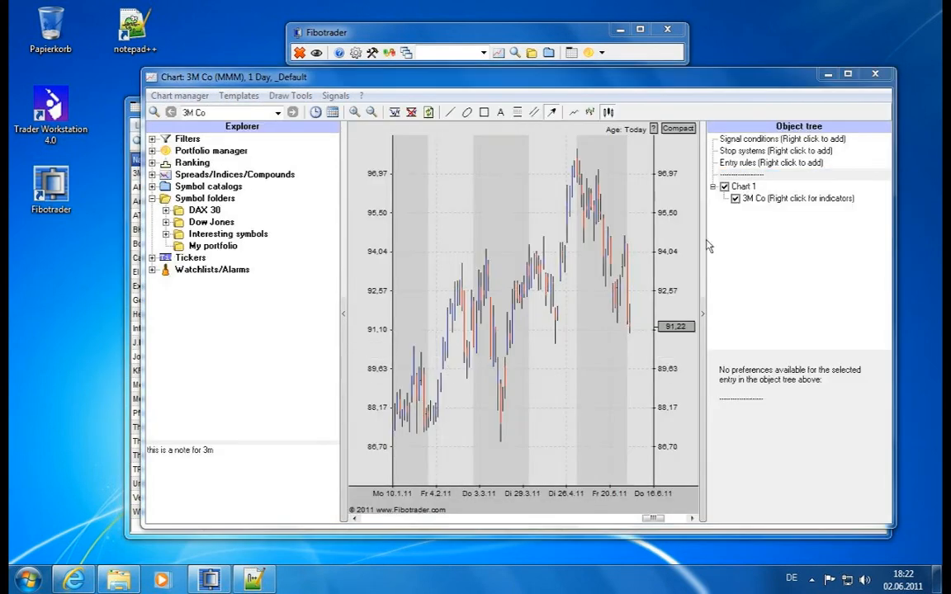
pyautogui.click(238, 94)
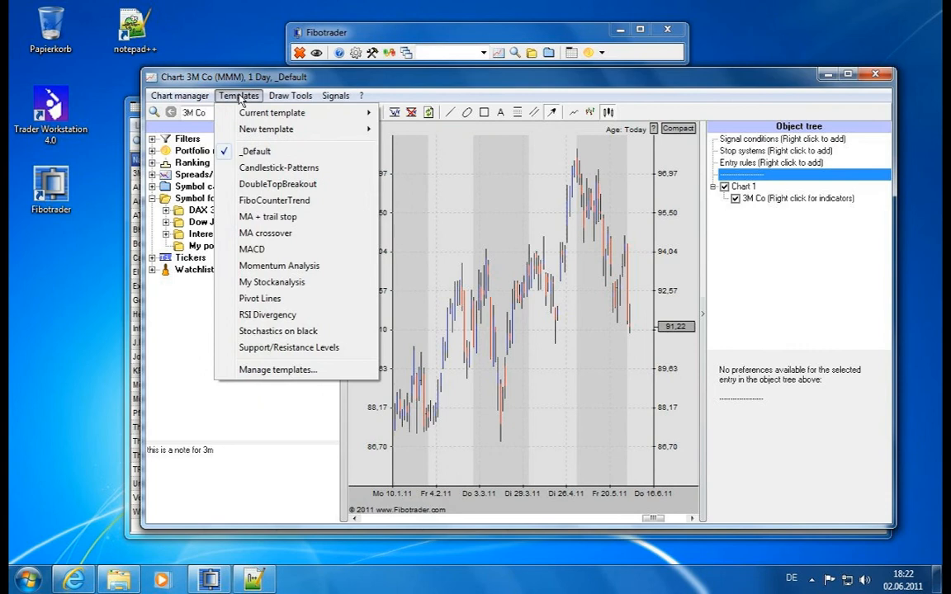
pyautogui.click(271, 281)
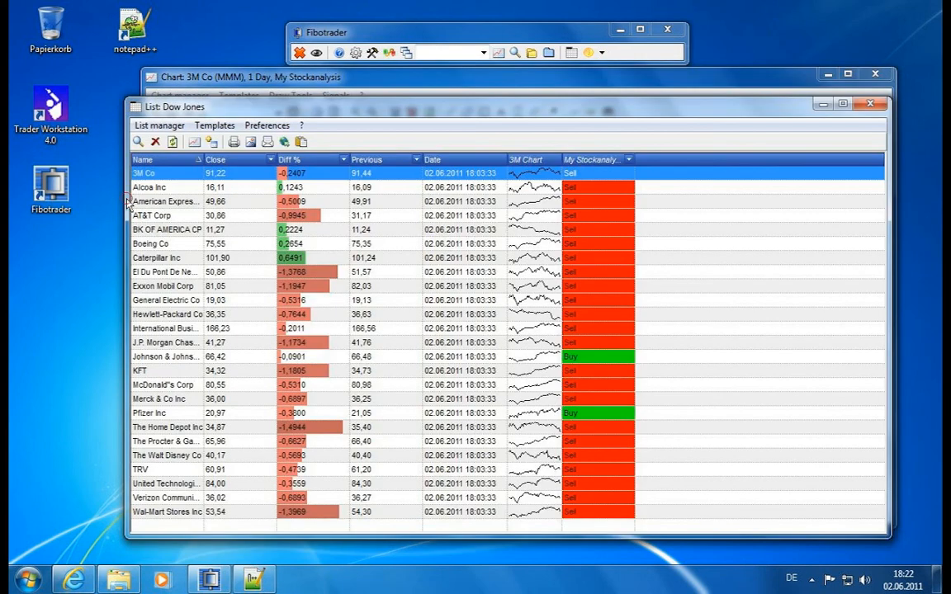
pyautogui.moveTo(198, 363)
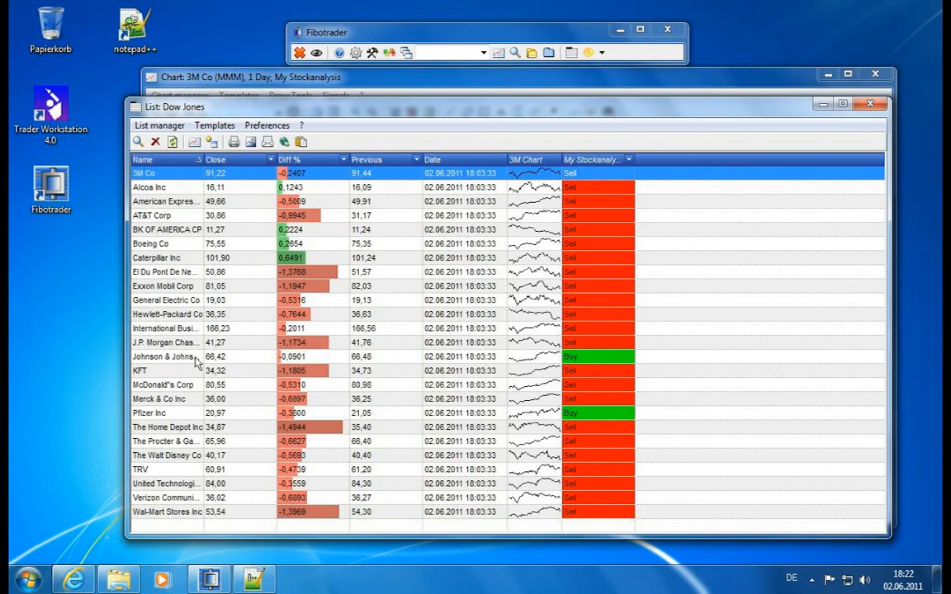
pyautogui.doubleClick(165, 356)
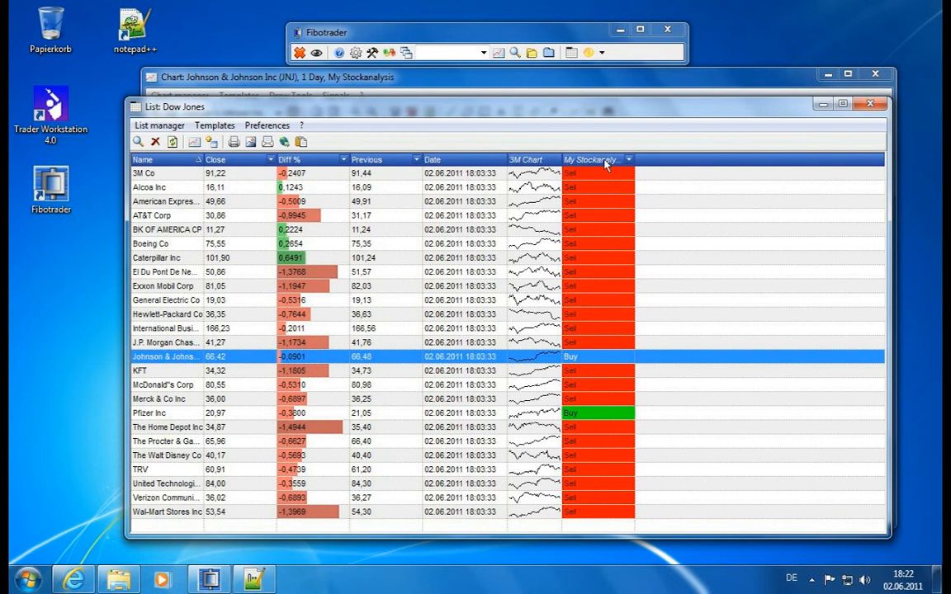
# Step: Set the My Stockanalysis column to return the last signal including details and widen it to fit
pyautogui.click(627, 158)
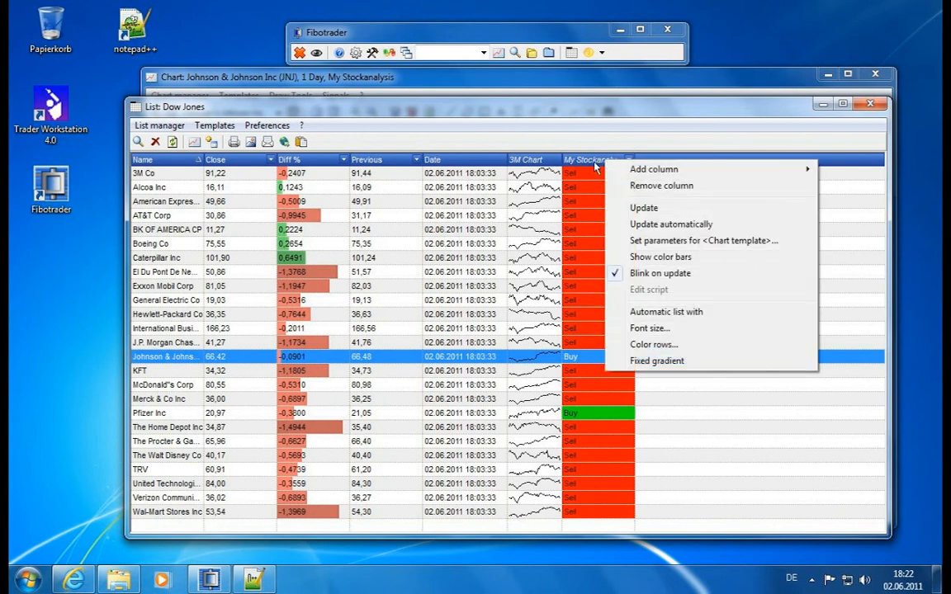
pyautogui.moveTo(631, 245)
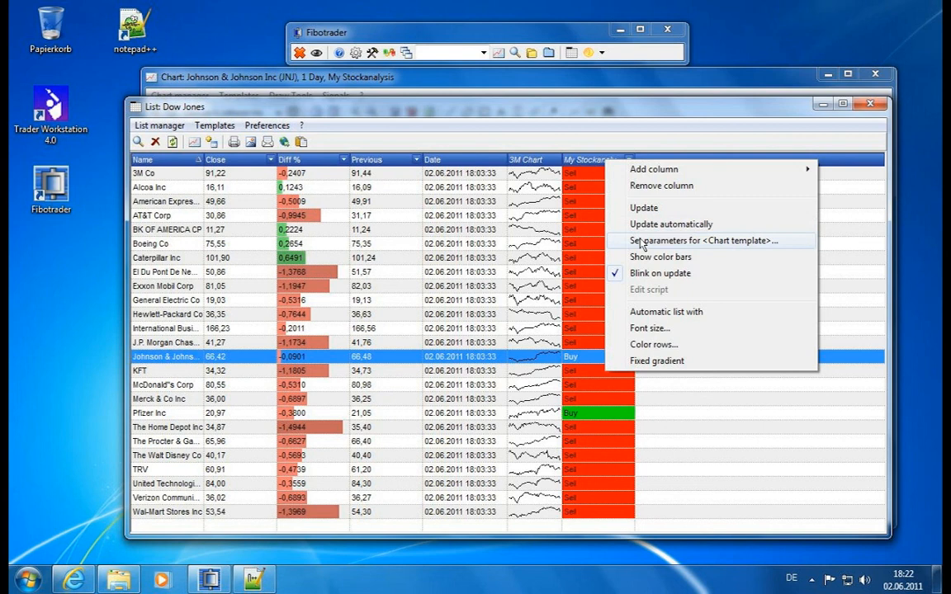
pyautogui.moveTo(740, 247)
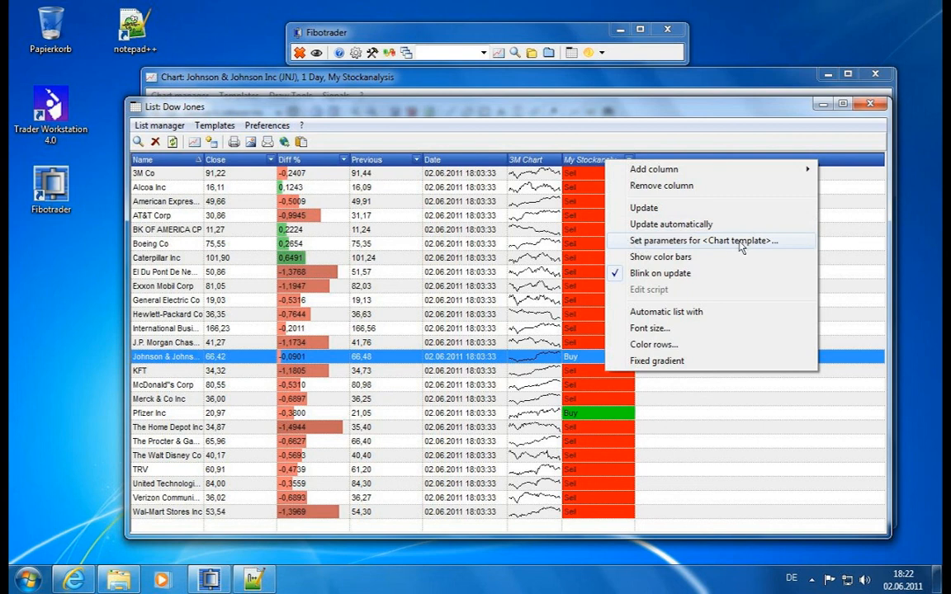
pyautogui.click(701, 241)
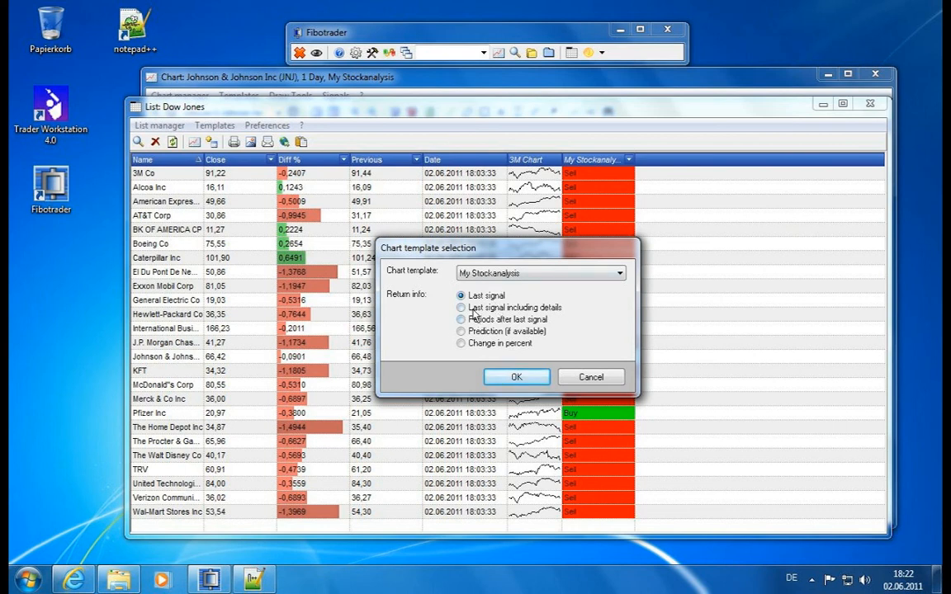
pyautogui.click(460, 307)
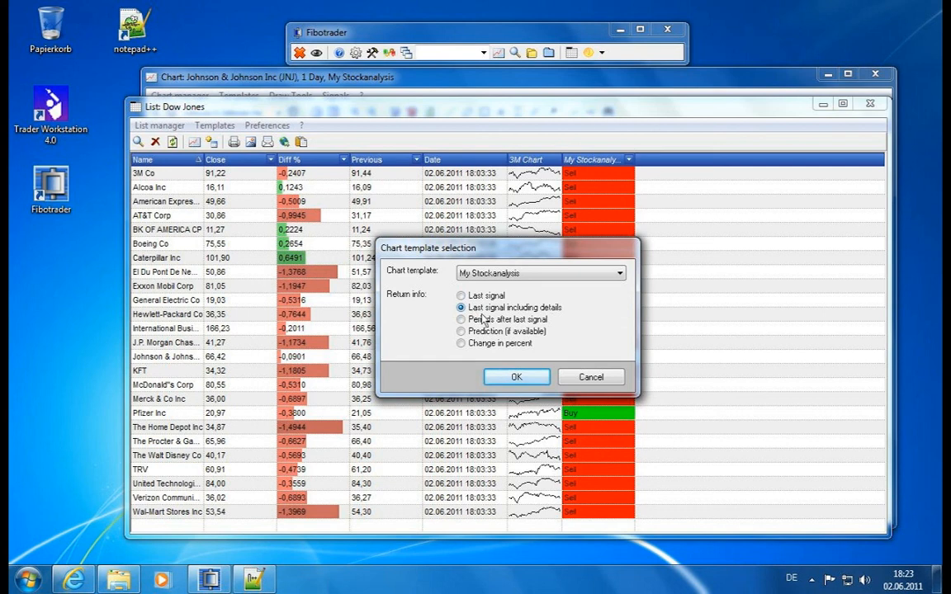
pyautogui.click(515, 377)
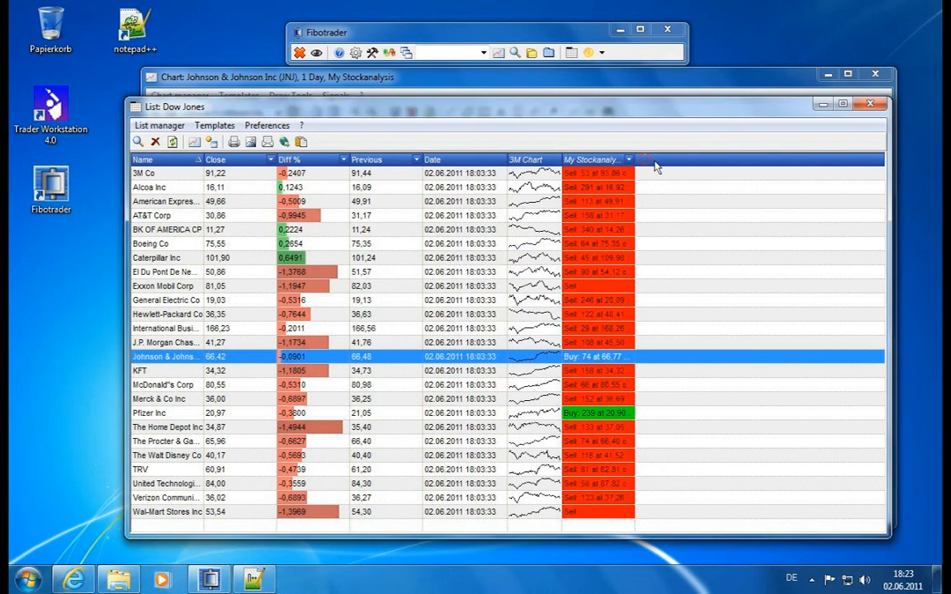
pyautogui.click(624, 159)
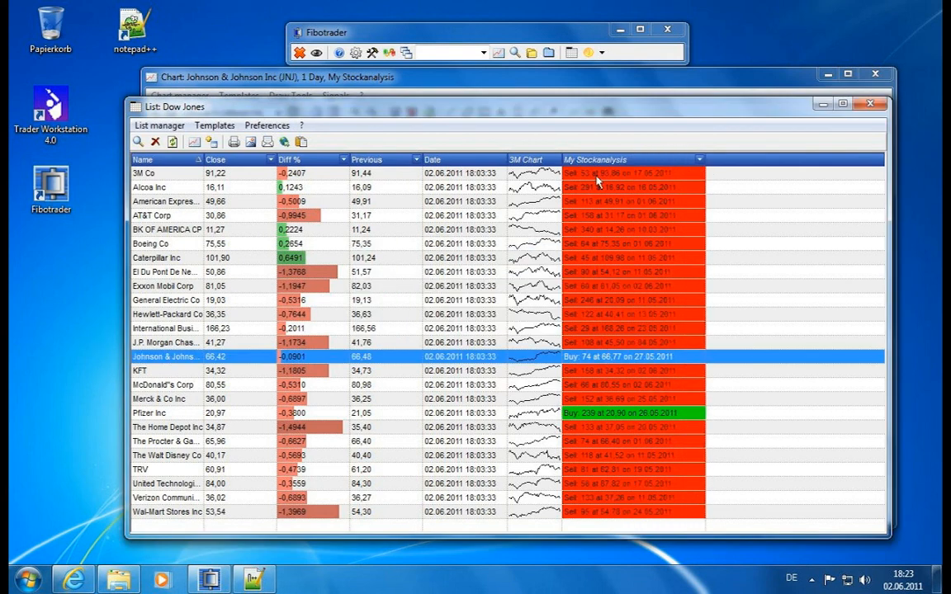
pyautogui.moveTo(647, 180)
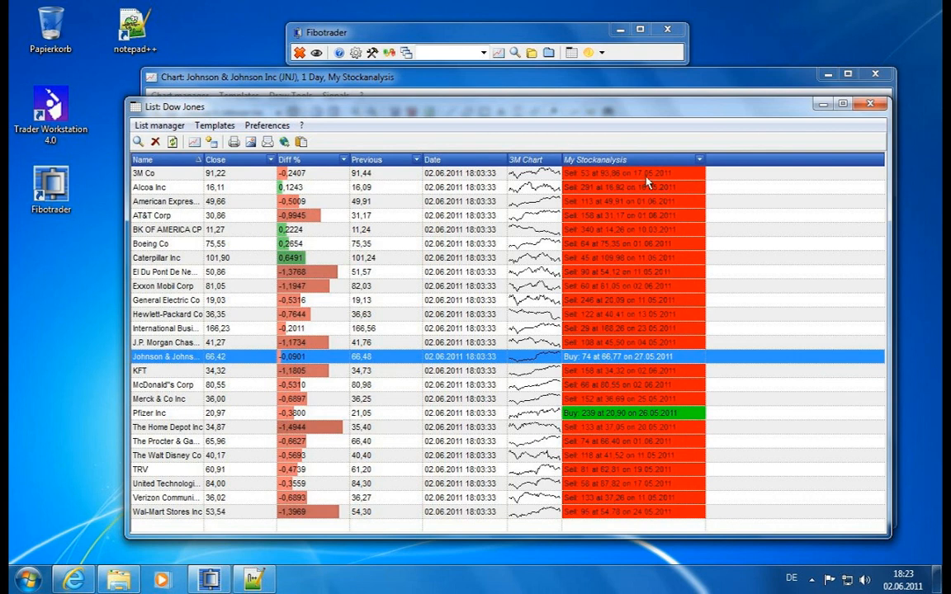
pyautogui.moveTo(664, 360)
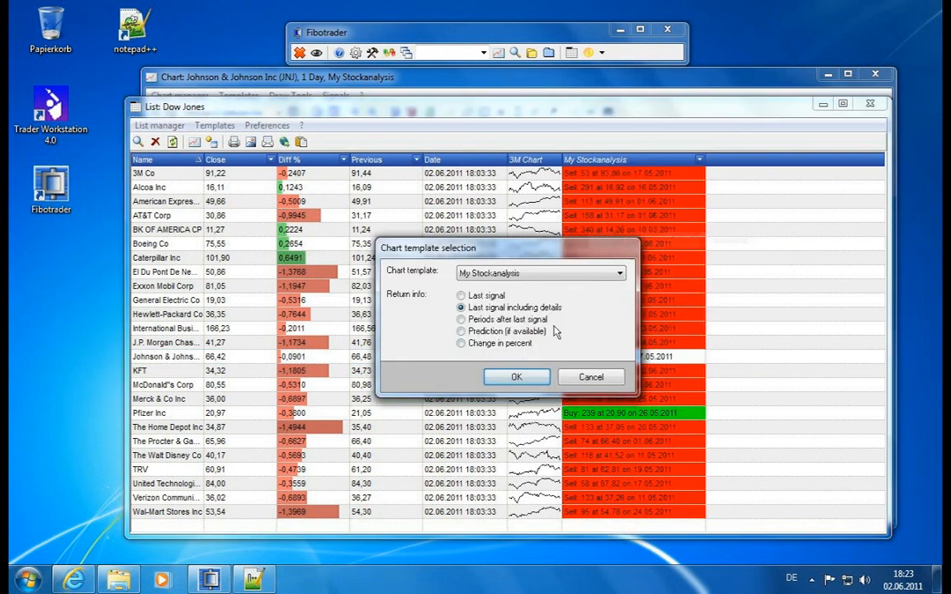
# Step: Switch the My Stockanalysis column to return periods after the last signal
pyautogui.click(460, 320)
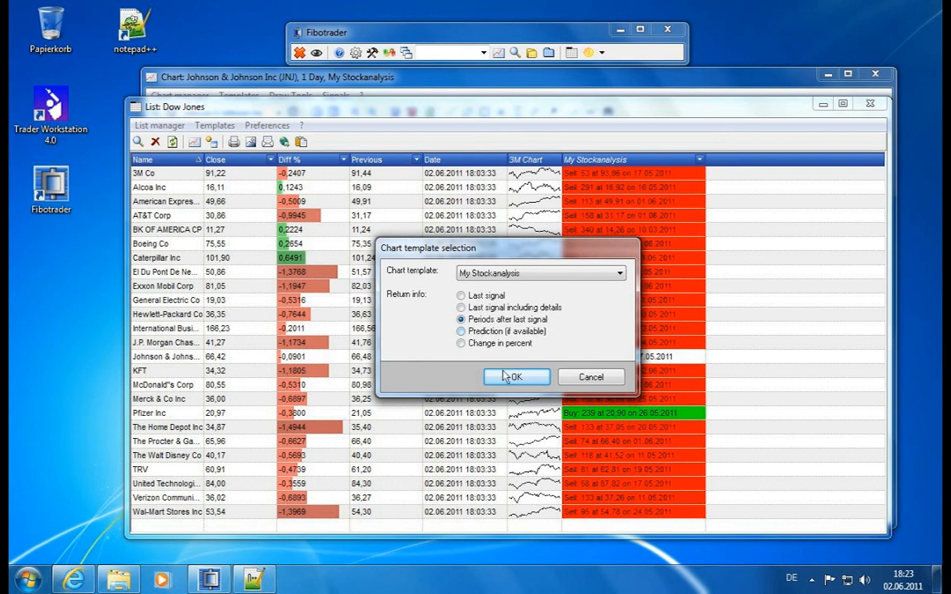
pyautogui.click(515, 376)
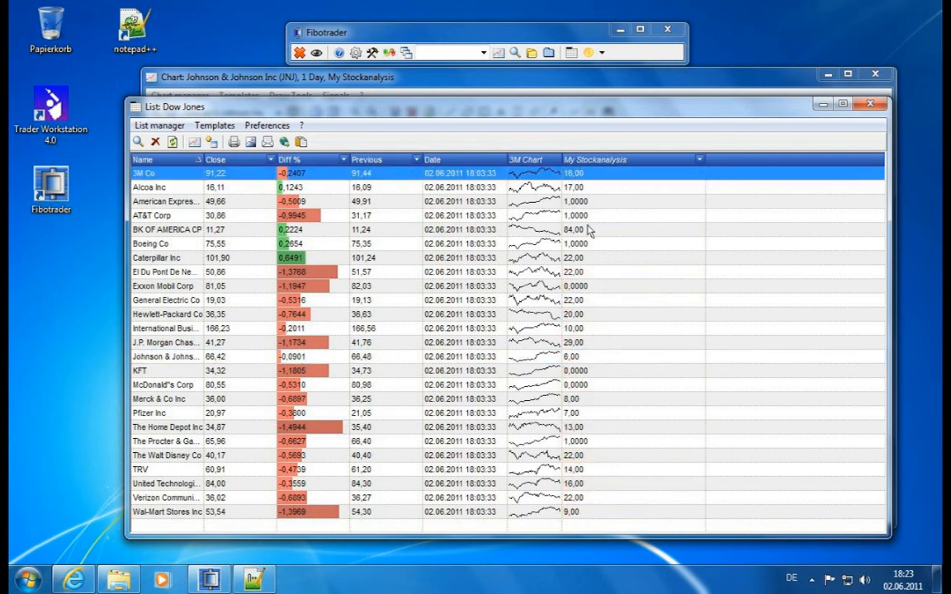
pyautogui.click(248, 285)
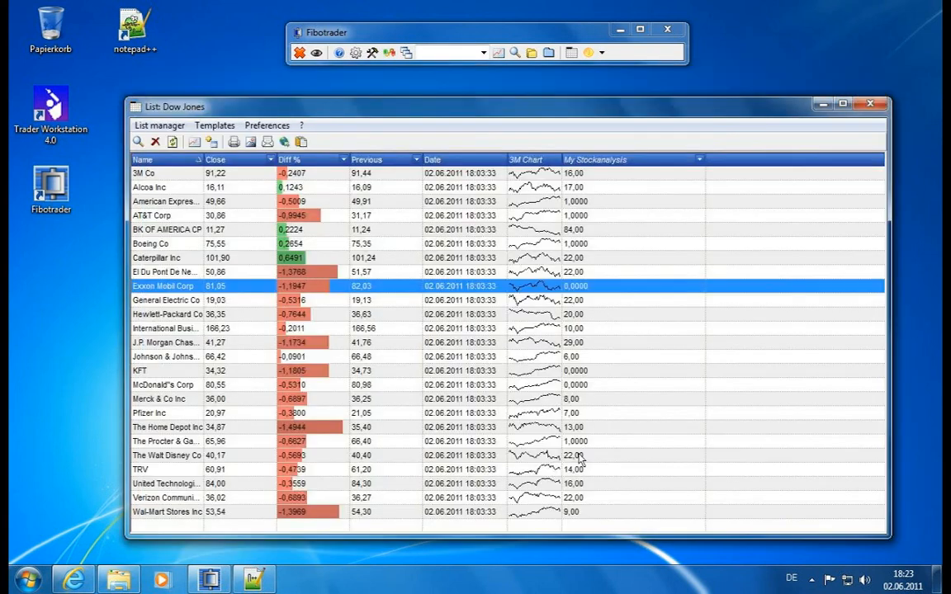
pyautogui.moveTo(708, 166)
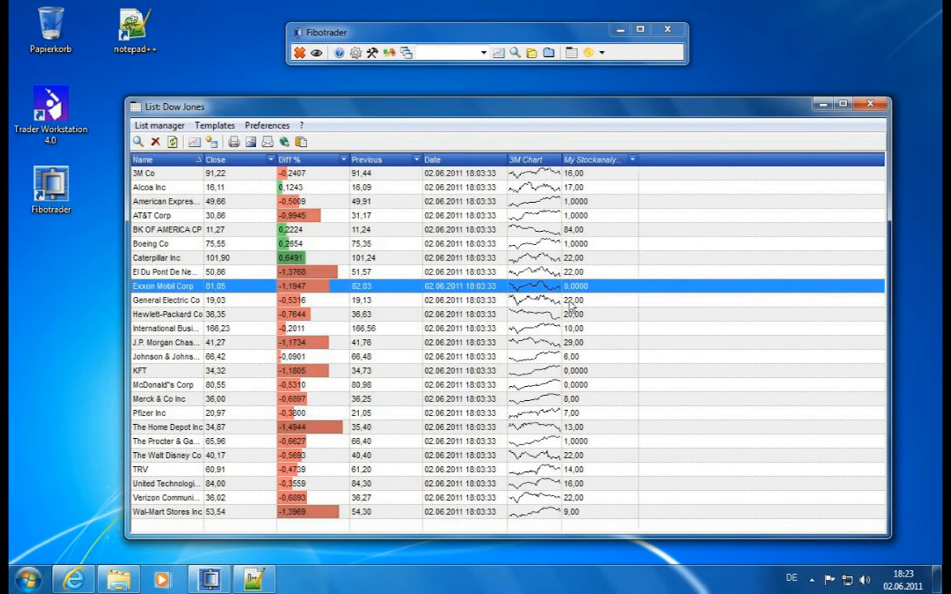
pyautogui.moveTo(614, 263)
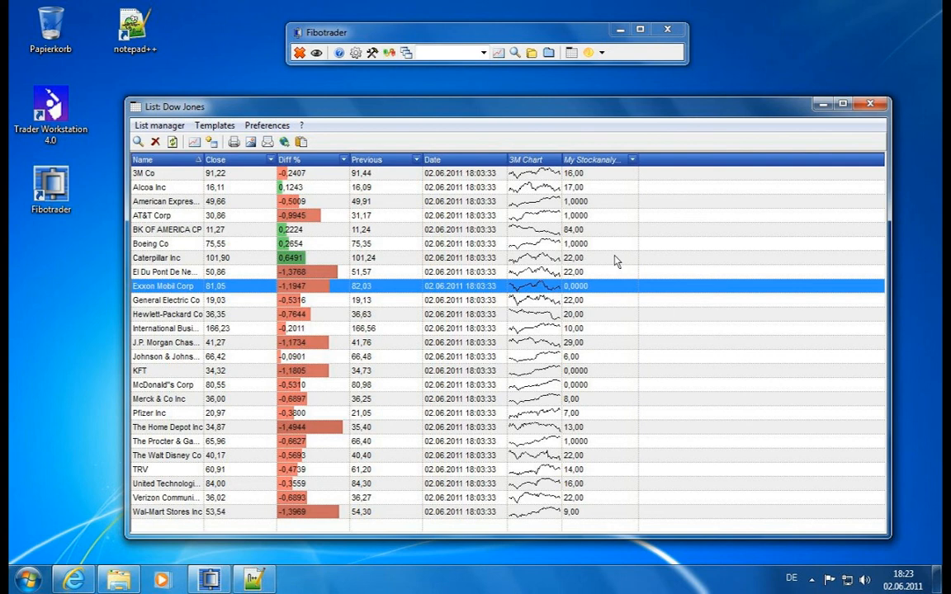
# Step: Add a second My Stockanalysis column returning the last signal and sort the list by periods since last signal
pyautogui.rightClick(592, 159)
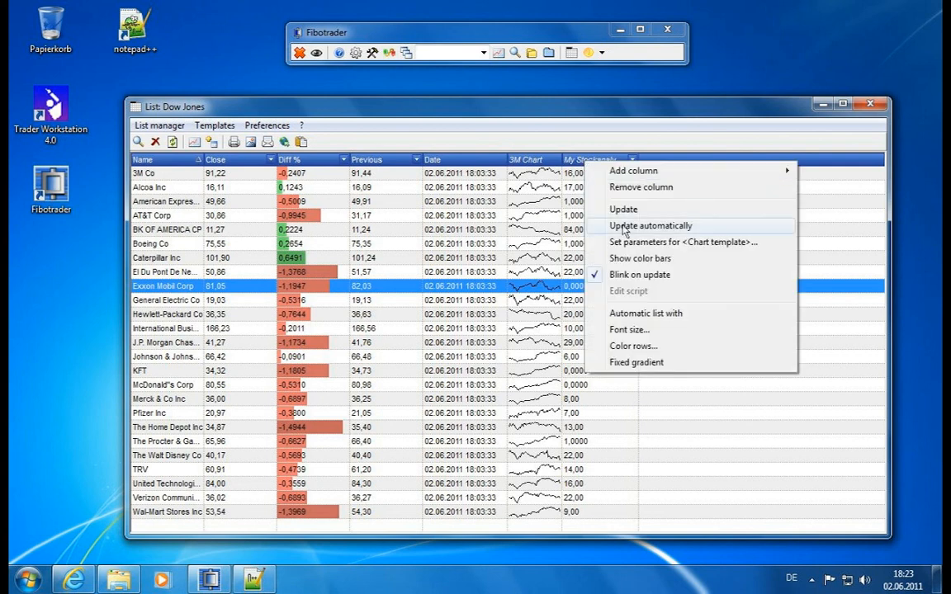
pyautogui.click(681, 241)
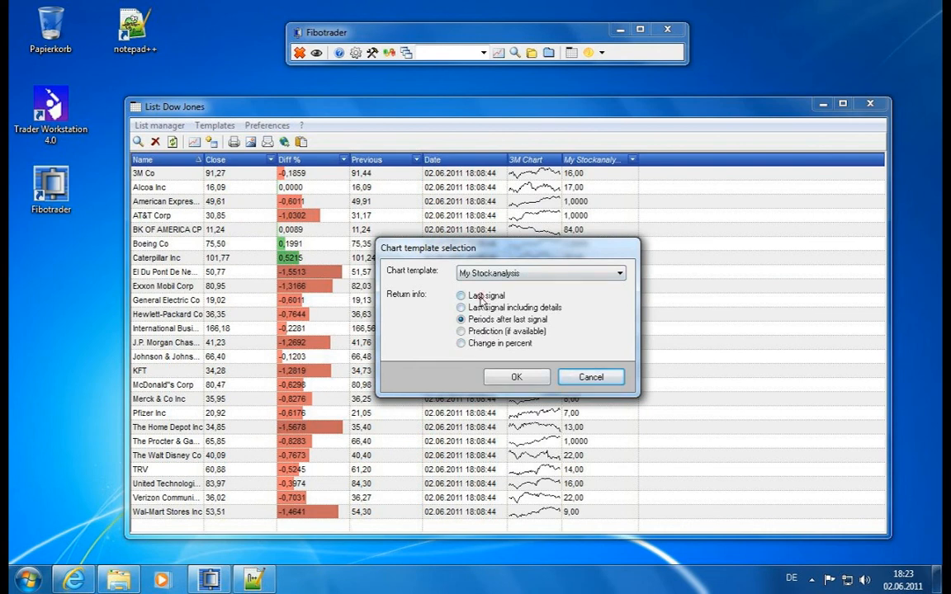
pyautogui.click(515, 376)
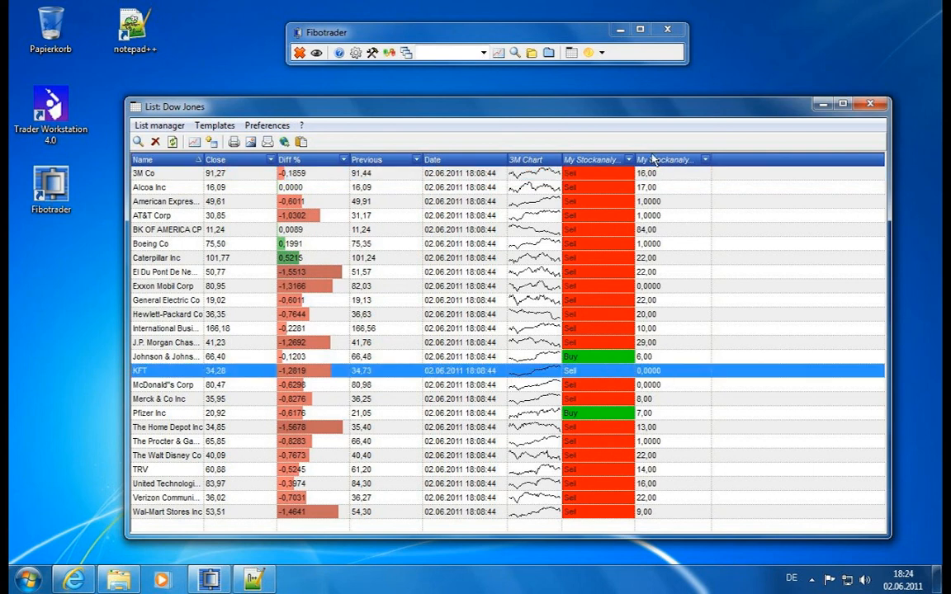
pyautogui.click(667, 159)
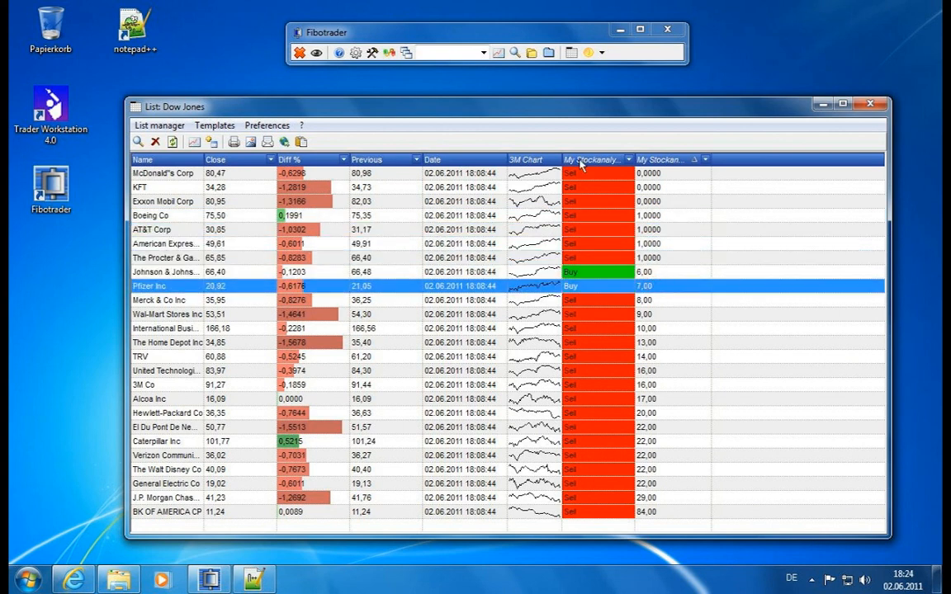
# Step: Change the numeric My Stockanalysis column to return the change in percent
pyautogui.rightClick(595, 159)
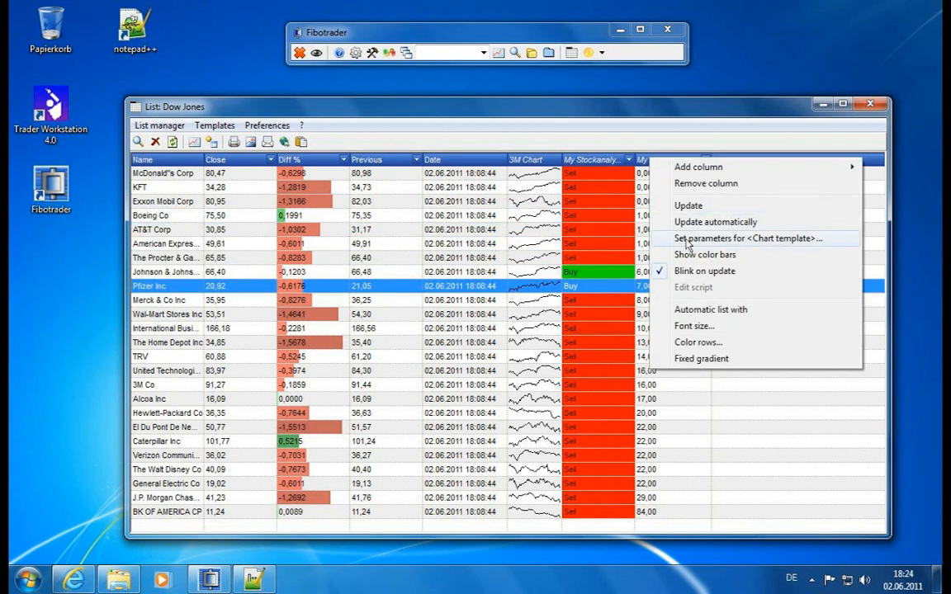
pyautogui.click(746, 238)
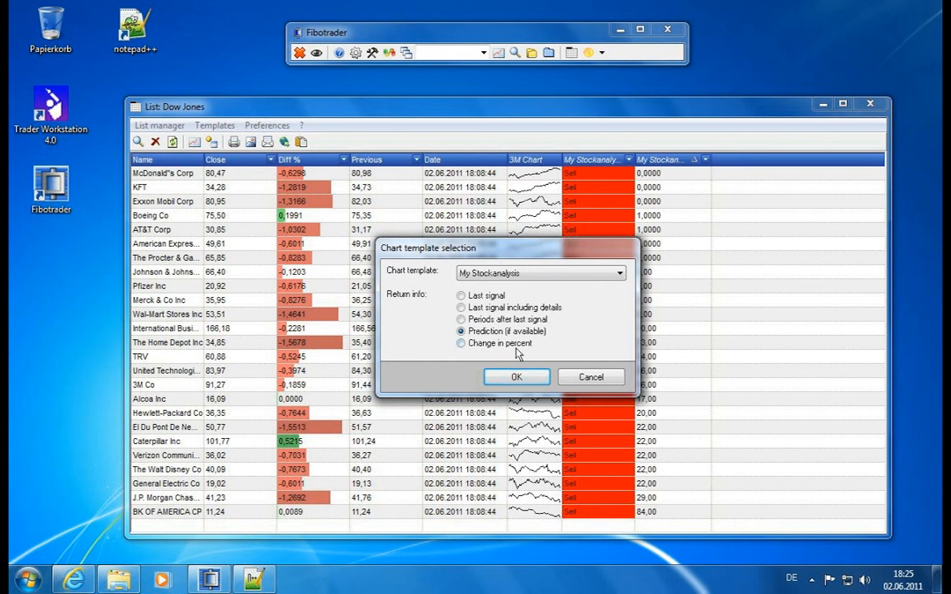
pyautogui.click(460, 343)
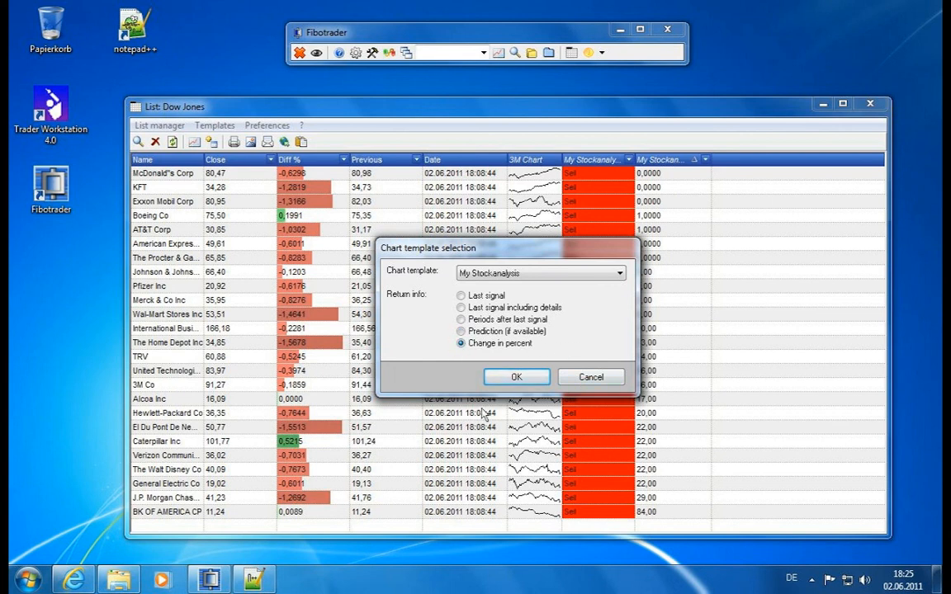
pyautogui.click(515, 376)
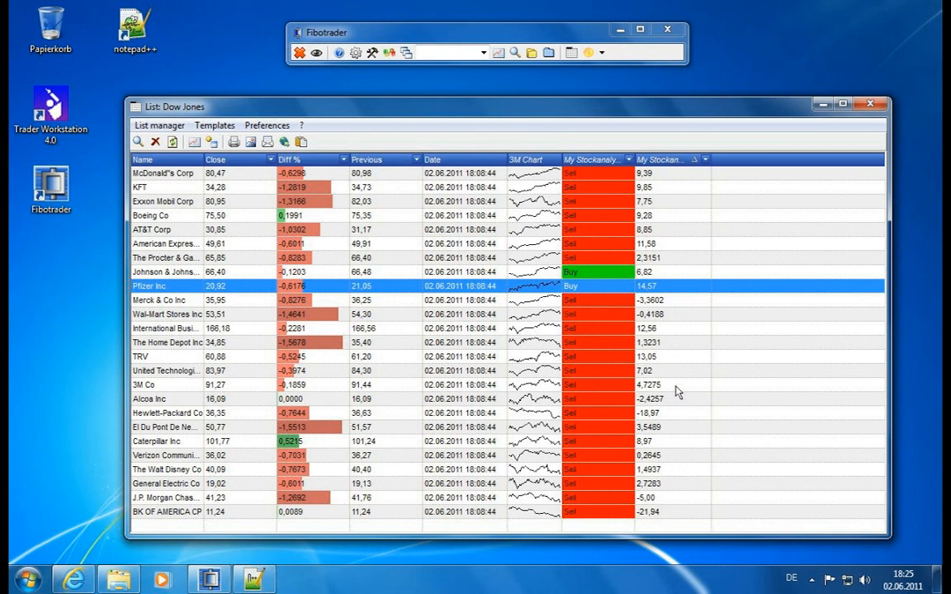
pyautogui.moveTo(644, 369)
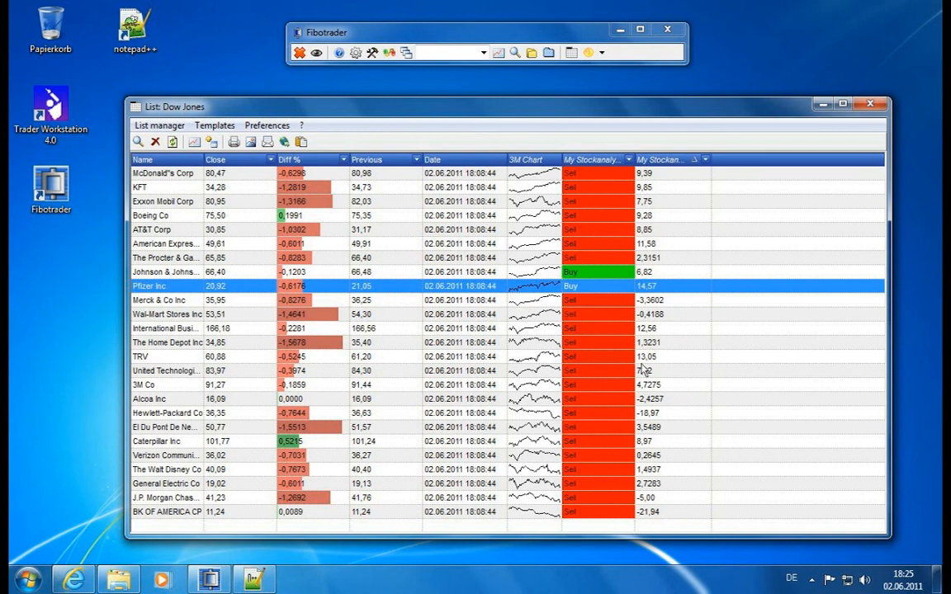
# Step: Remove the My Stockanalysis column from the Dow Jones list via Remove column
pyautogui.rightClick(661, 159)
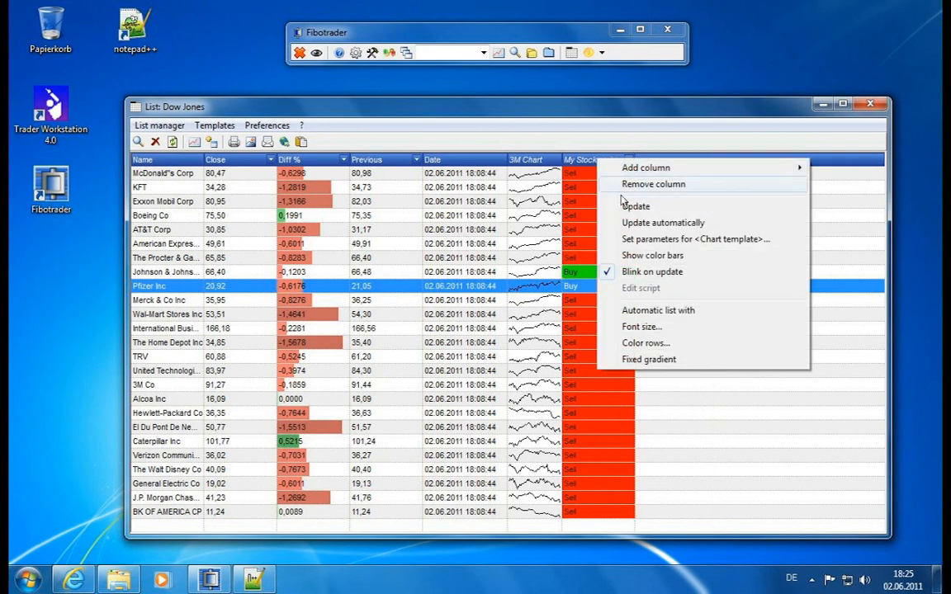
pyautogui.moveTo(636, 185)
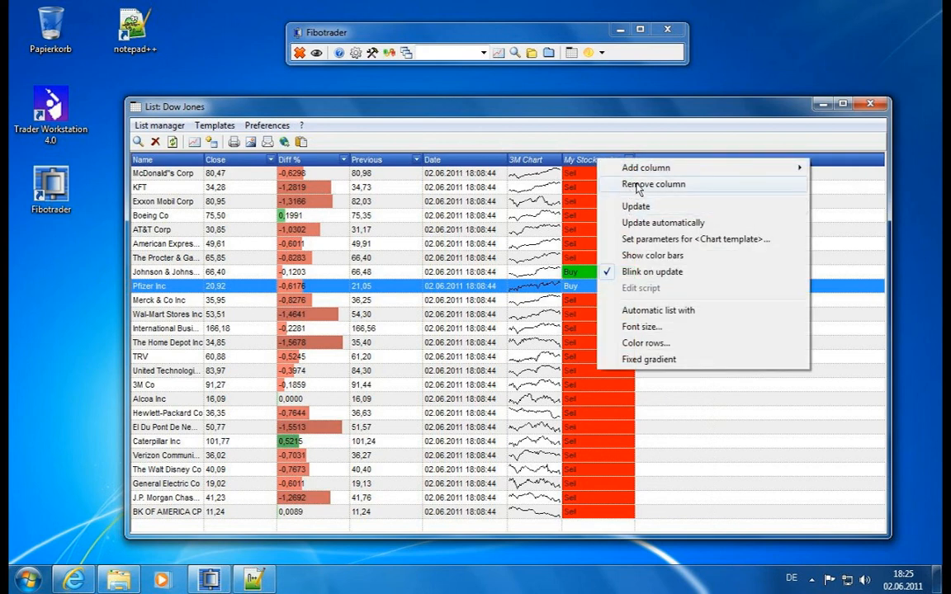
pyautogui.click(653, 185)
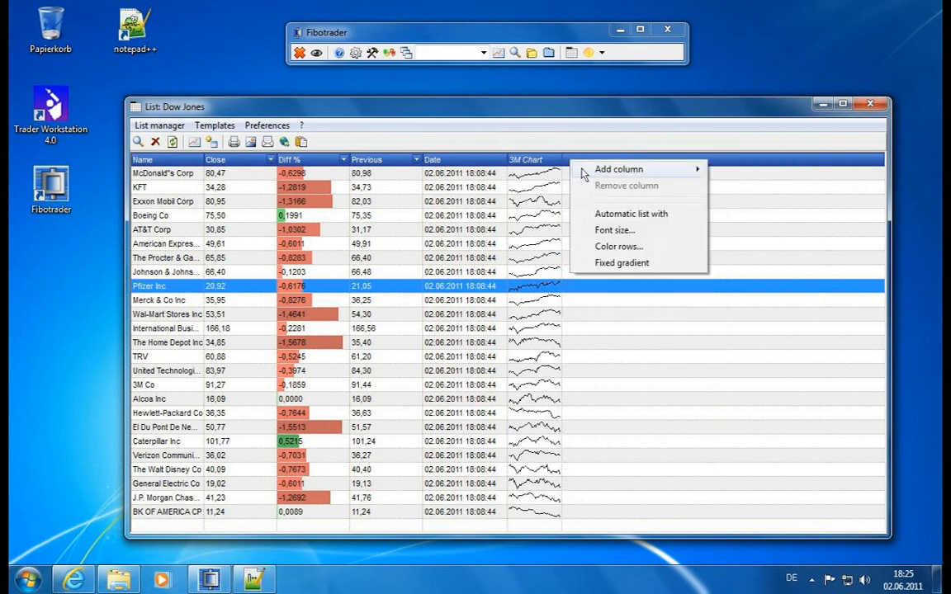